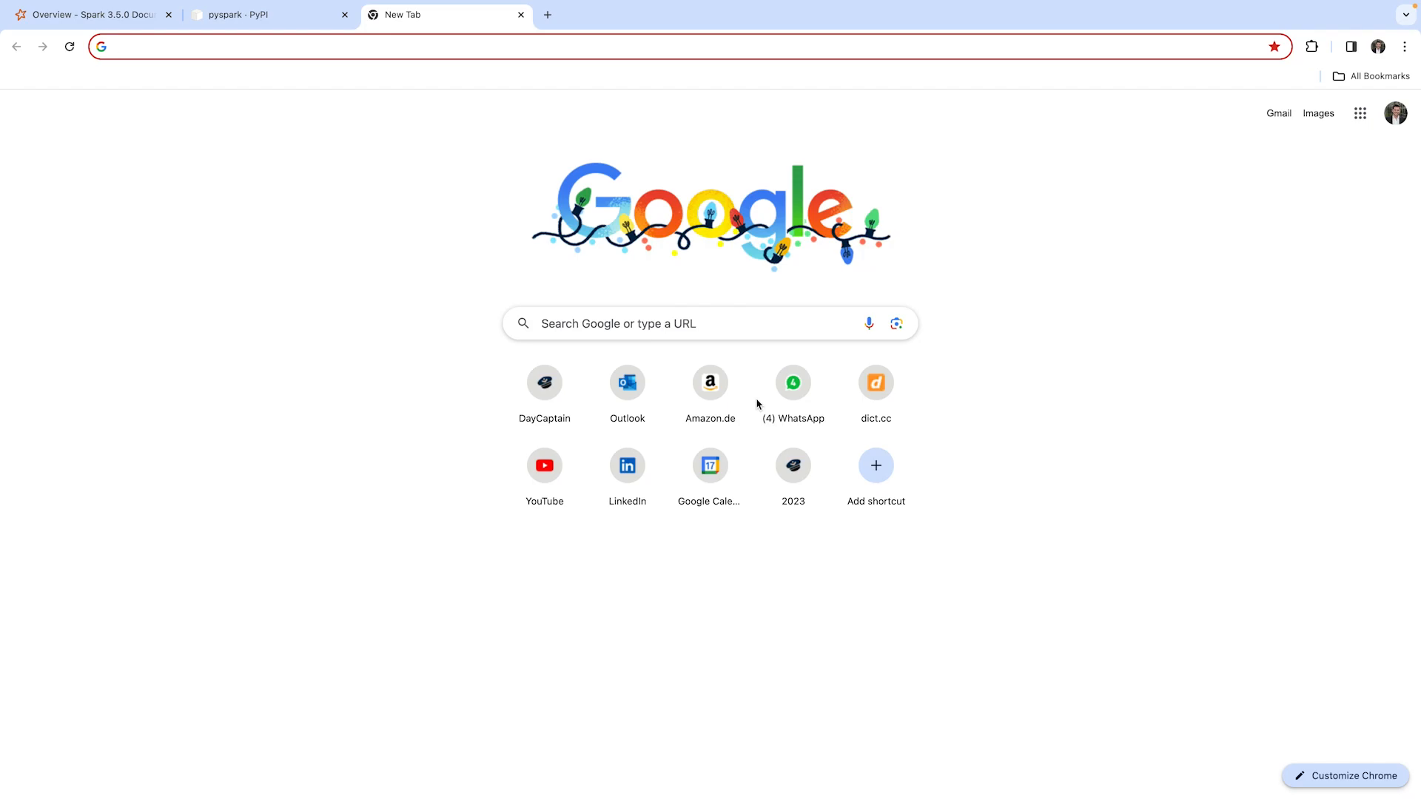
# Search Google for 'stock market dataset' and open the Kaggle Stock Market Dataset result.
pyautogui.write('st')
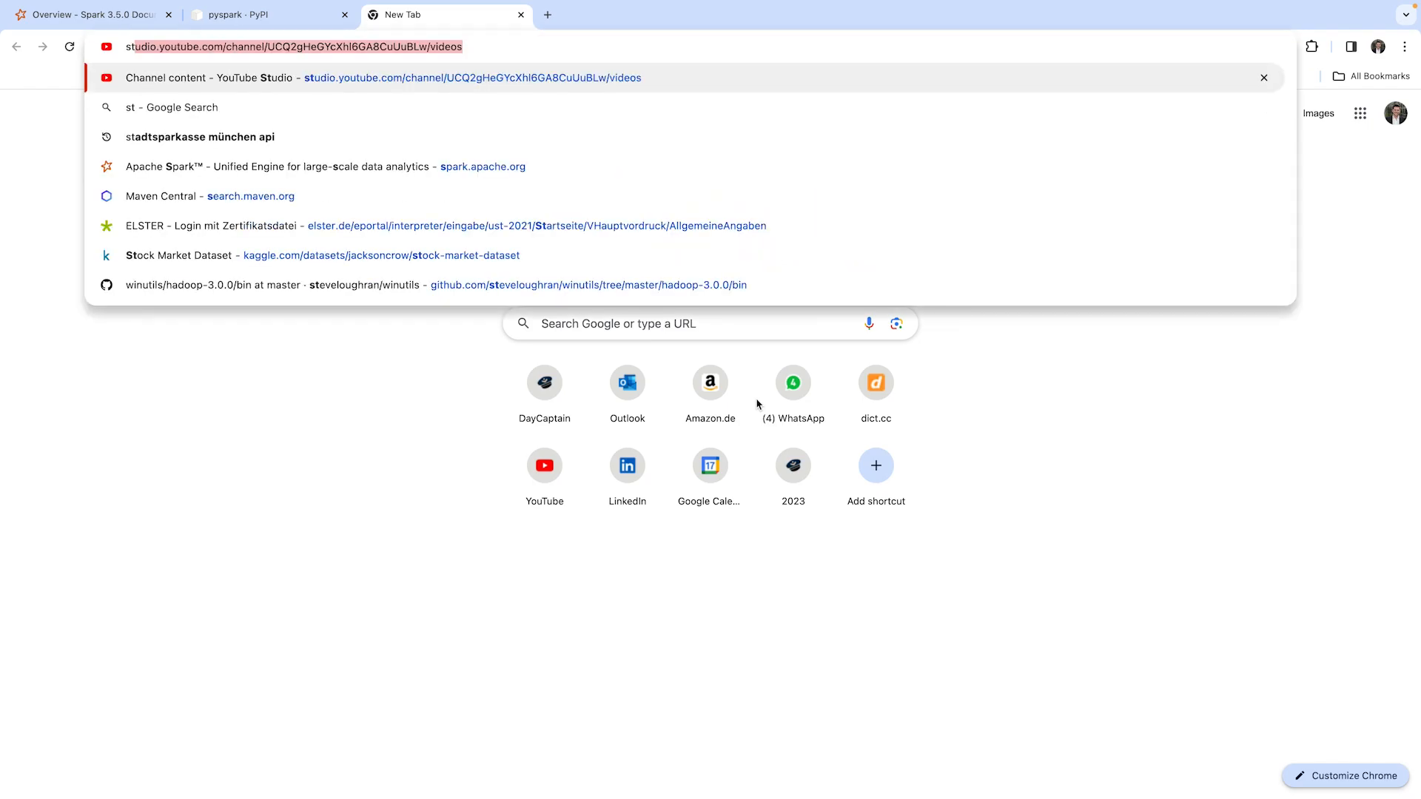
pyautogui.write('stock mar')
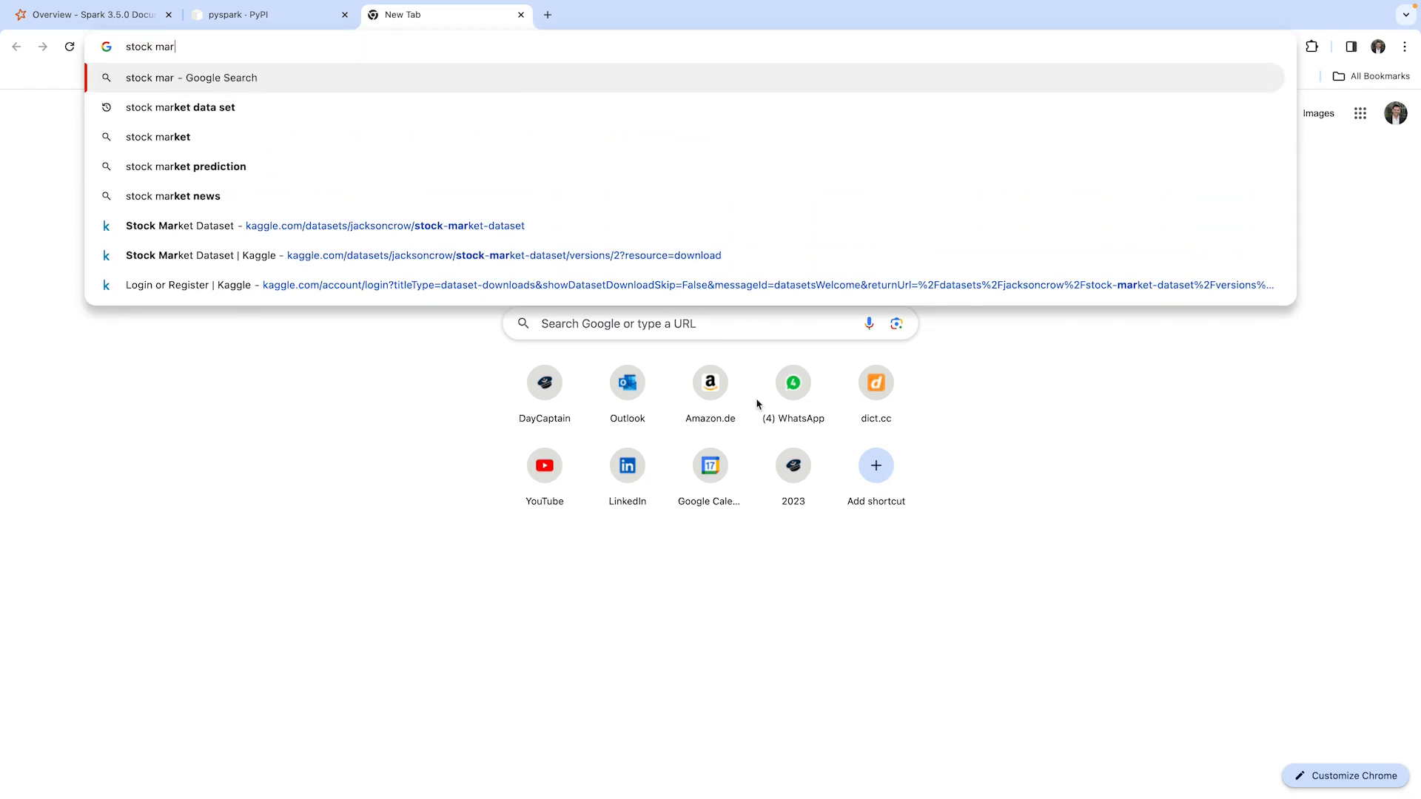
pyautogui.click(179, 107)
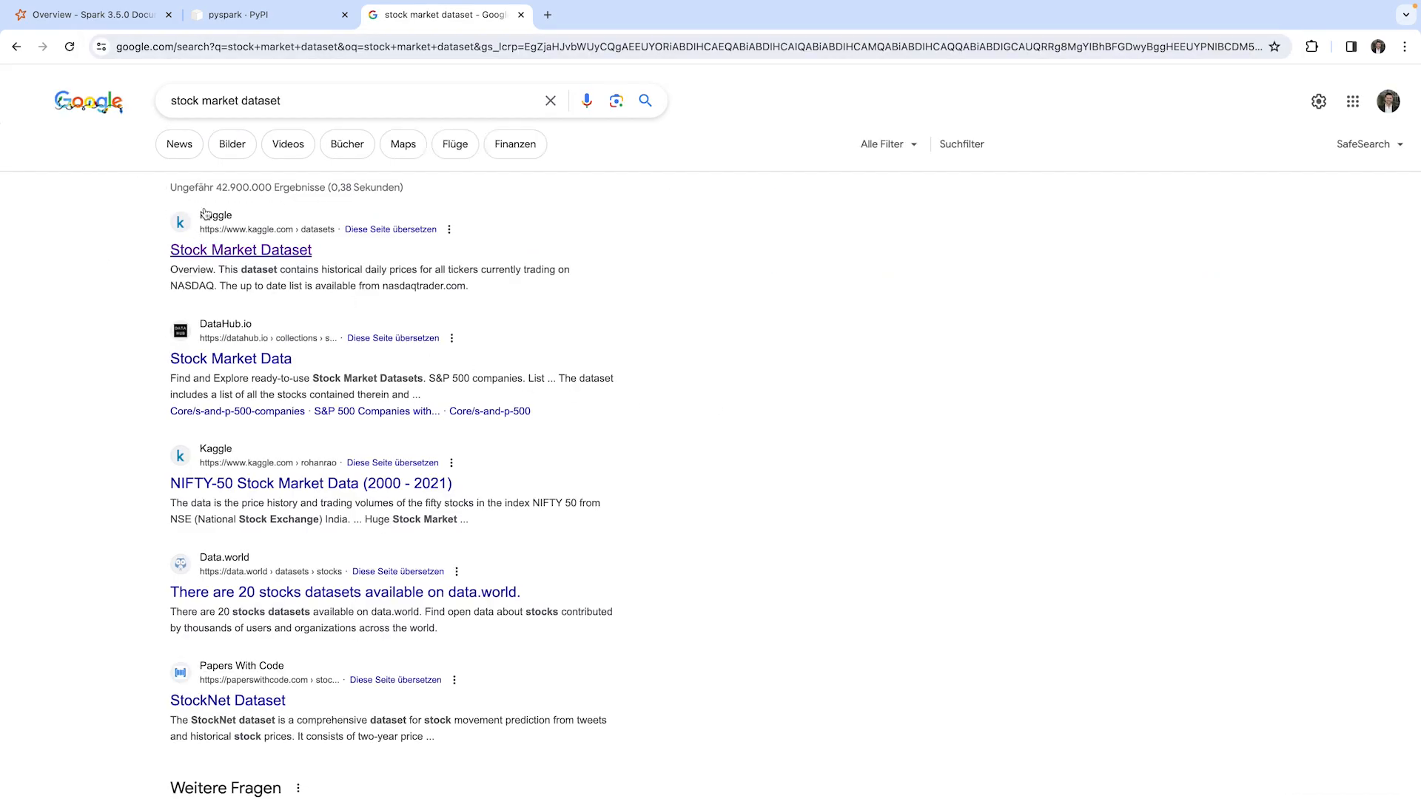
pyautogui.click(240, 250)
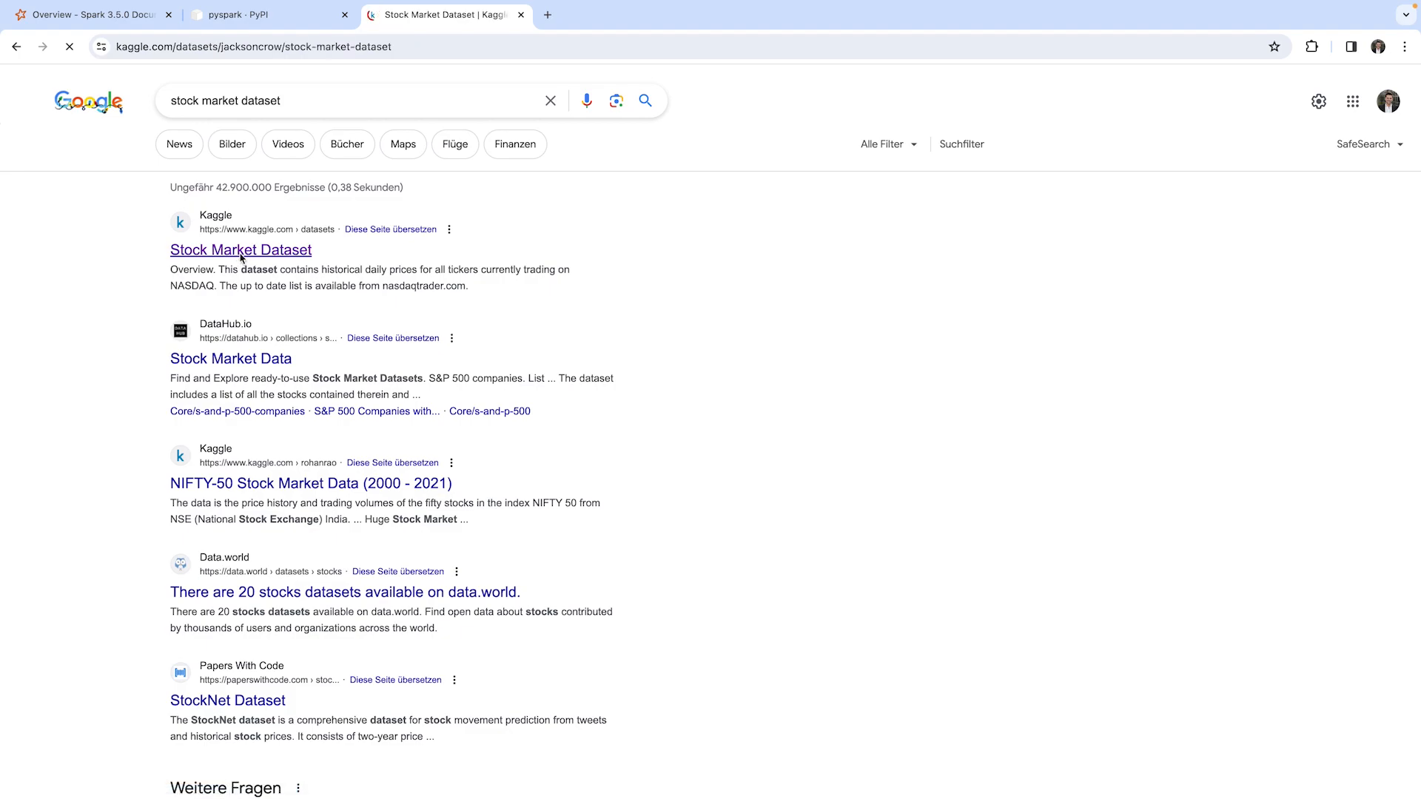
# Scroll down the Kaggle dataset page to the Data Explorer and symbols_valid_meta.csv preview.
pyautogui.click(240, 250)
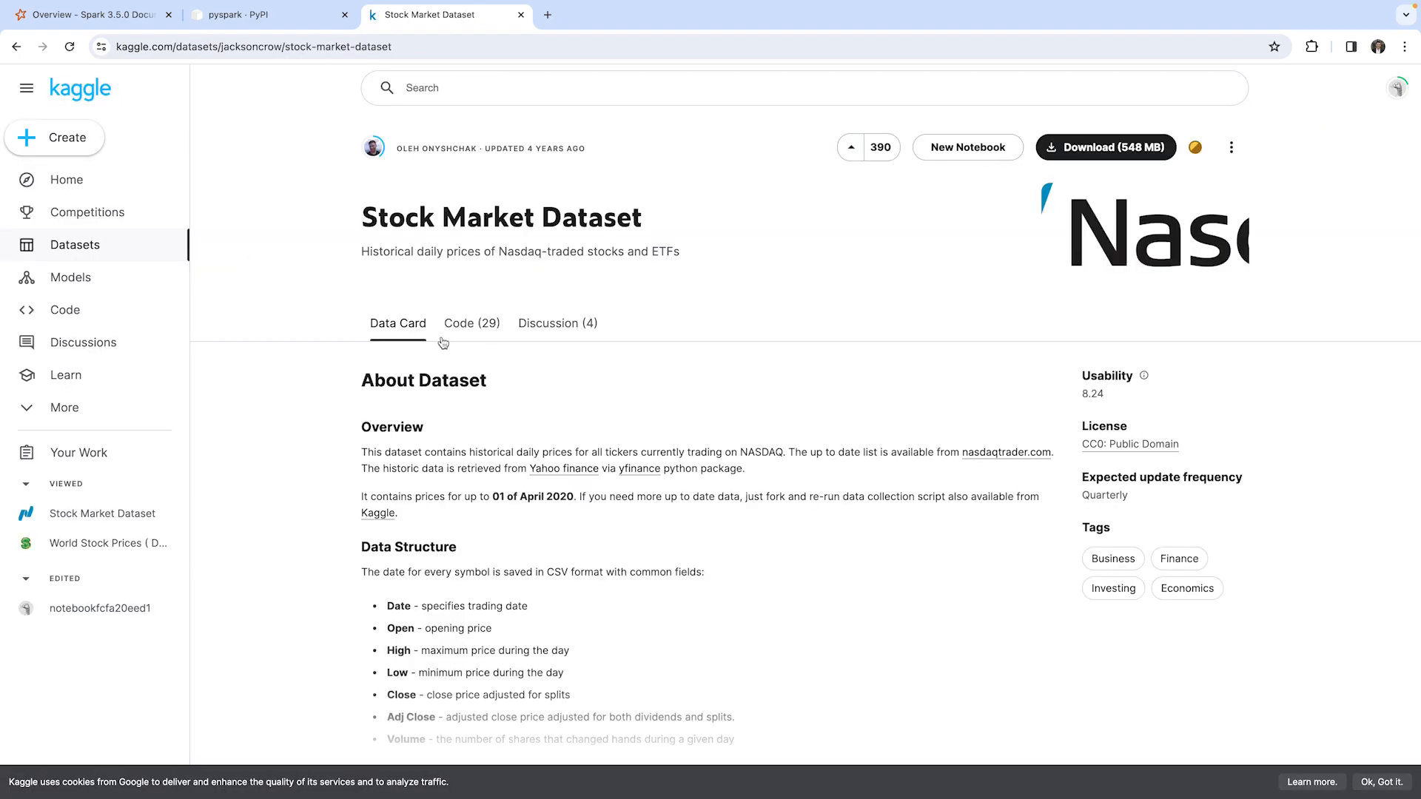
pyautogui.moveTo(767, 402)
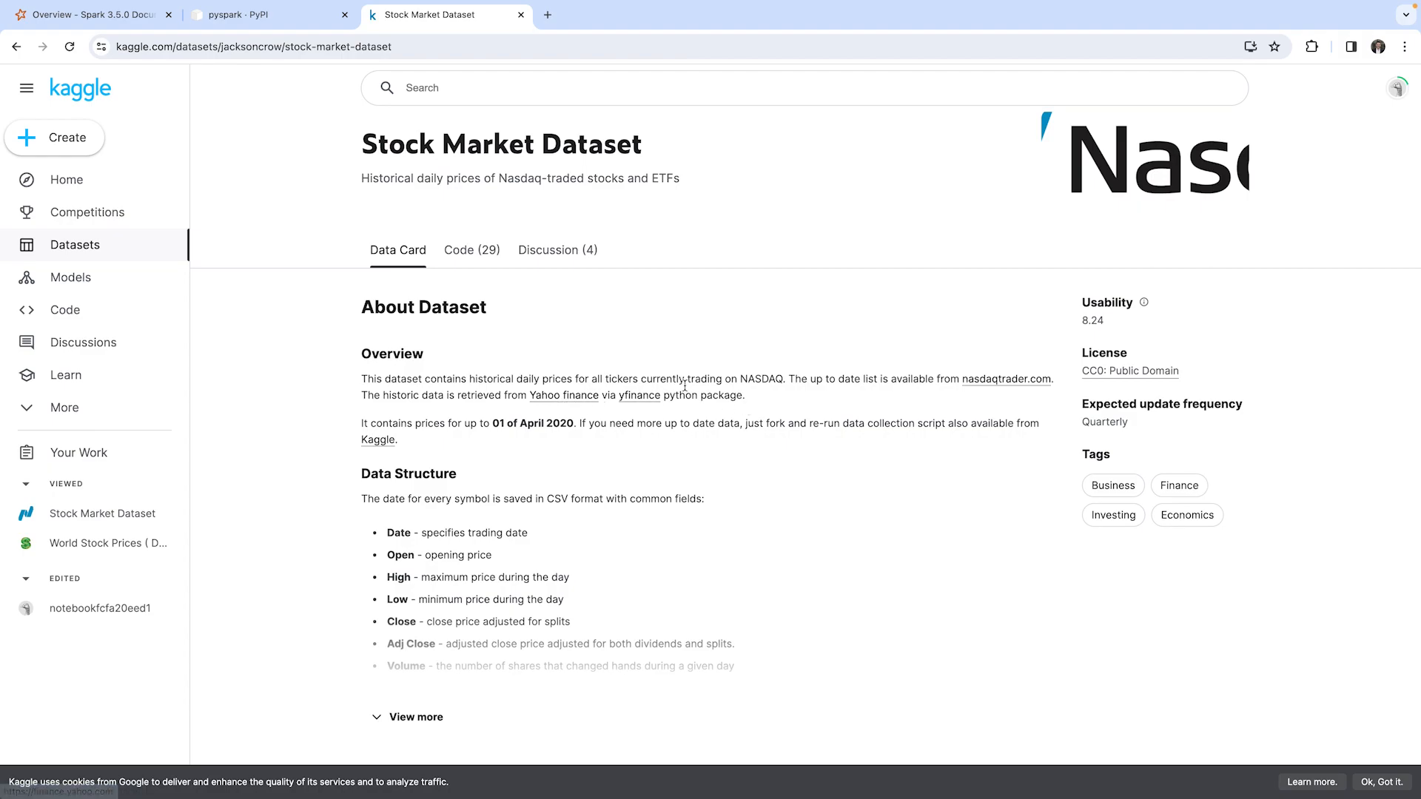
pyautogui.scroll(-3)
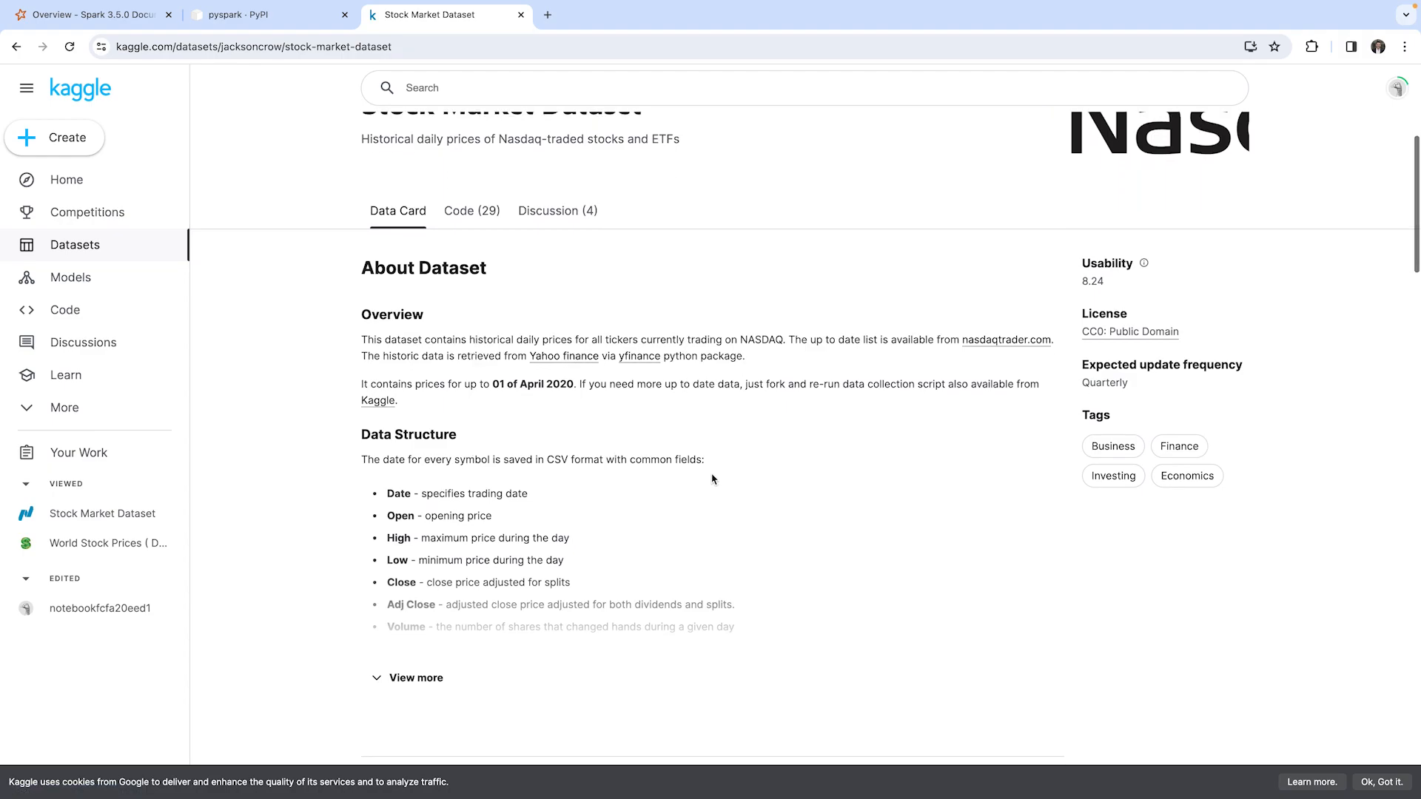
pyautogui.scroll(-3)
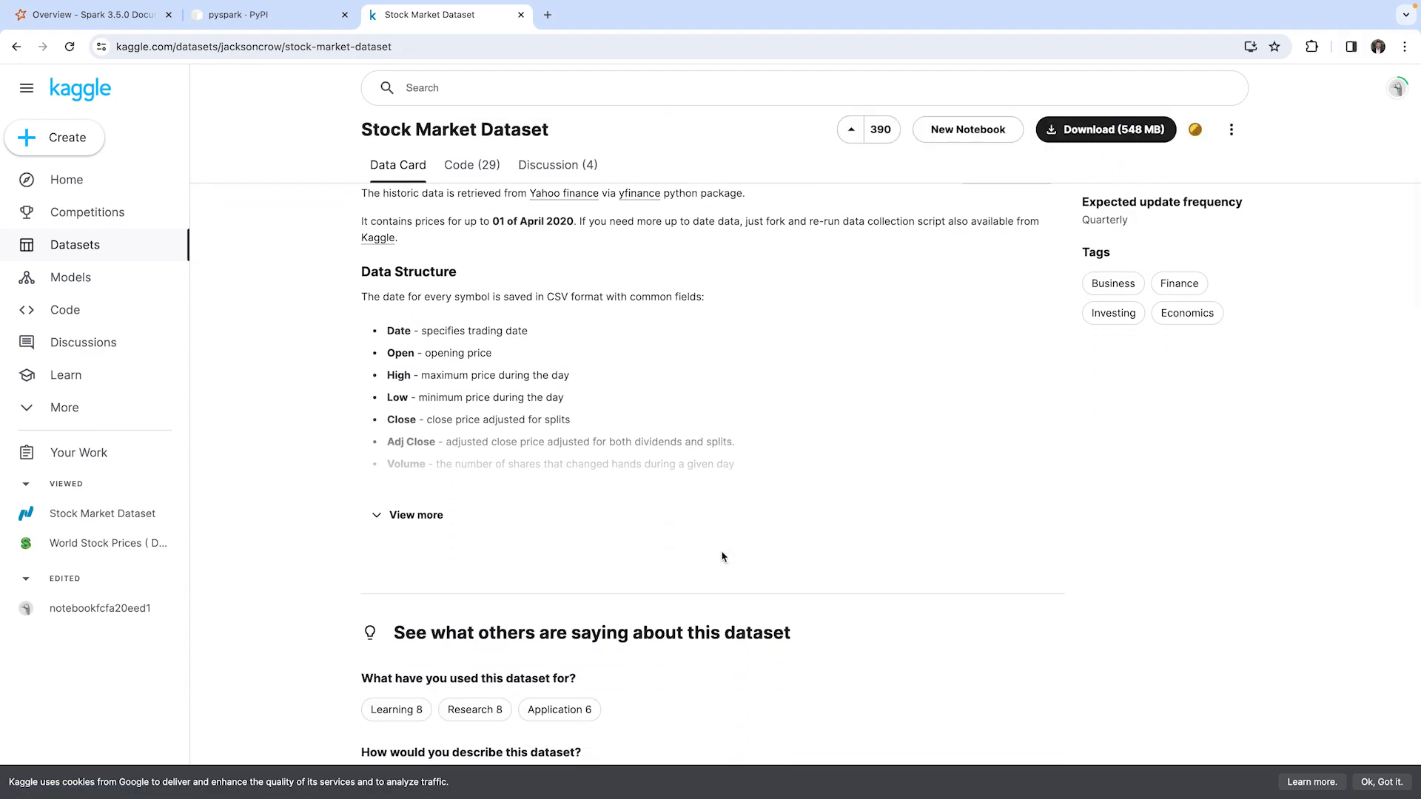
pyautogui.scroll(-3)
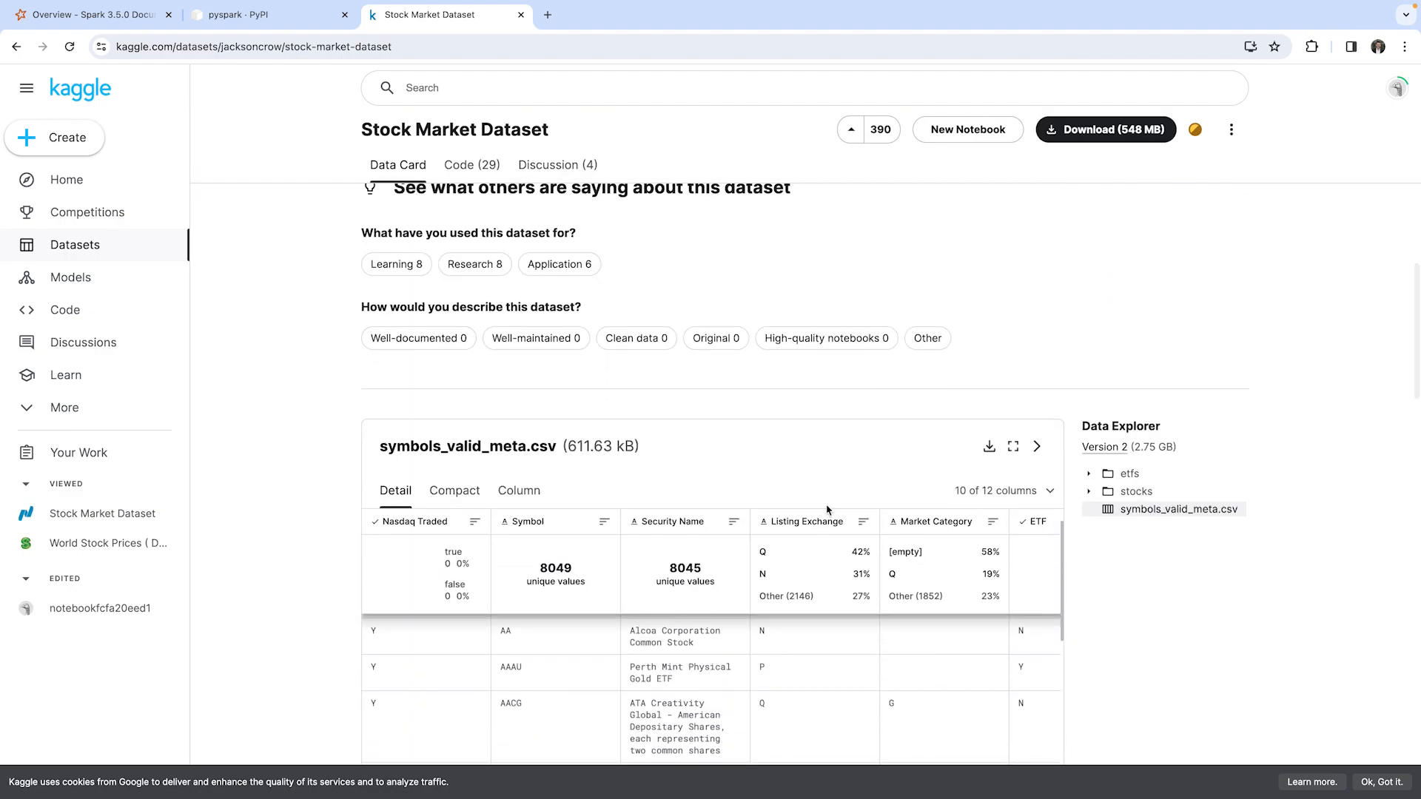
pyautogui.scroll(-3)
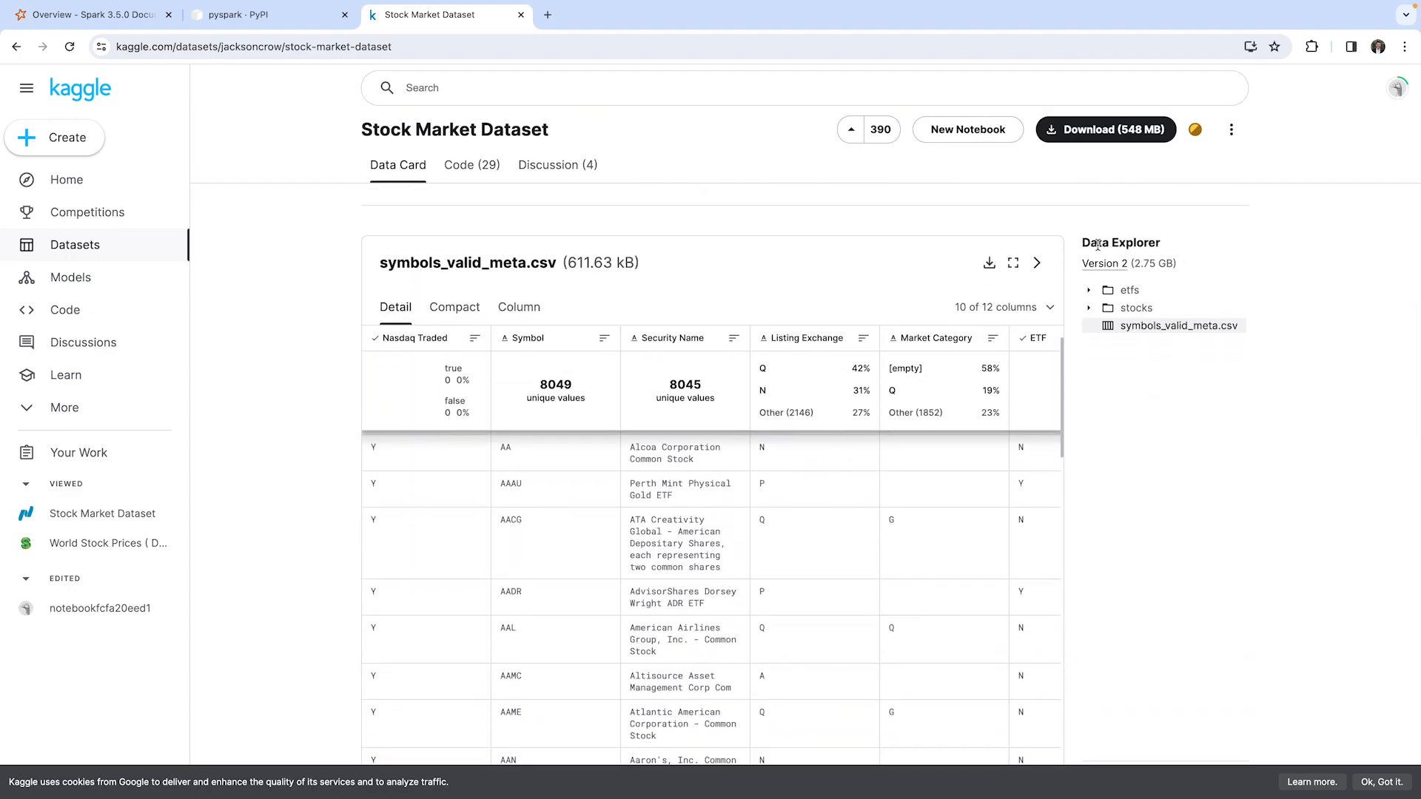
pyautogui.moveTo(1178, 480)
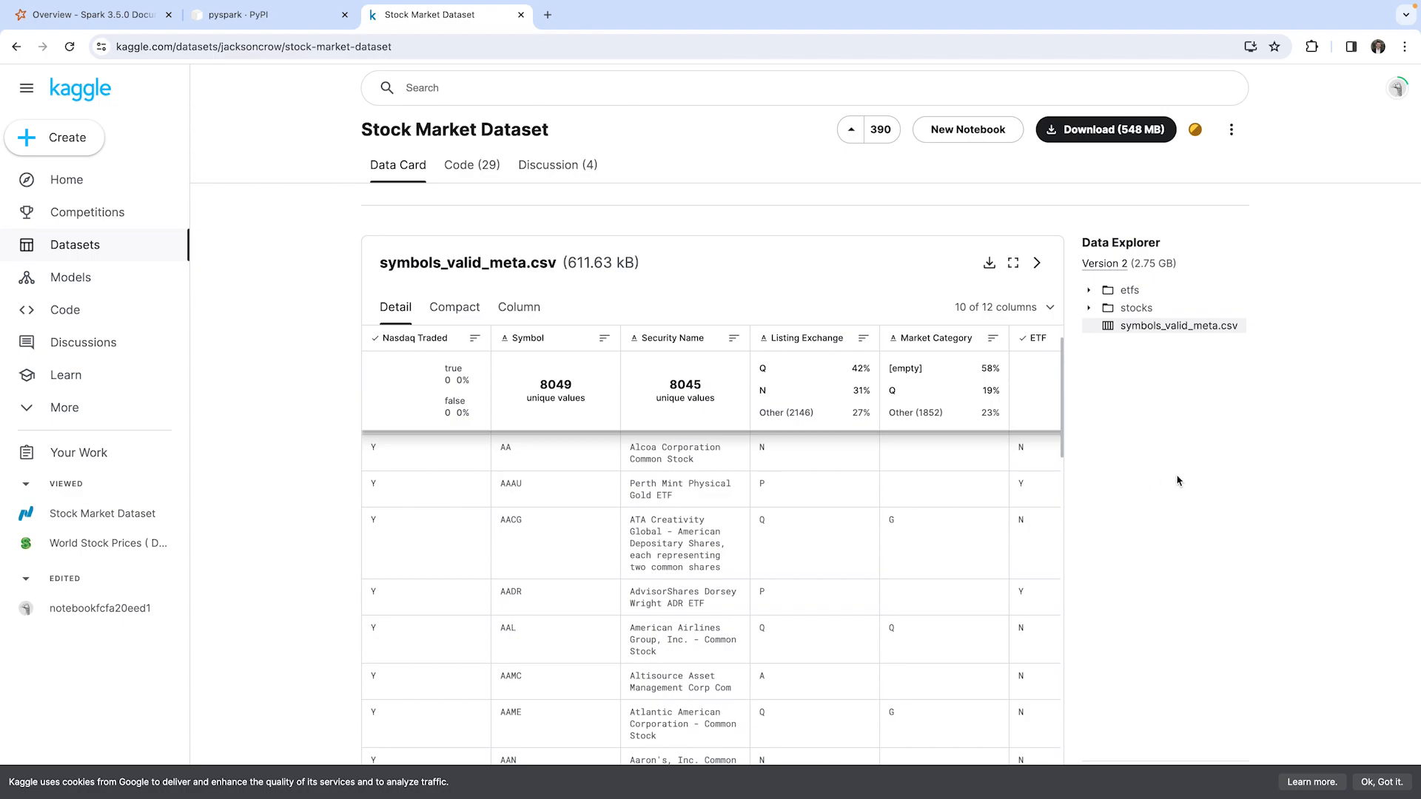
pyautogui.moveTo(1090, 312)
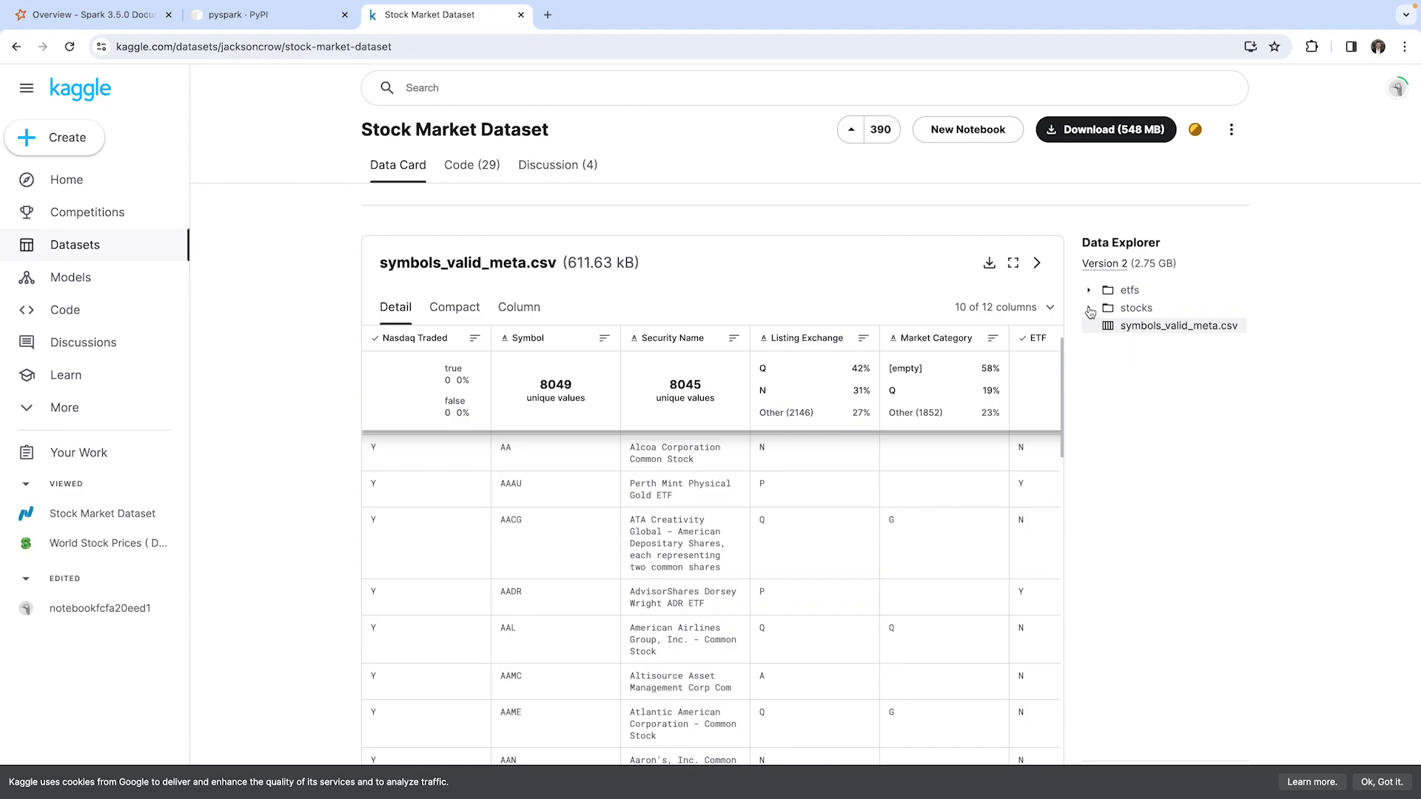
# Expand the stocks folder, preview AAPL.csv and download it as AAPL.csv.zip.
pyautogui.click(1108, 308)
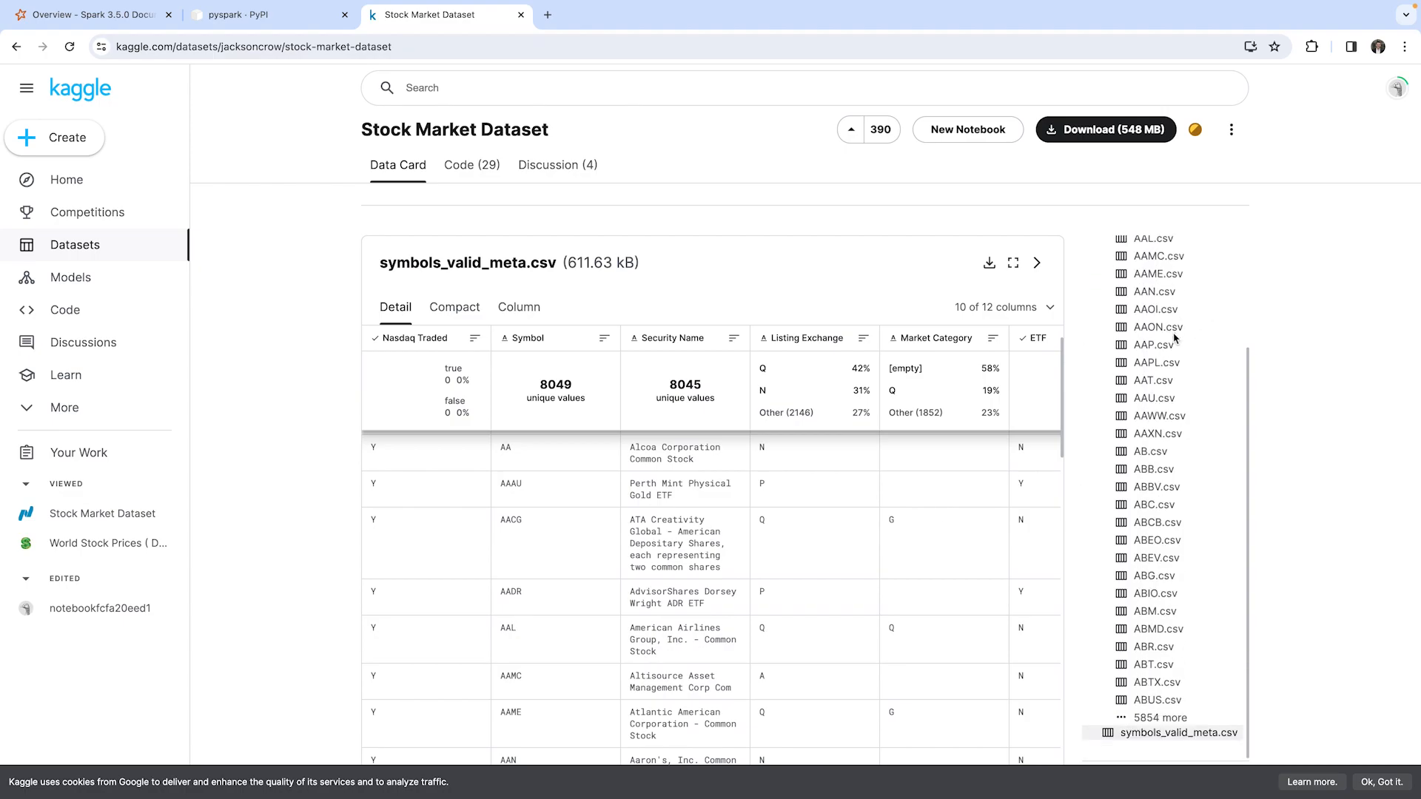
pyautogui.scroll(3)
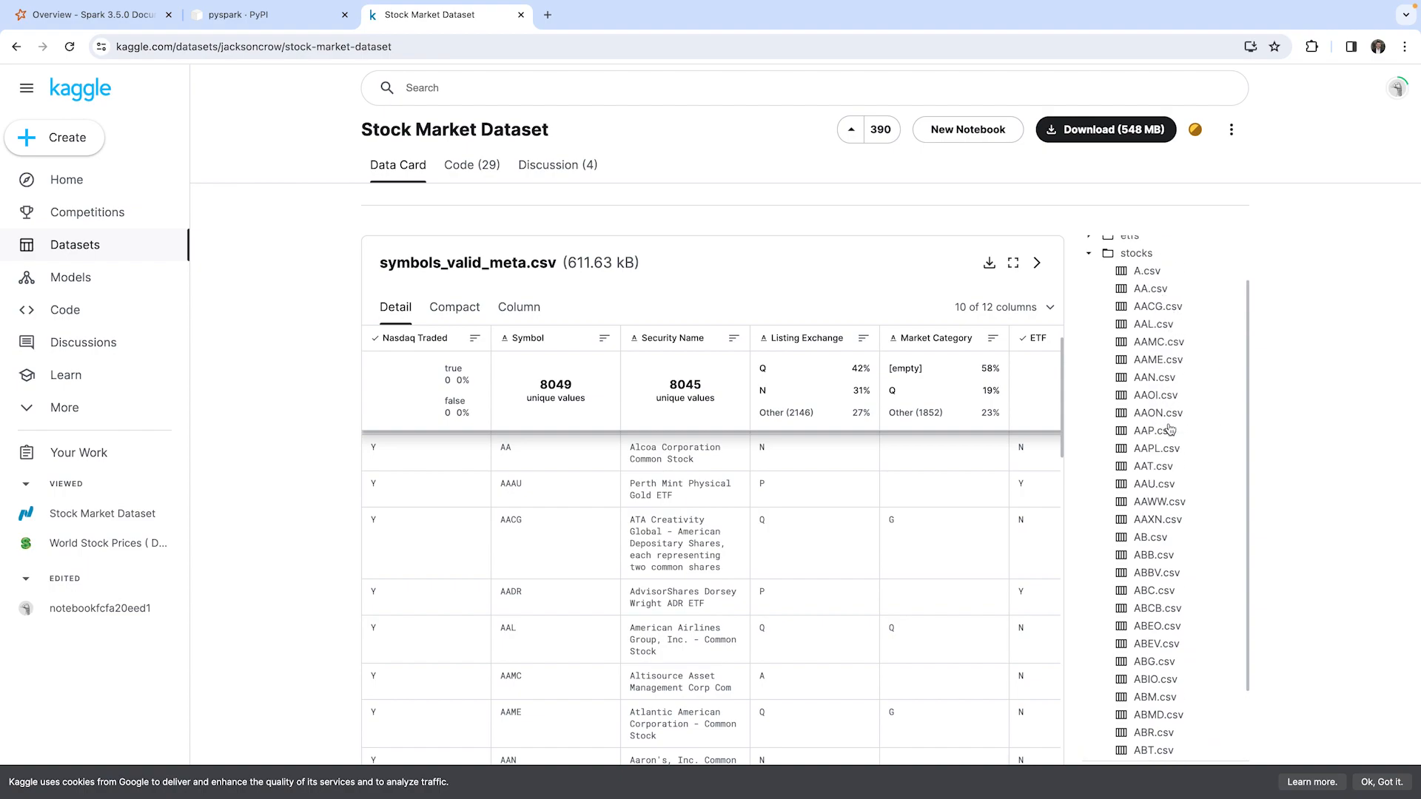
pyautogui.moveTo(1151, 395)
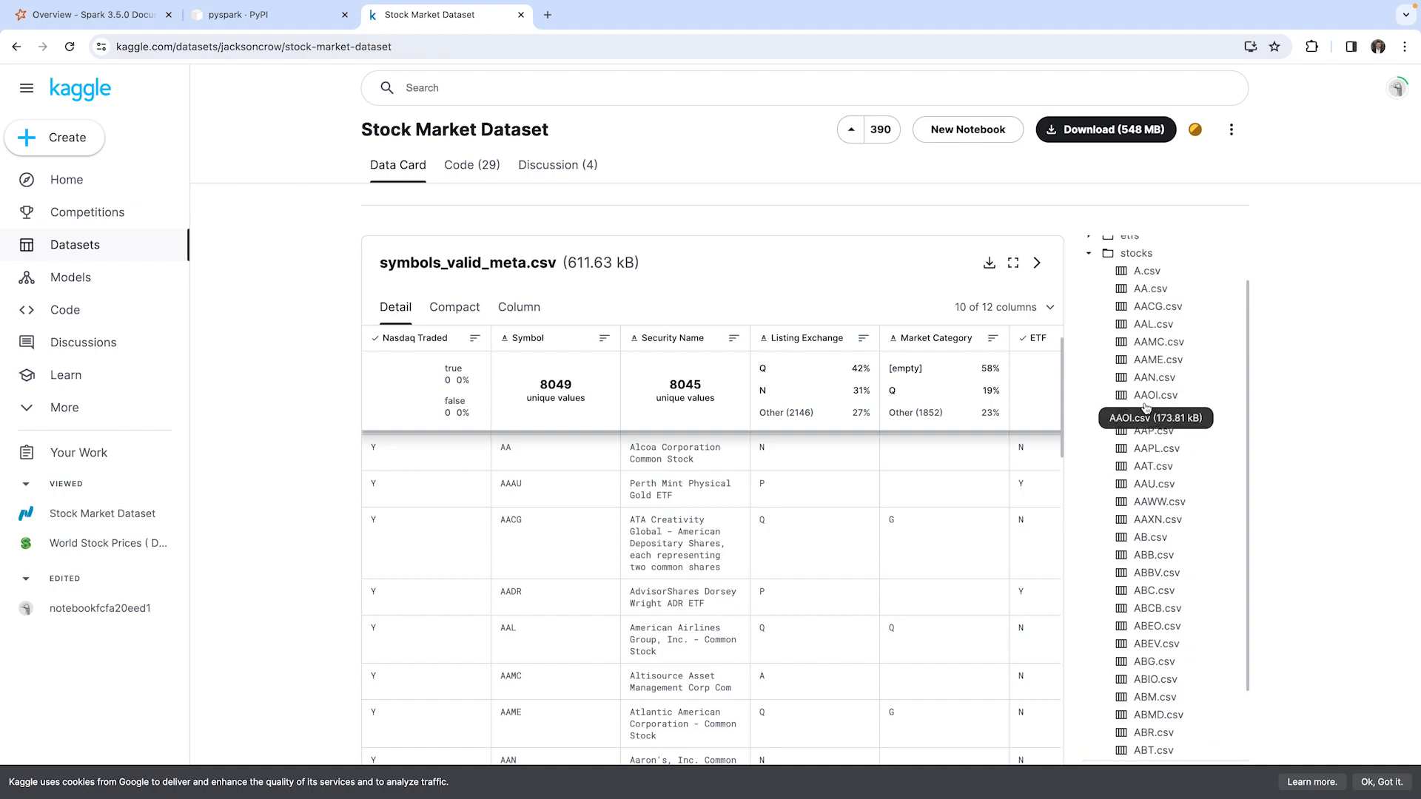
pyautogui.moveTo(1147, 462)
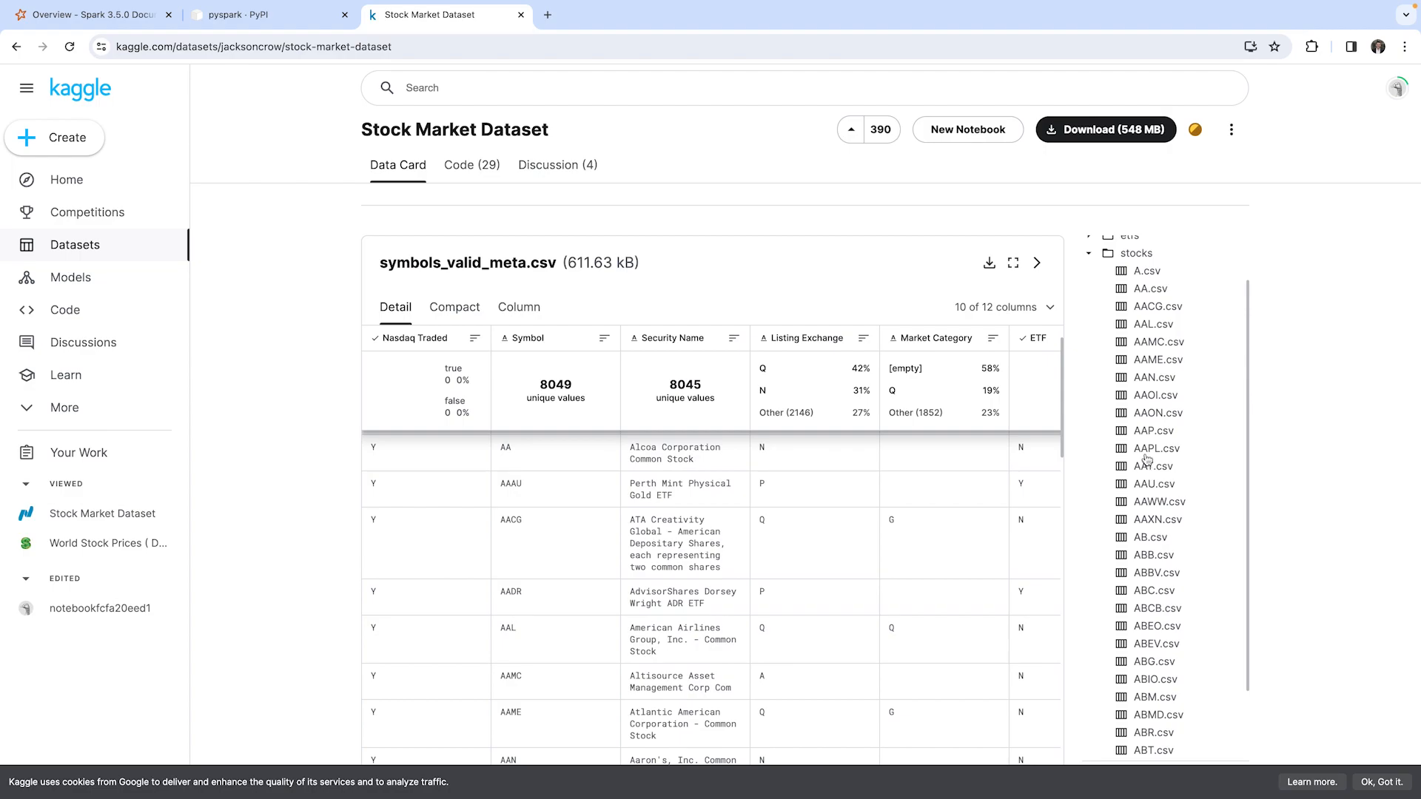
pyautogui.moveTo(1154, 448)
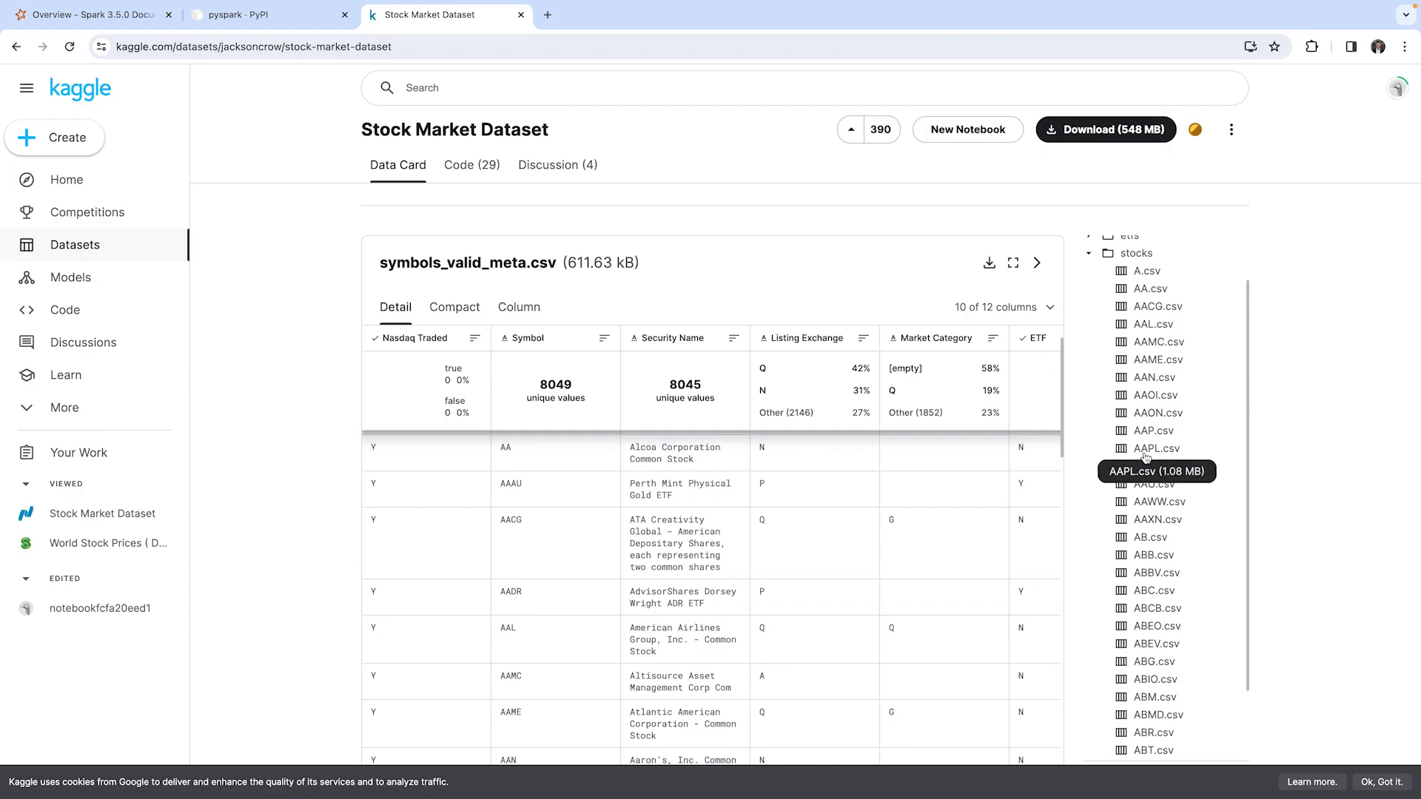
pyautogui.click(1154, 448)
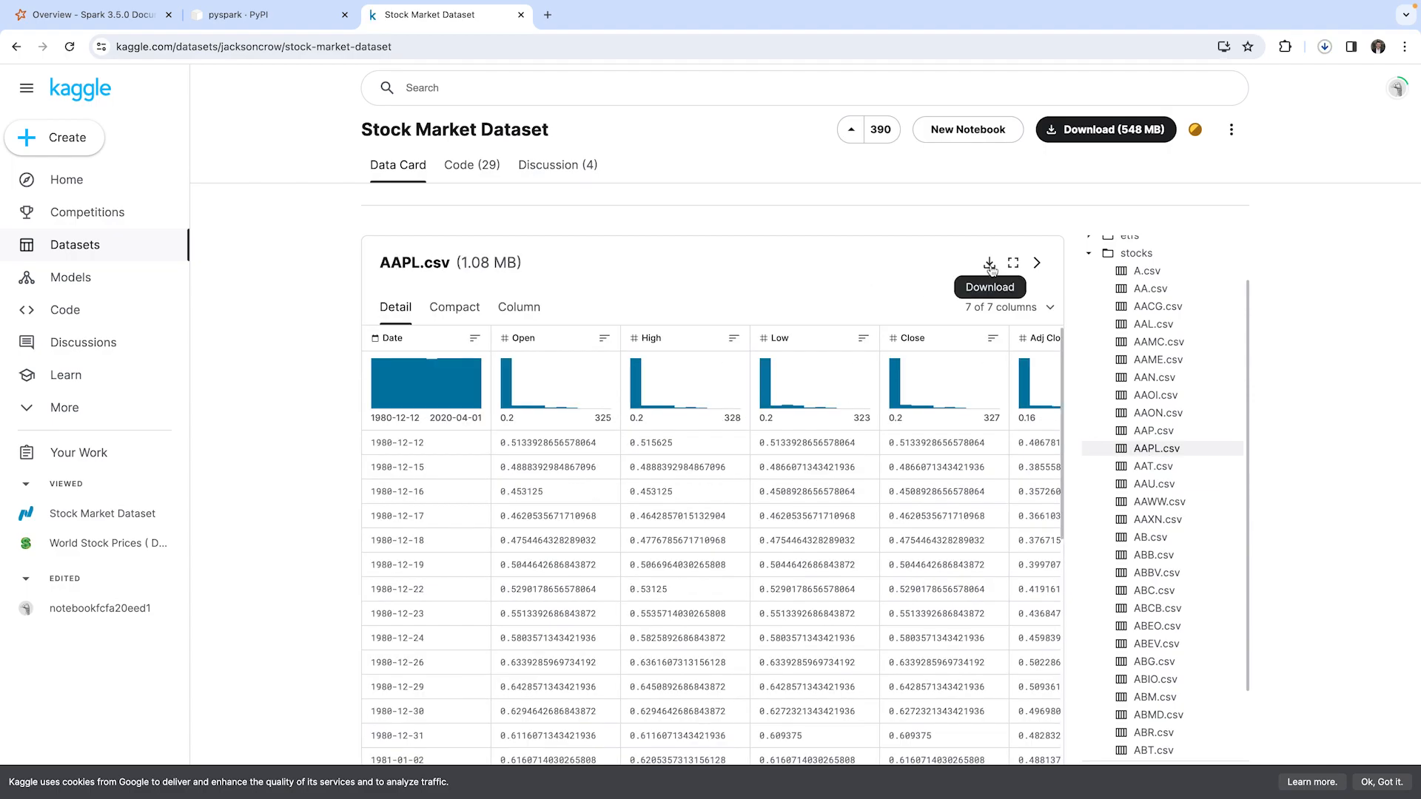
pyautogui.click(989, 263)
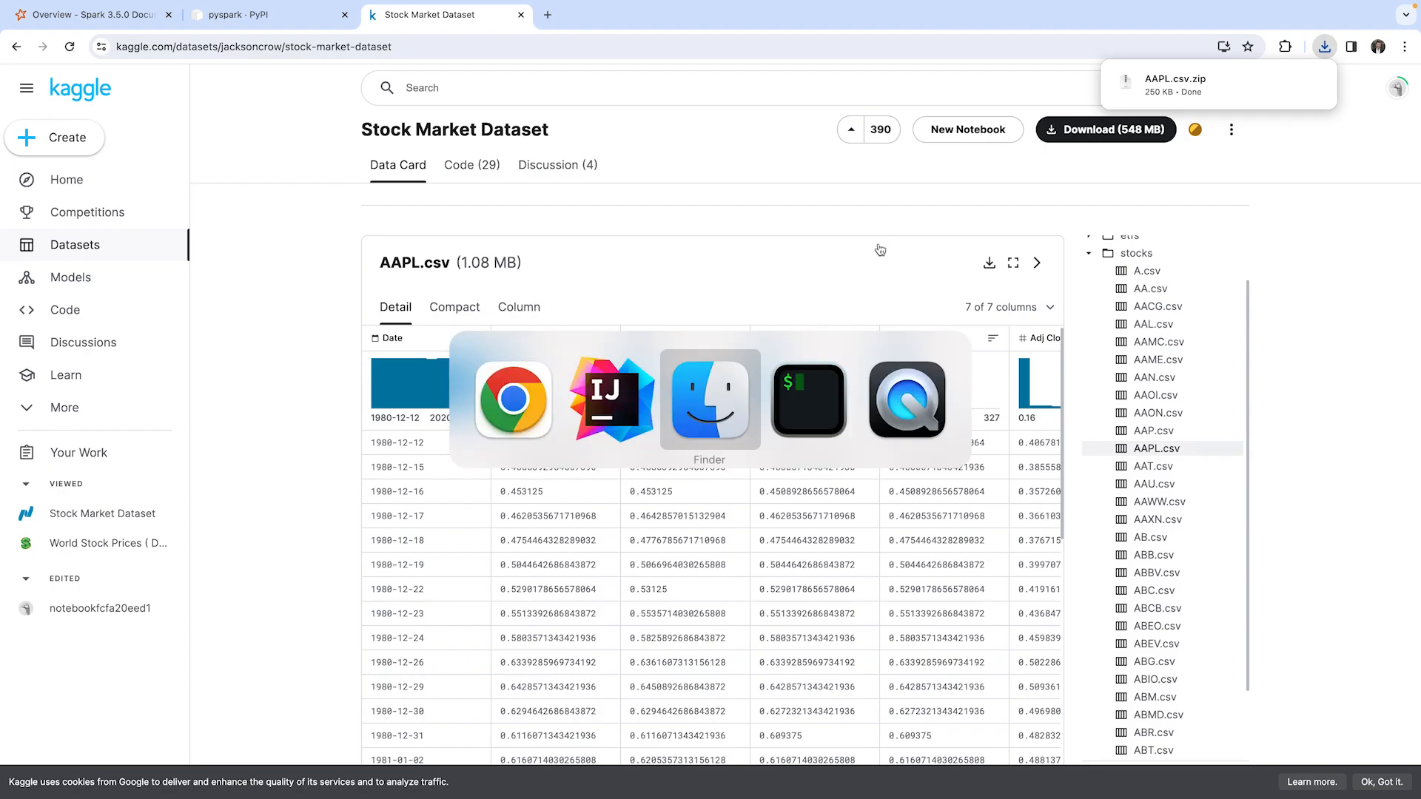
# In Terminal, go to ~/Downloads and unzip AAPL.csv.zip into AAPL.csv.
pyautogui.click(806, 399)
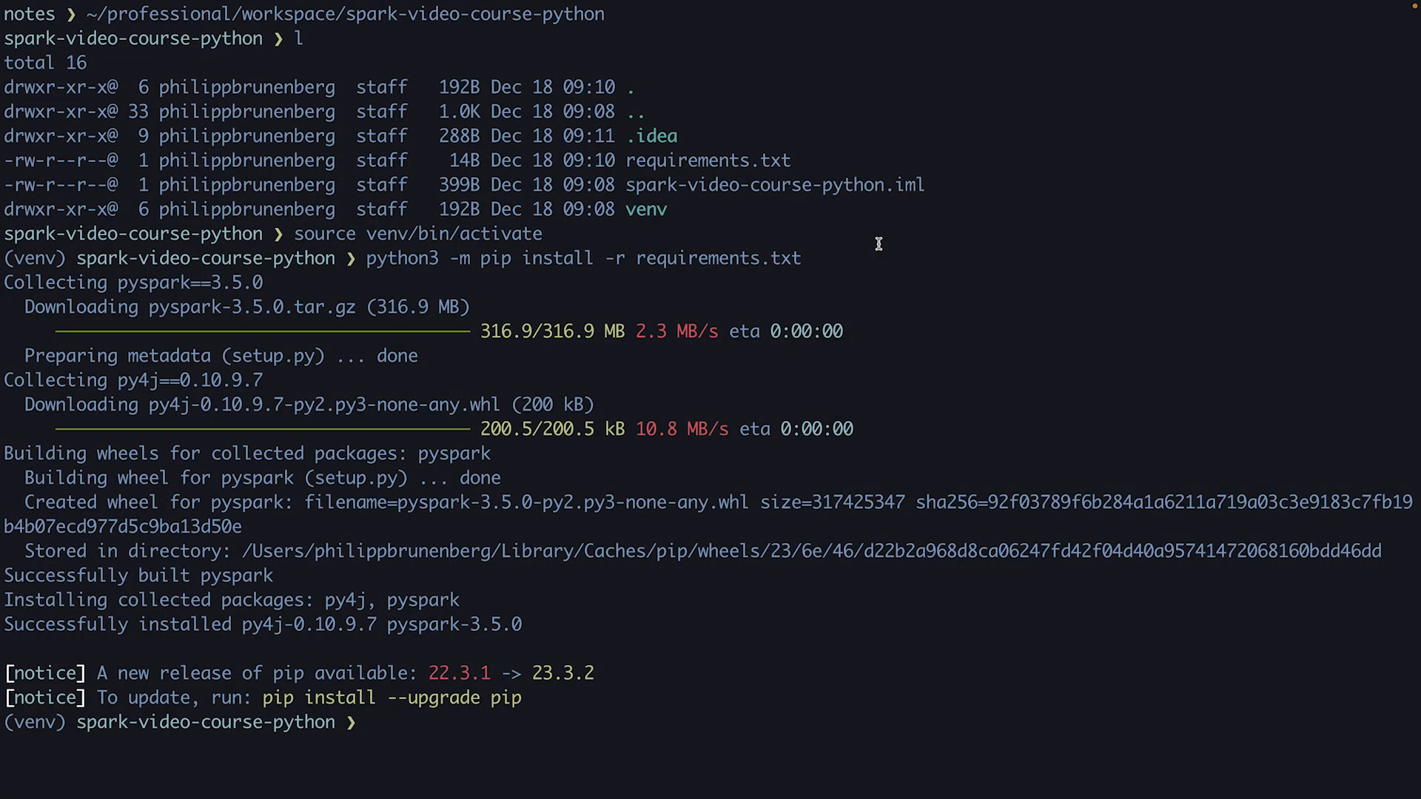
pyautogui.write('~/Downloads')
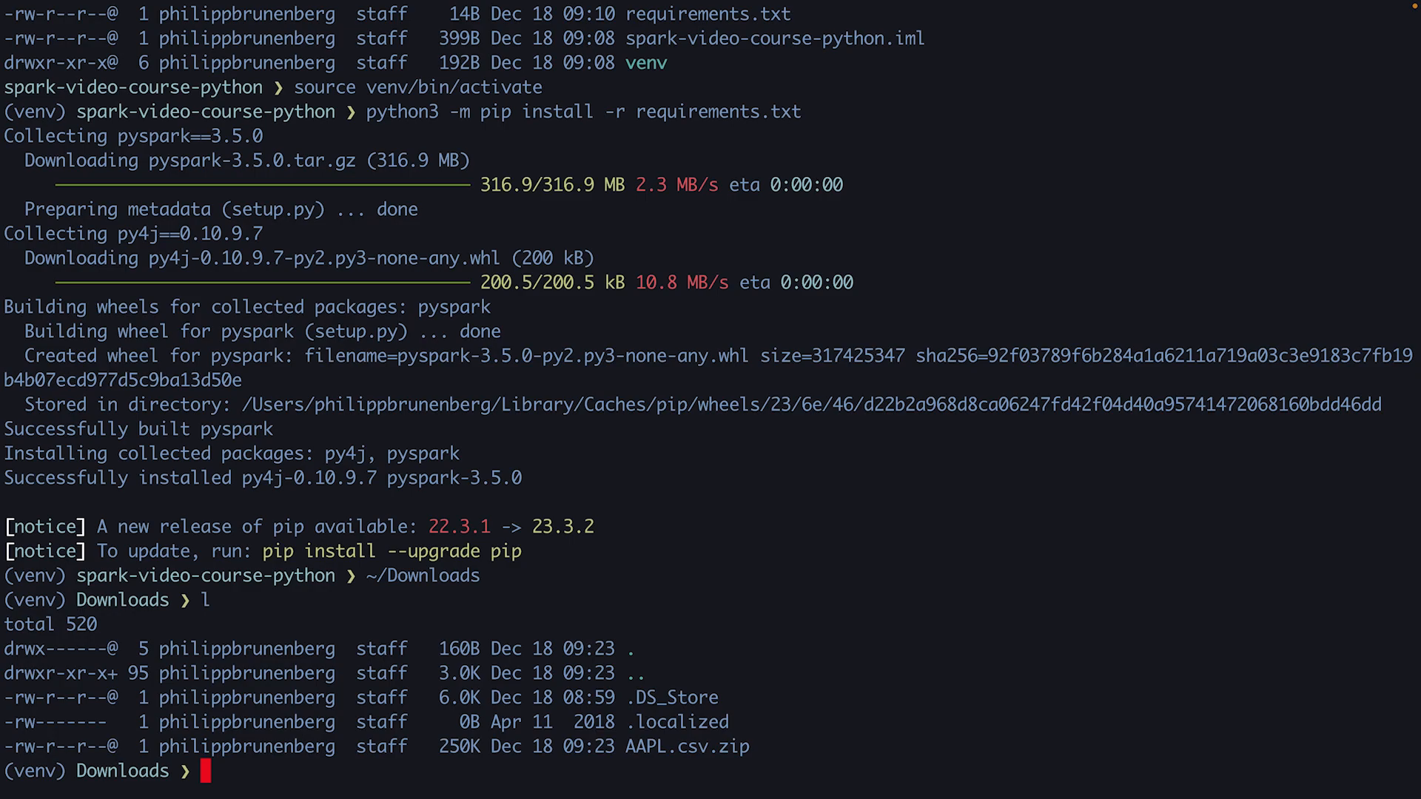
pyautogui.write('unzu')
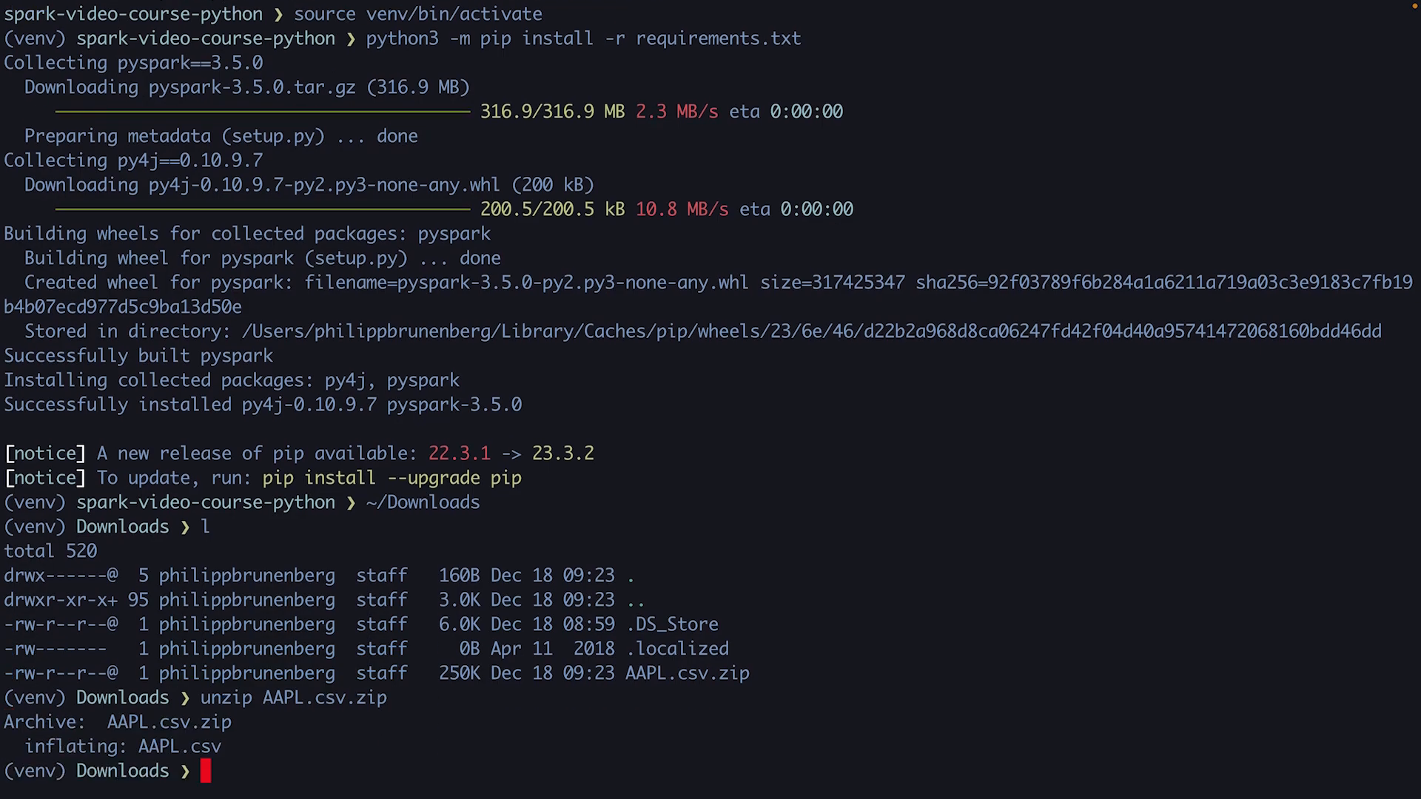
pyautogui.write('mv')
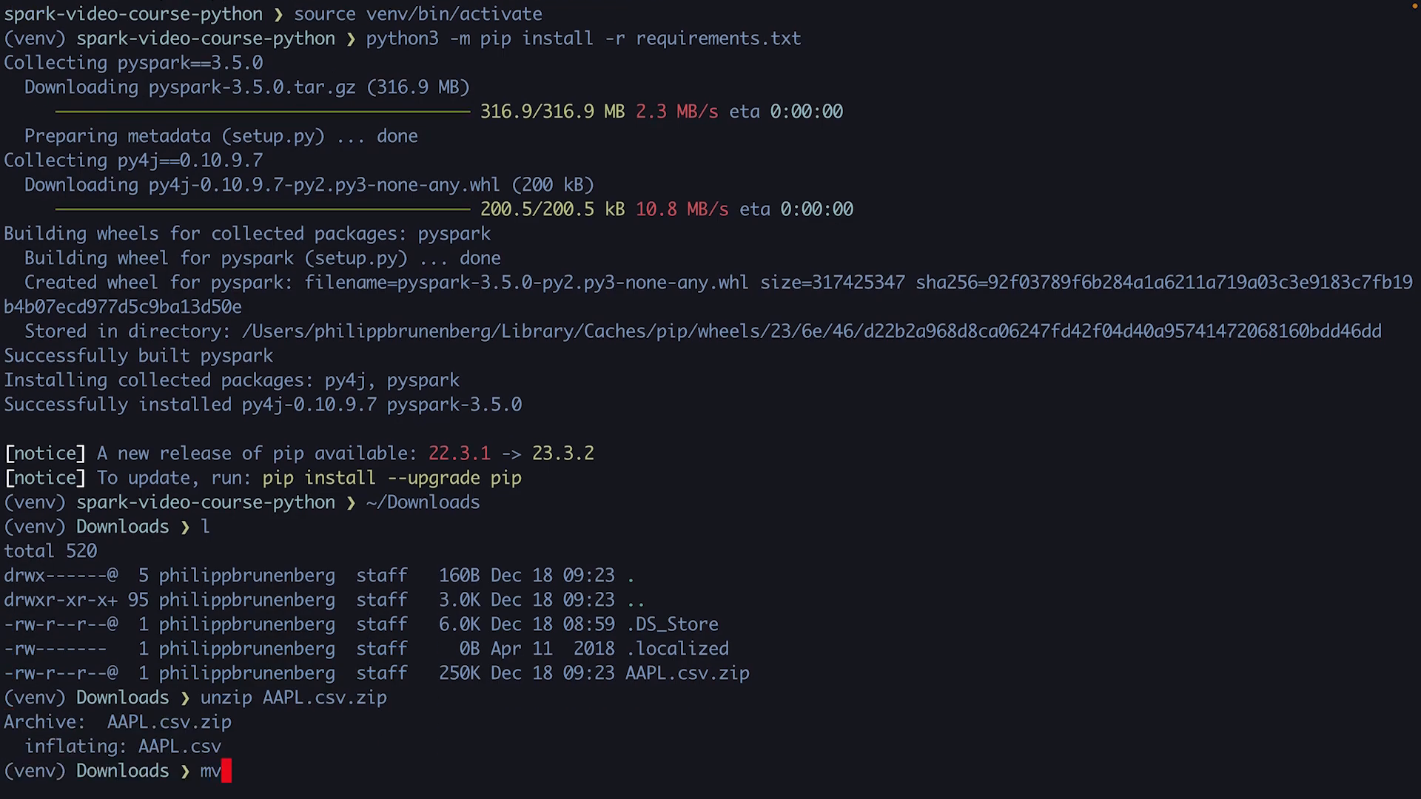
pyautogui.press('Return')
pyautogui.write('mkdir ~/p/w')
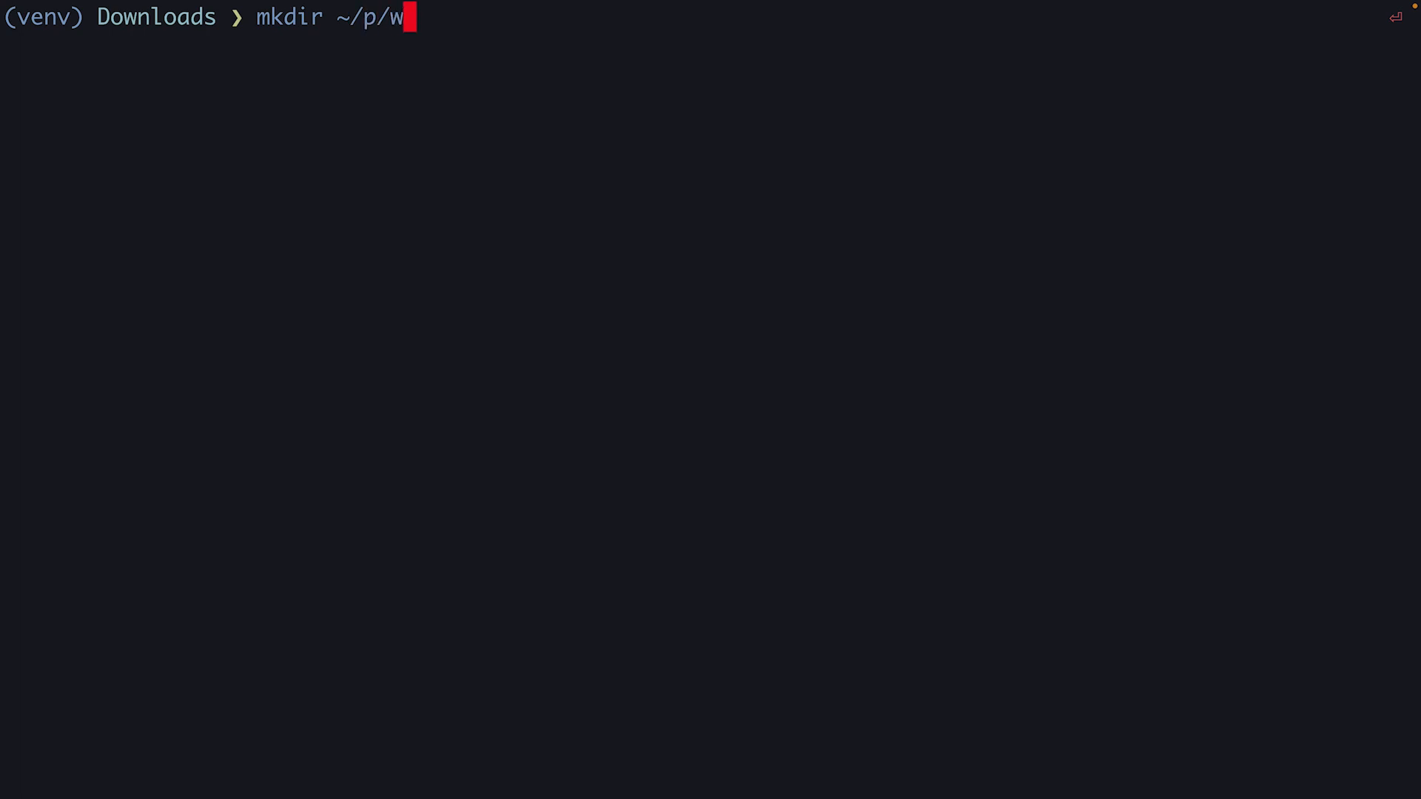
# Create a data folder at ~/professional/workspace/spark-video-course-python/data.
pyautogui.write('rofessional/workspace/spark')
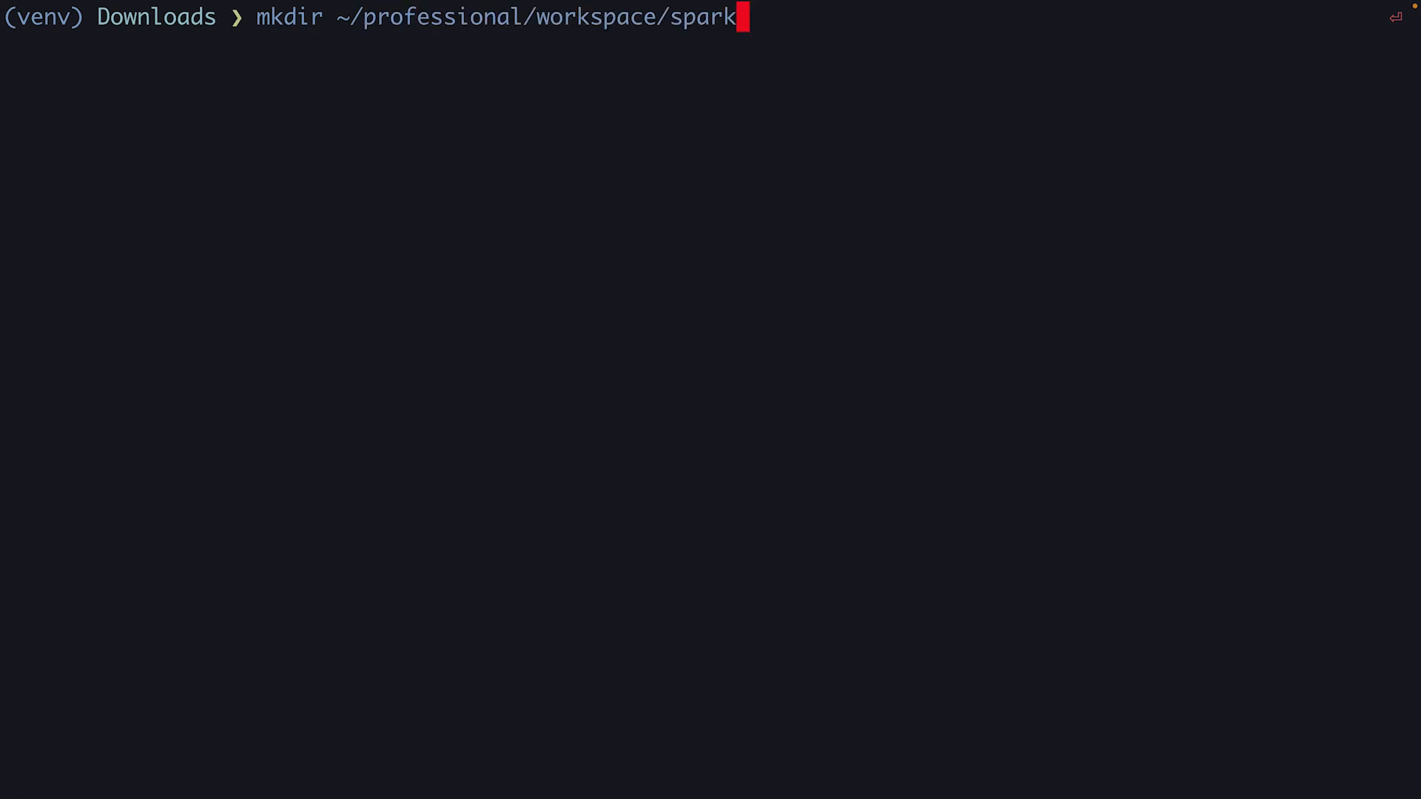
pyautogui.write('-cou')
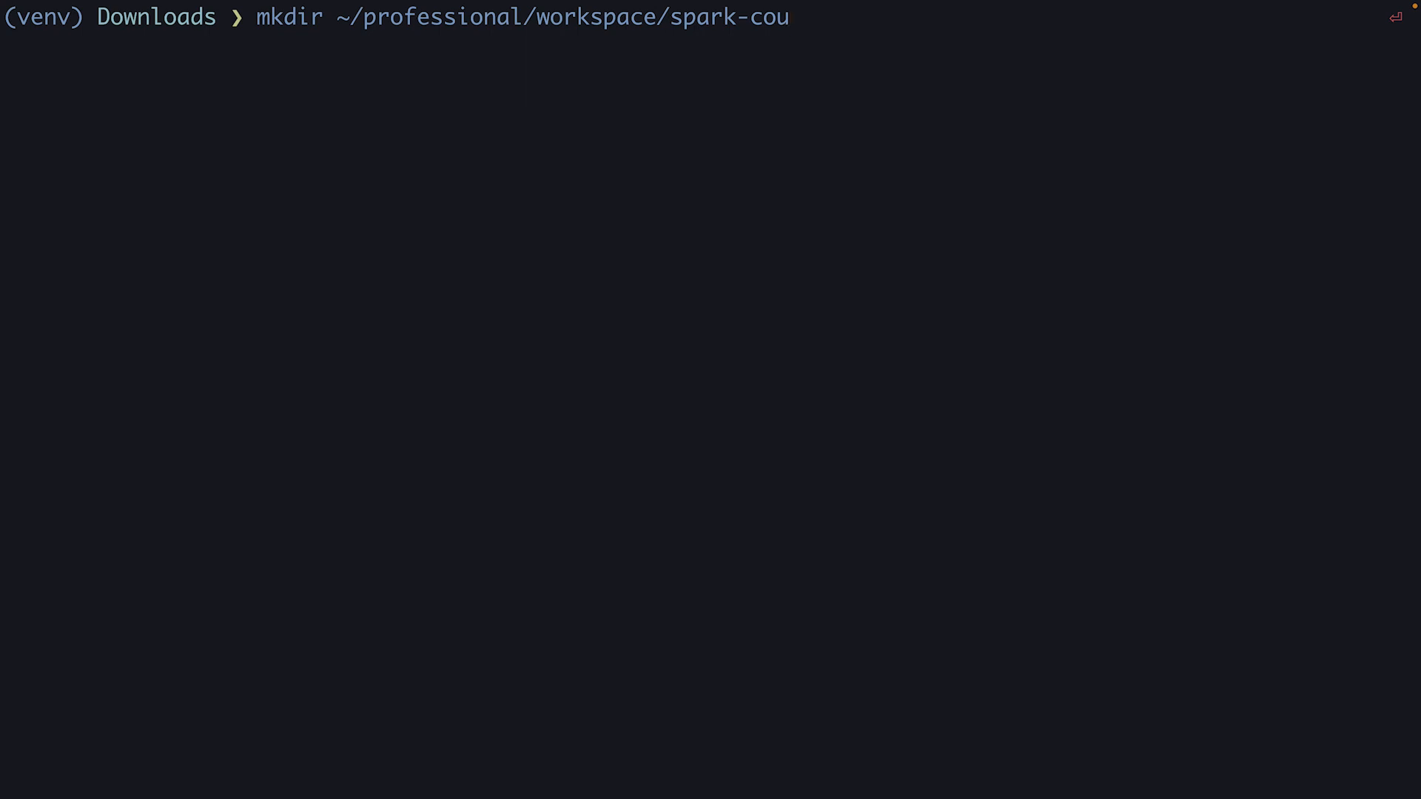
pyautogui.write('video-course')
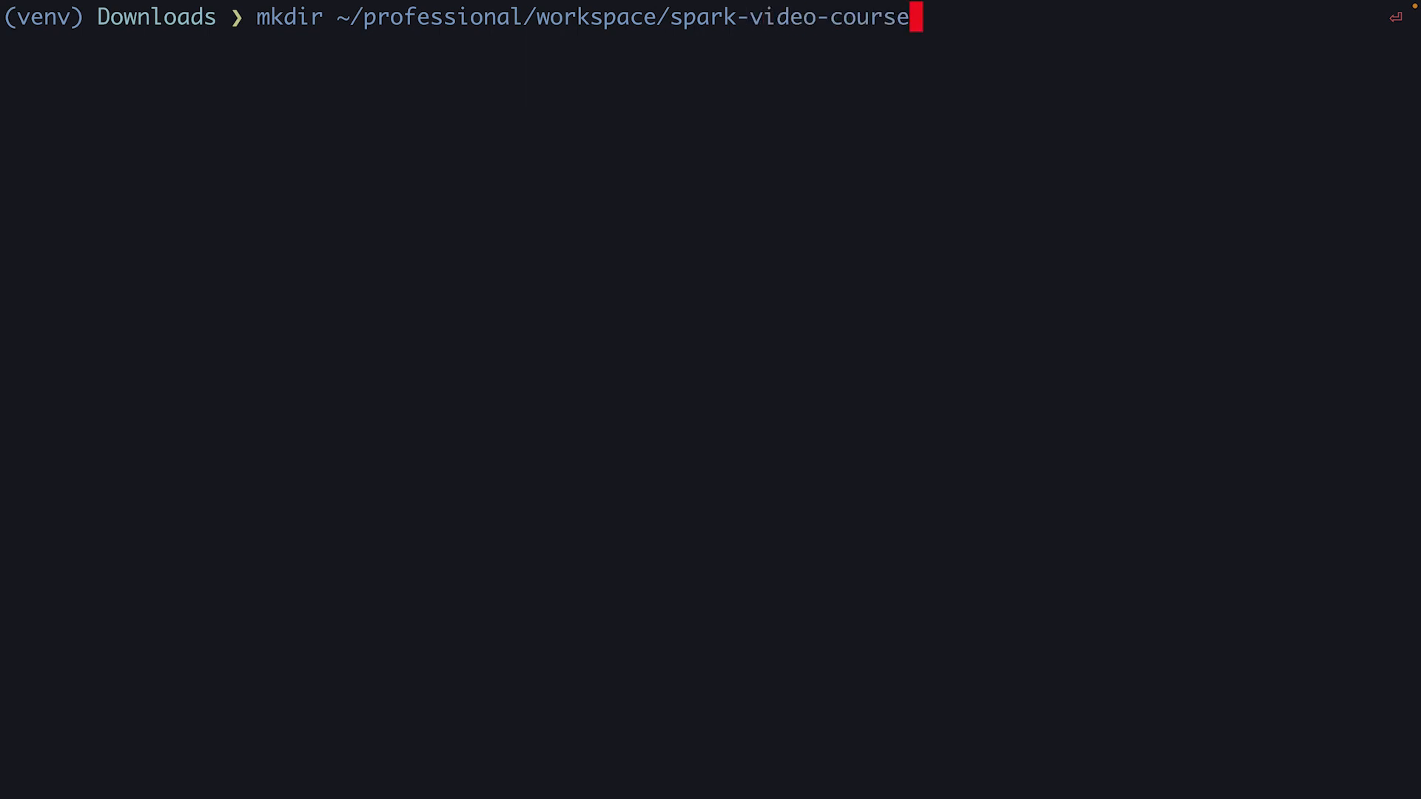
pyautogui.write('-python/d')
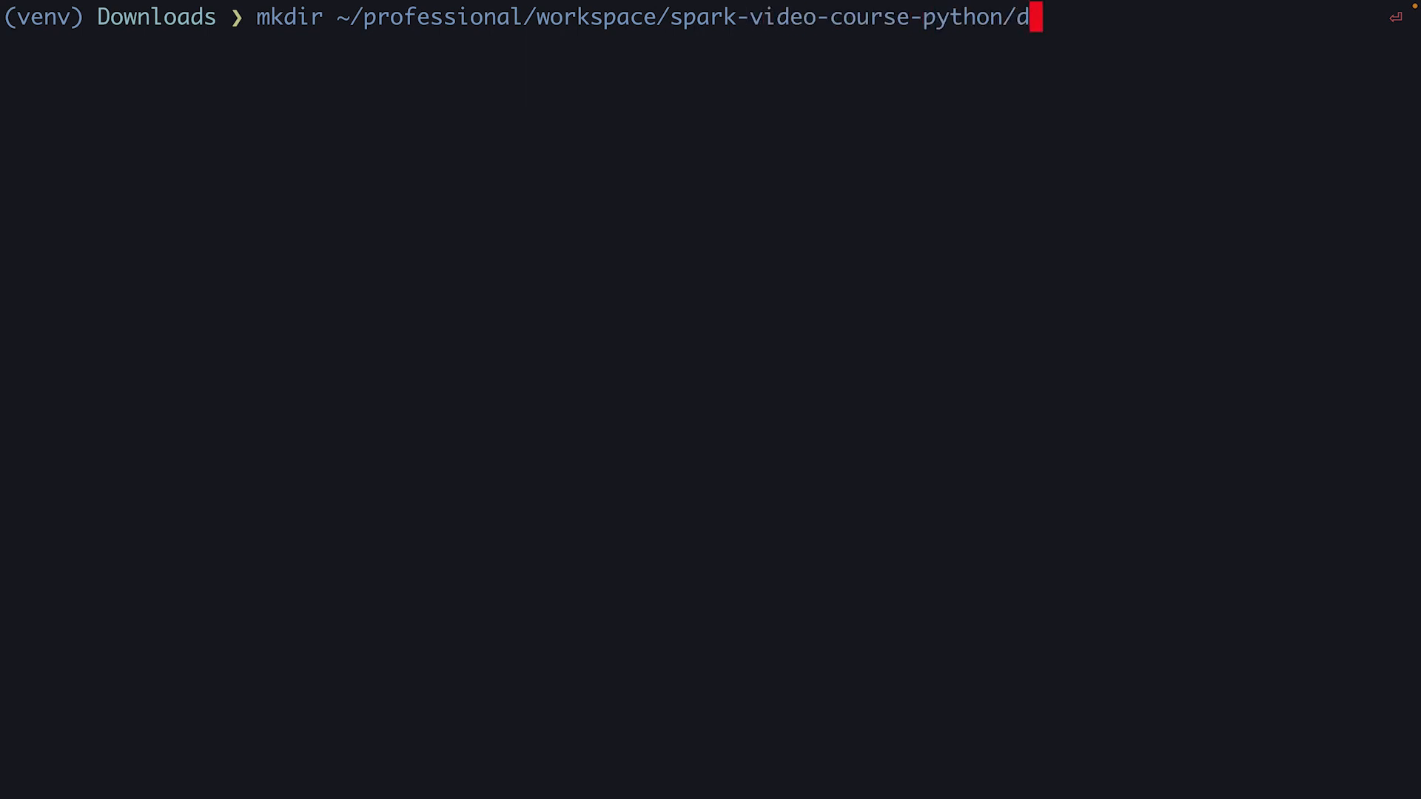
pyautogui.write('ata')
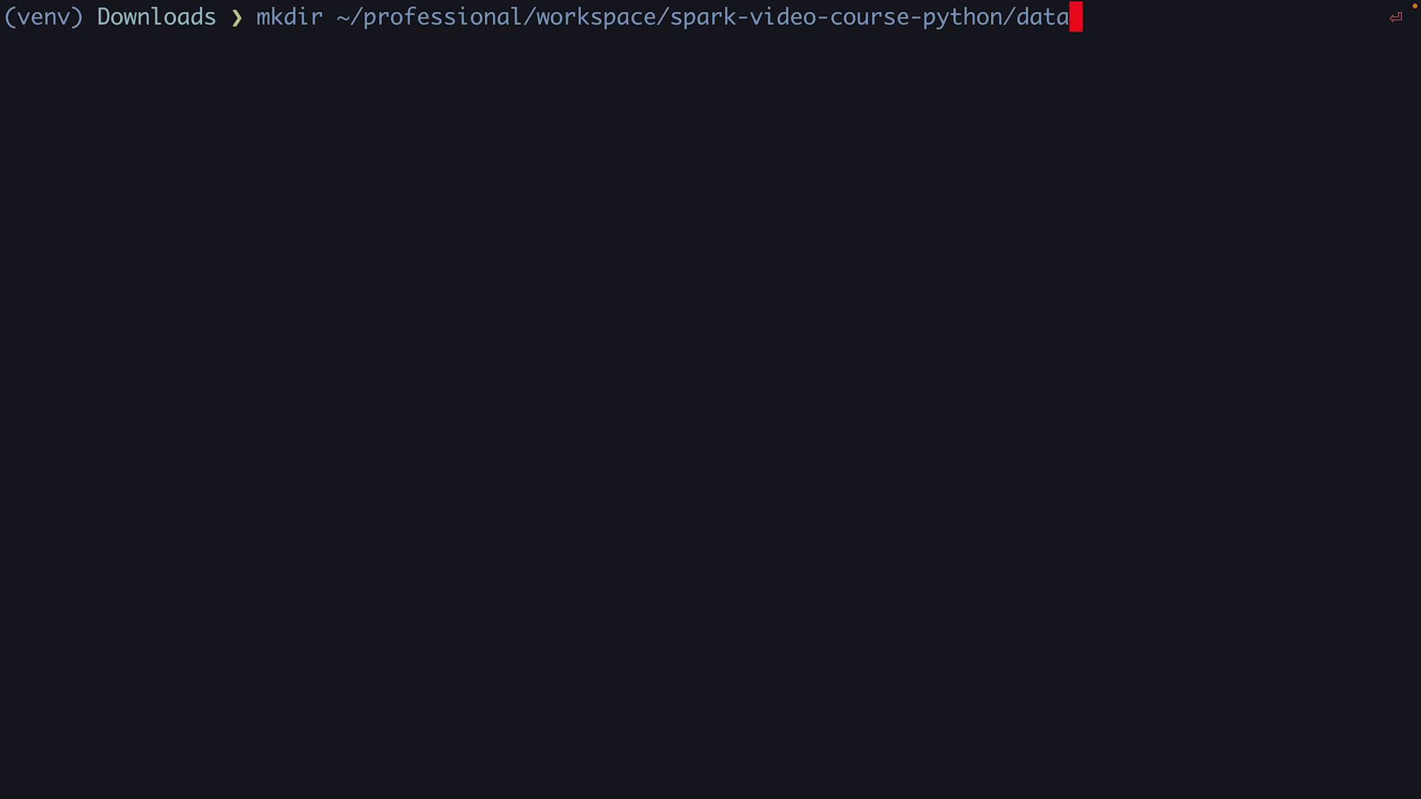
pyautogui.press('Return')
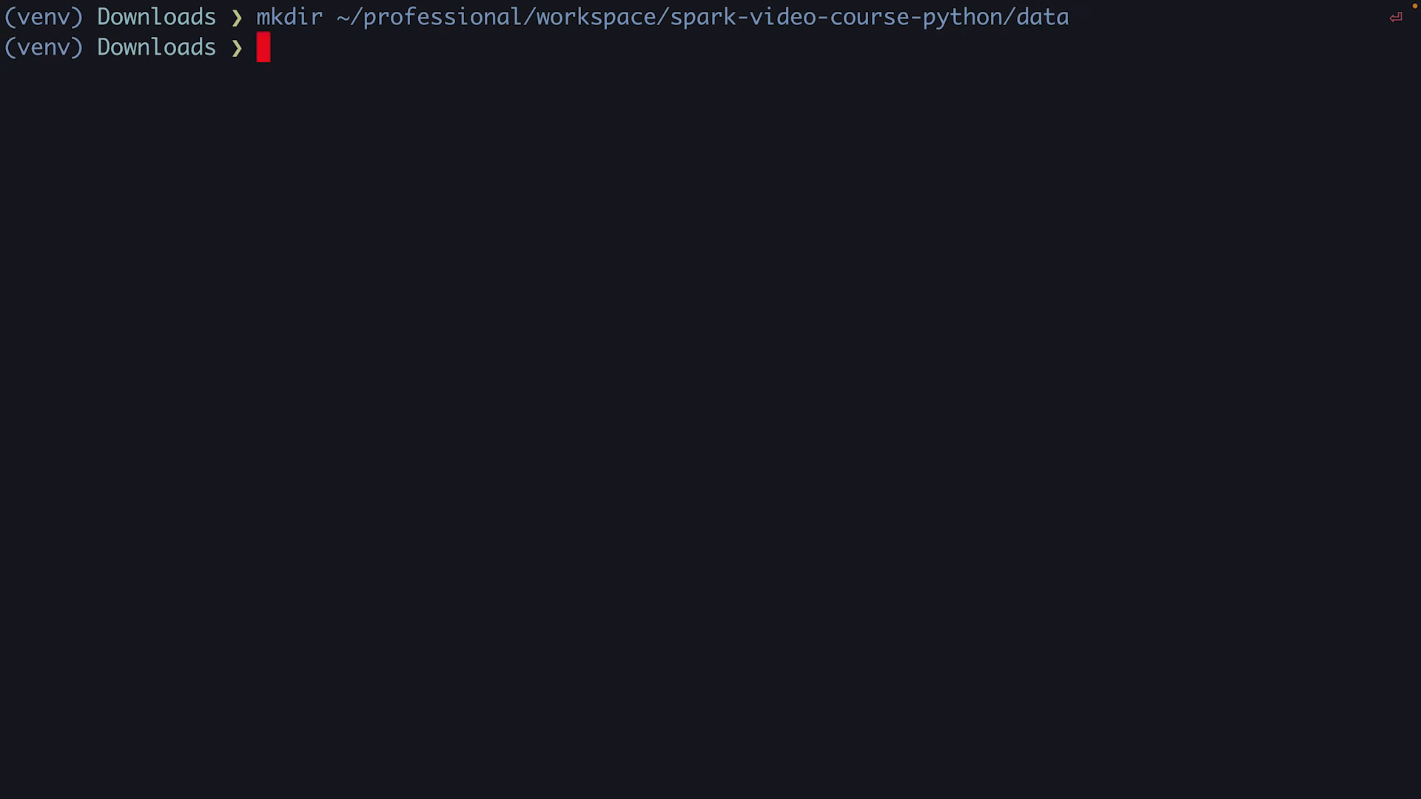
# Move AAPL.csv into the new data folder with 'mv AAPL.csv $_'.
pyautogui.write('mv AA')
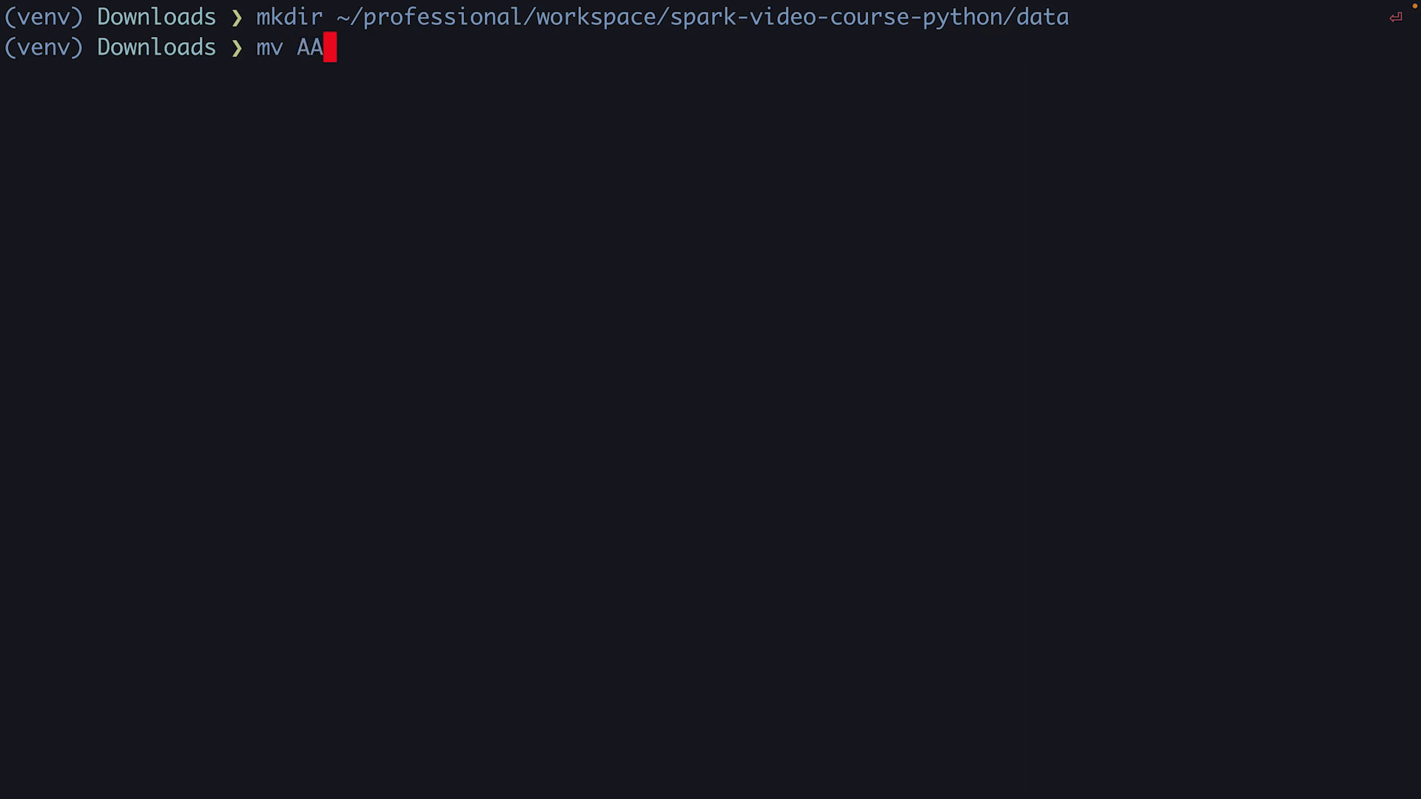
pyautogui.write('PL.csv $')
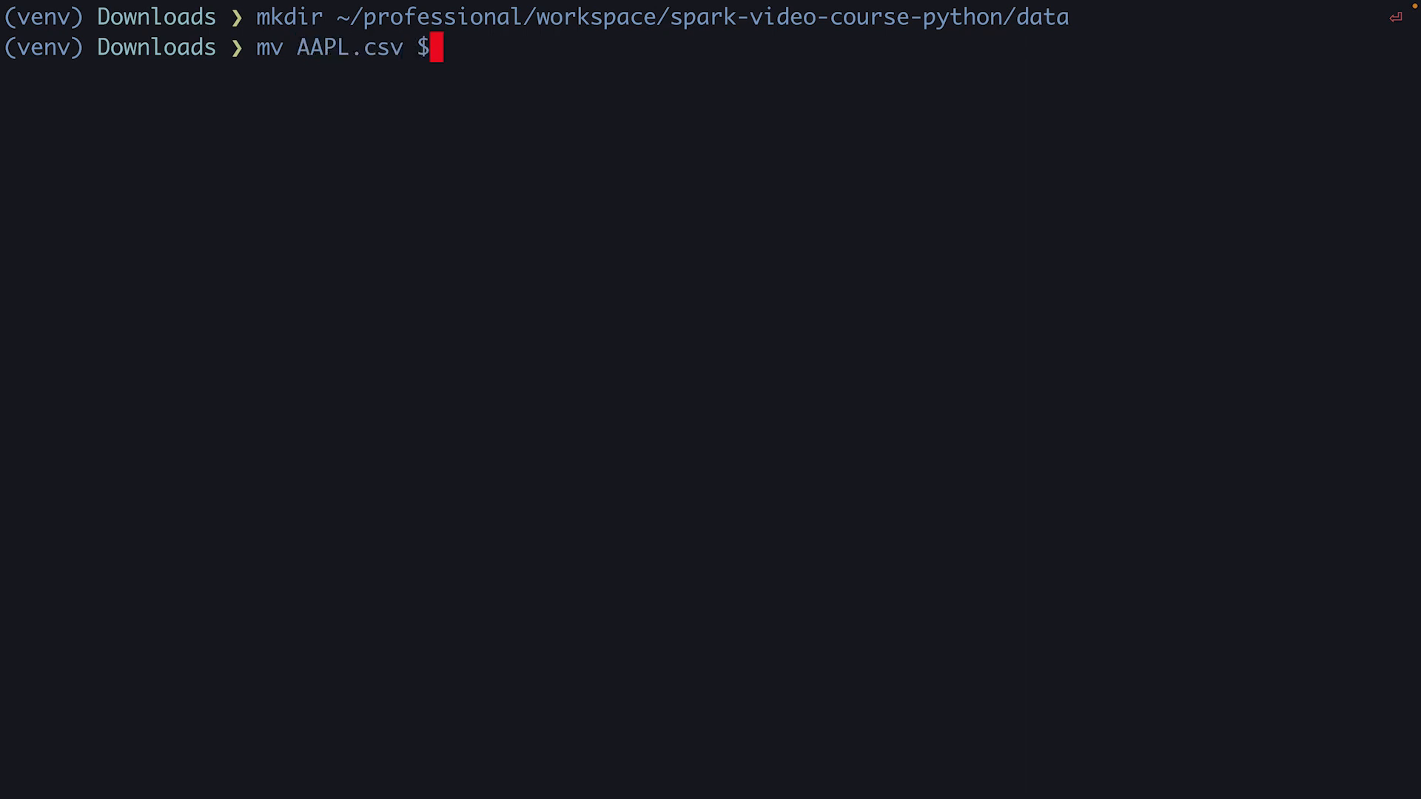
pyautogui.write('_')
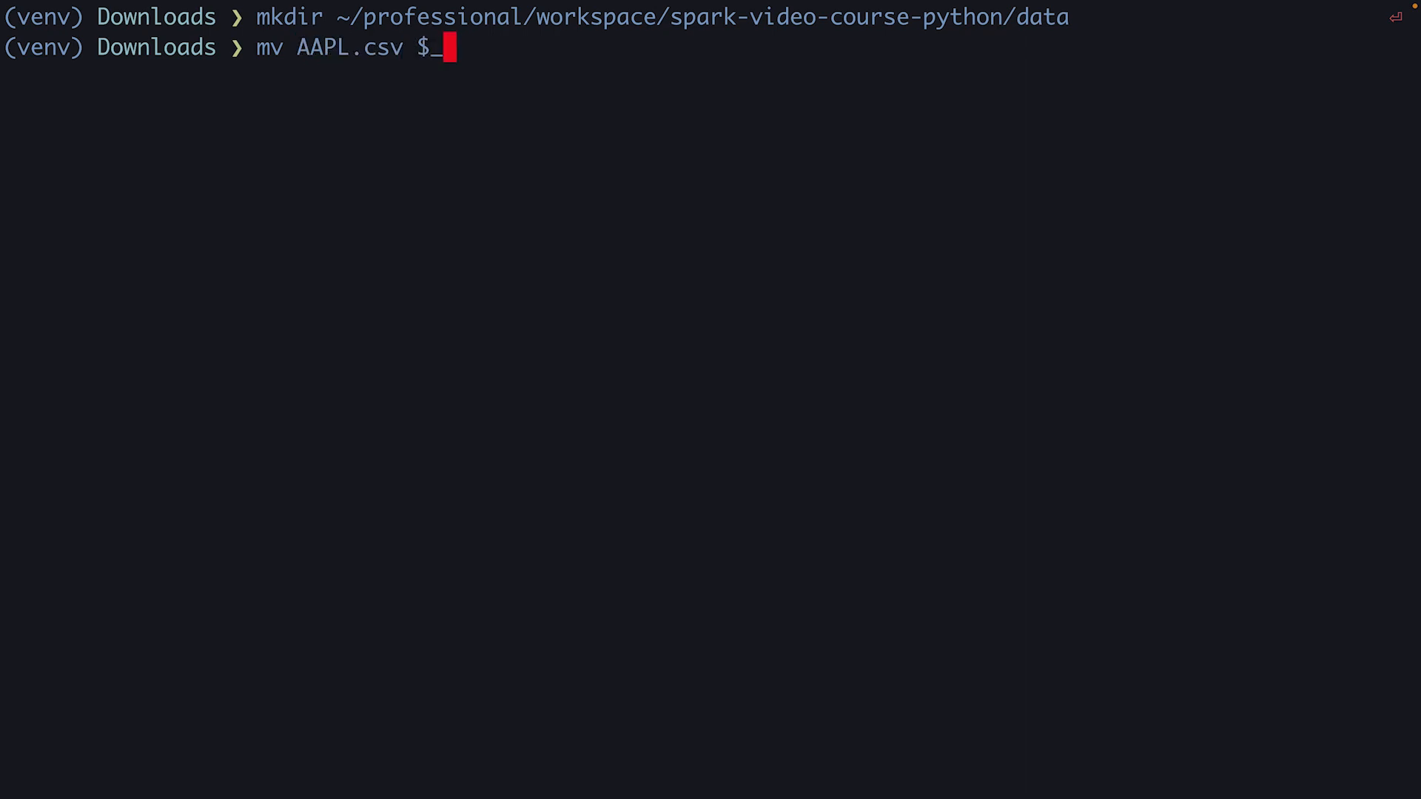
pyautogui.press('Return')
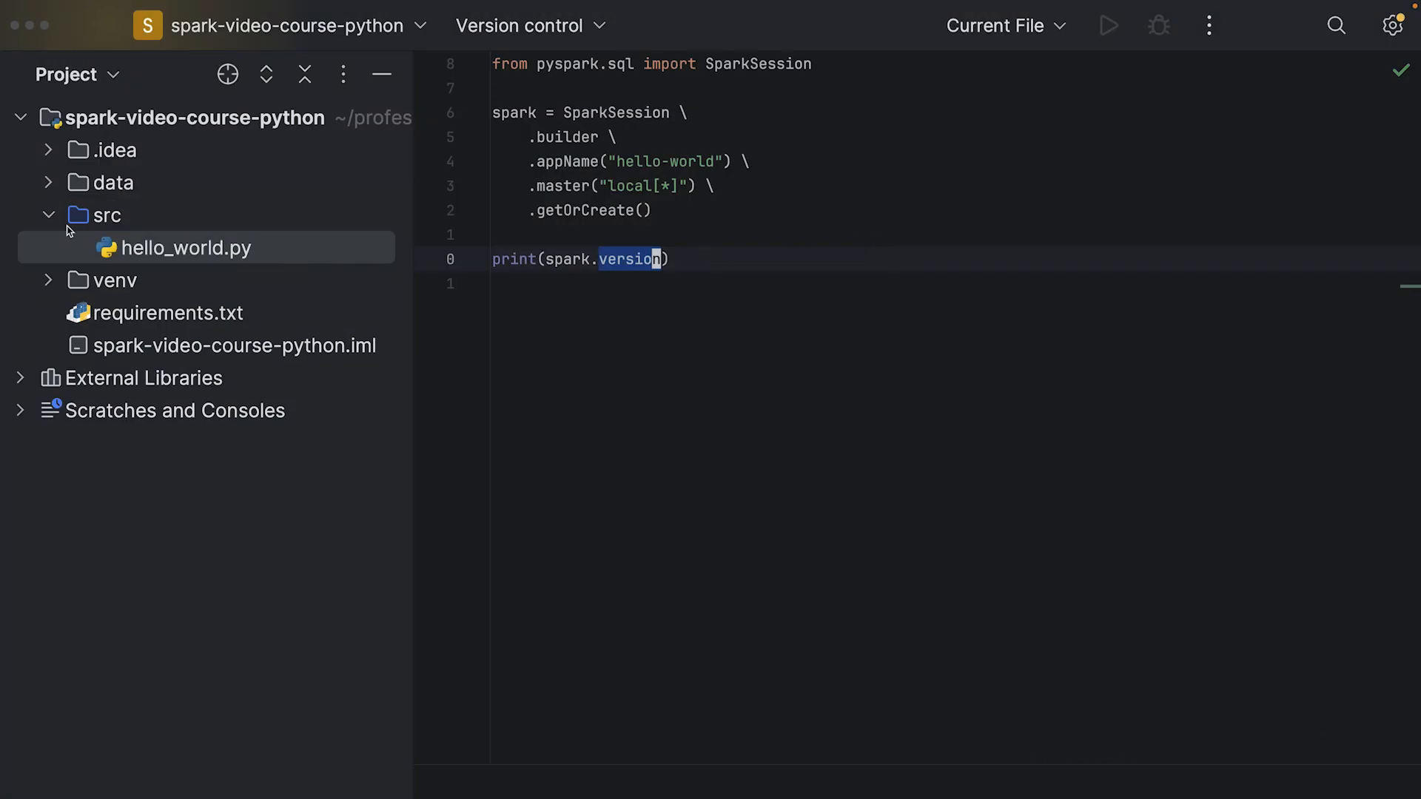
# Expand the data folder to inspect AAPL.csv's columns, then return to hello_world.py.
pyautogui.click(47, 182)
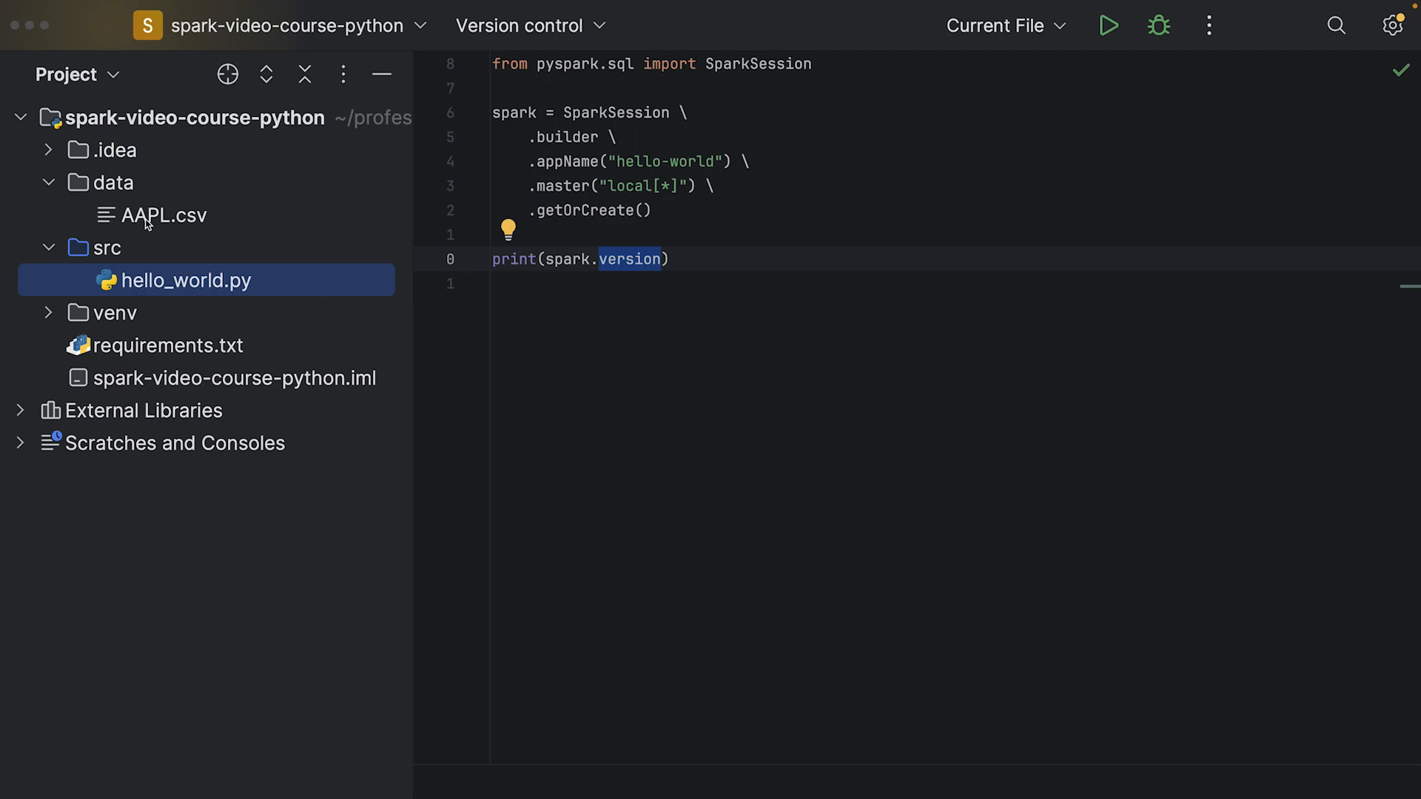
pyautogui.moveTo(145, 223)
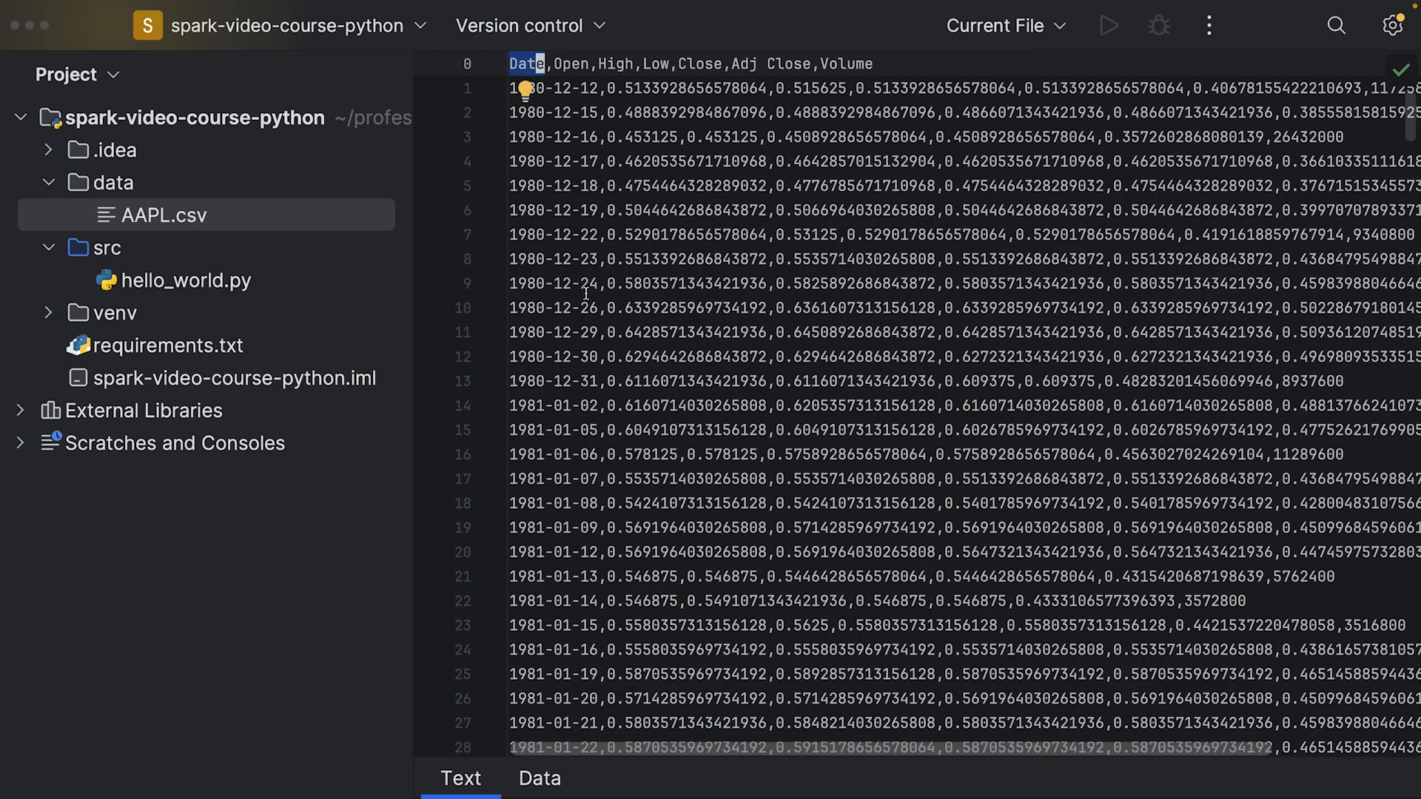
pyautogui.moveTo(557, 88)
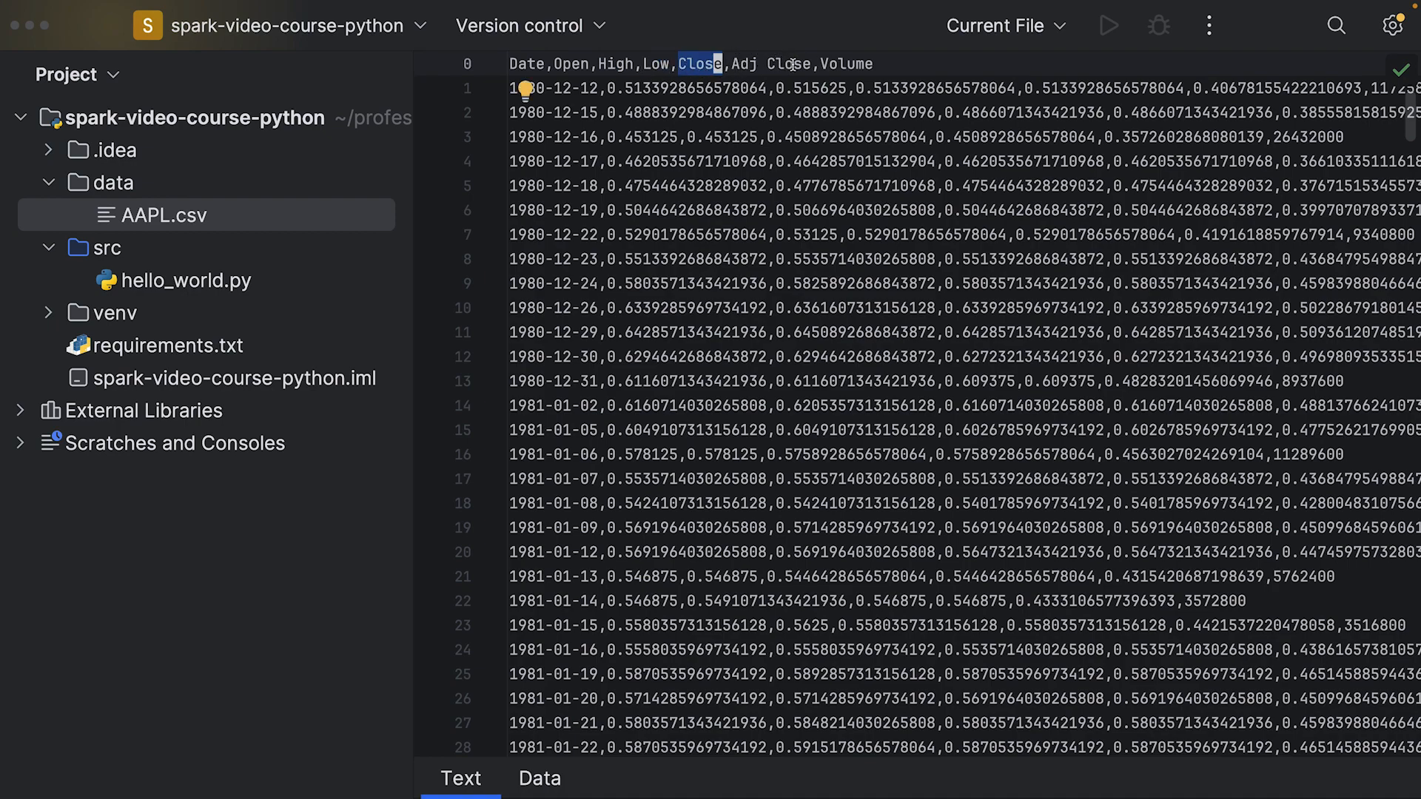
pyautogui.moveTo(805, 65)
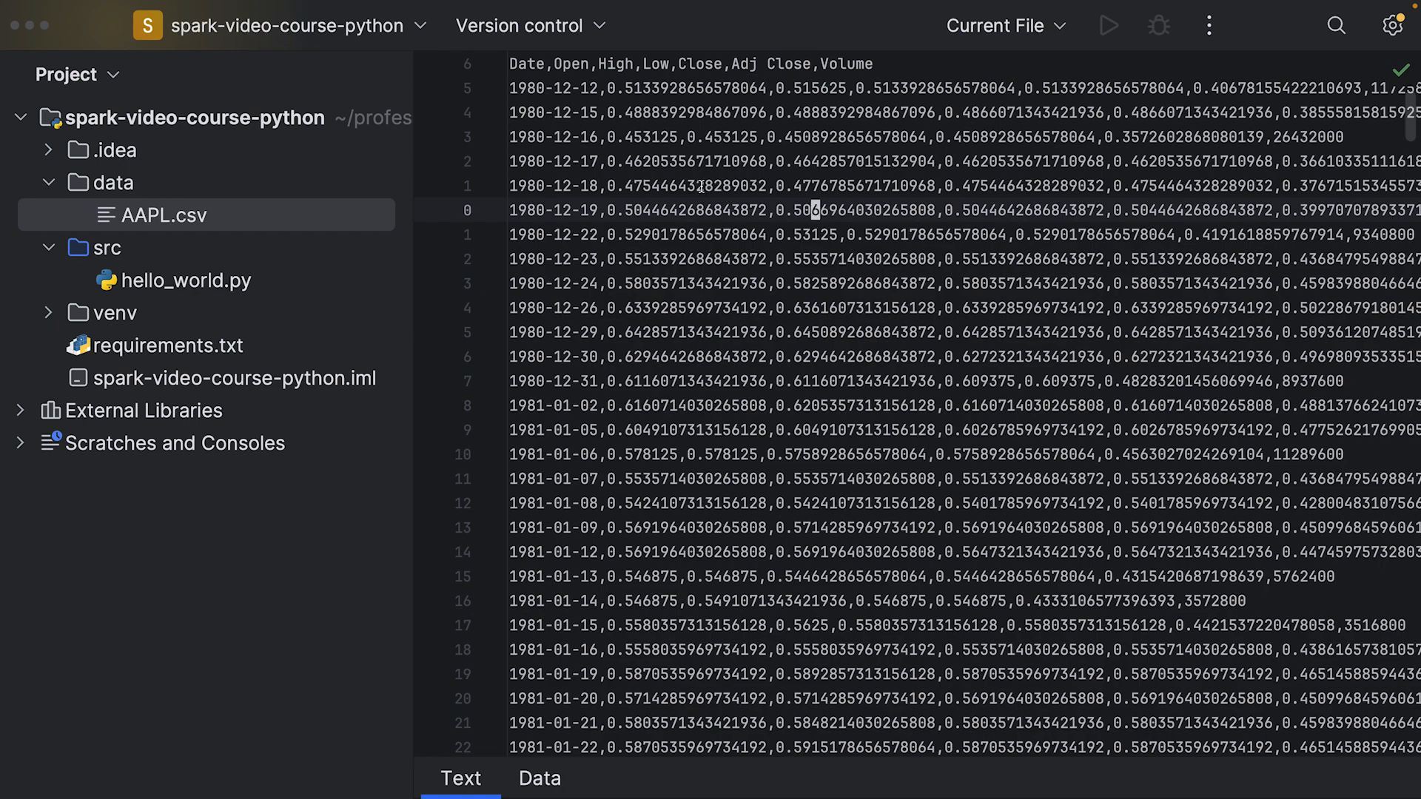
pyautogui.click(187, 280)
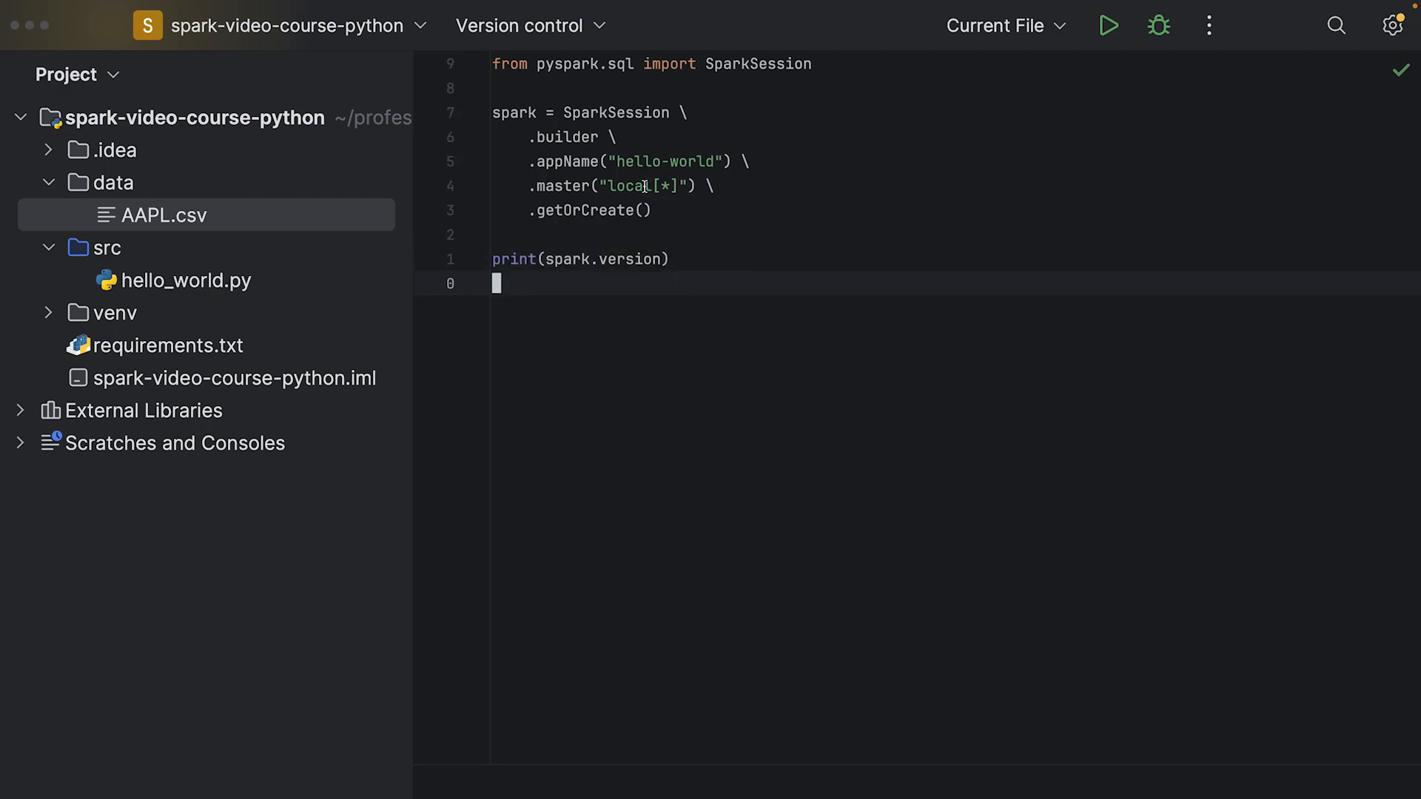
# Create a new Python file named load_data.py in the src folder.
pyautogui.click(106, 247)
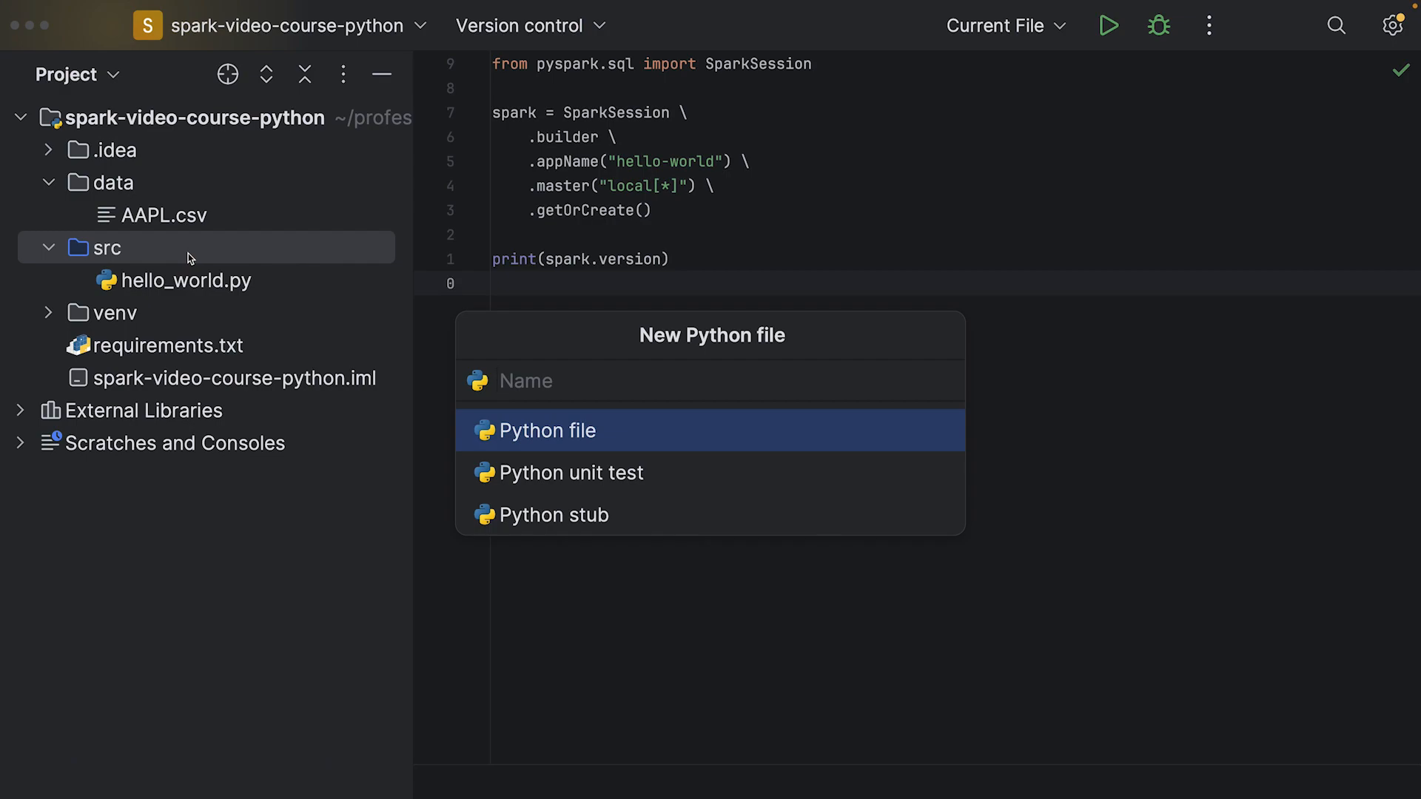
pyautogui.write('le')
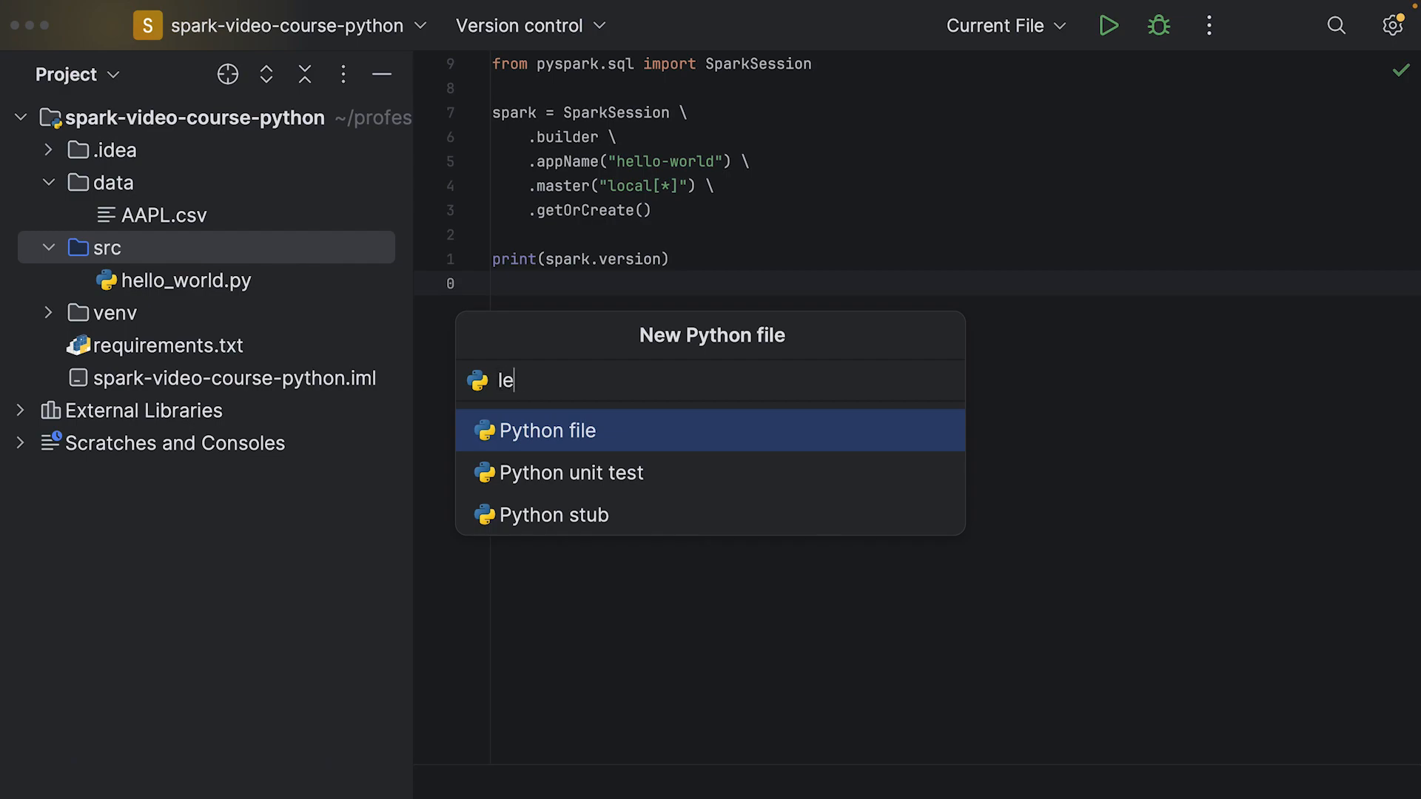
pyautogui.write('oad-')
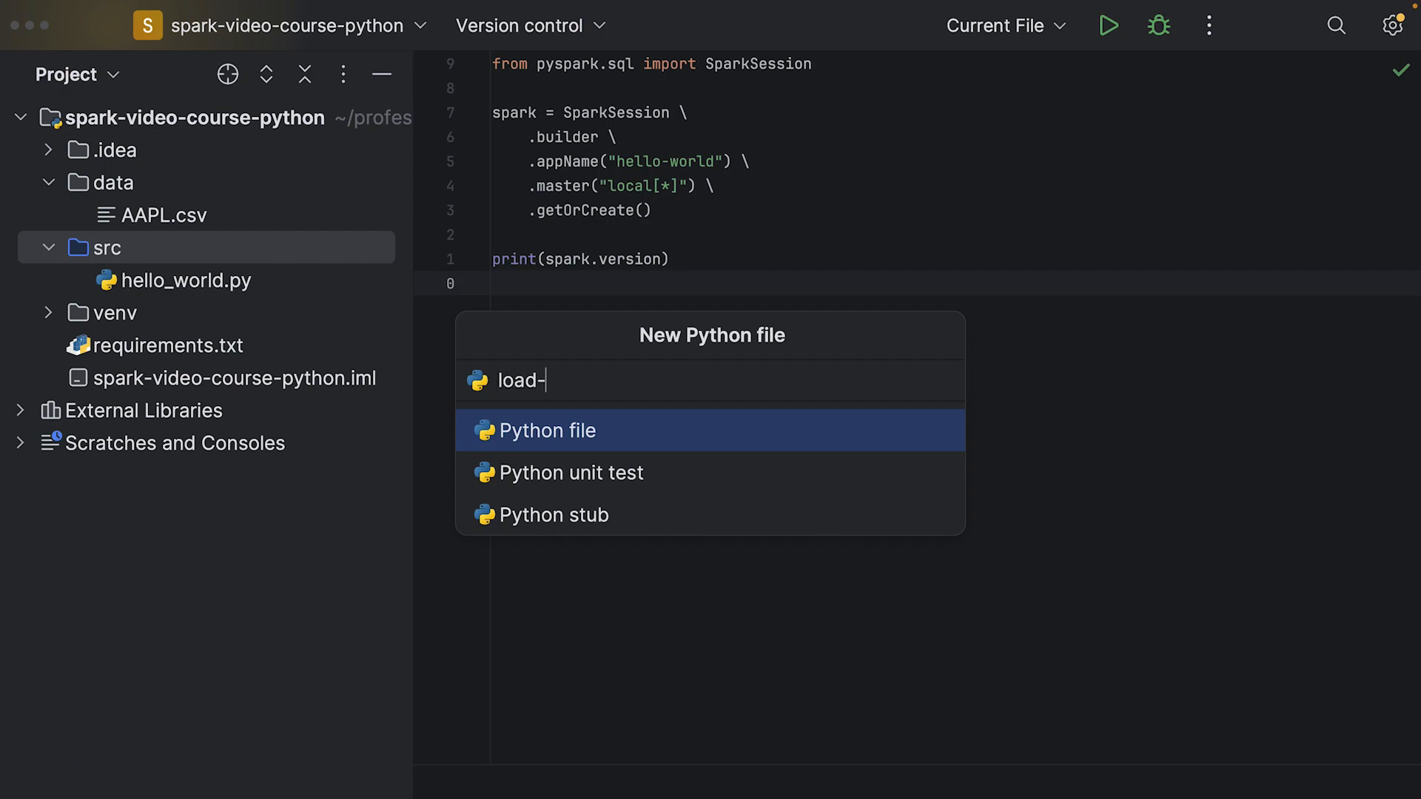
pyautogui.write('data.py')
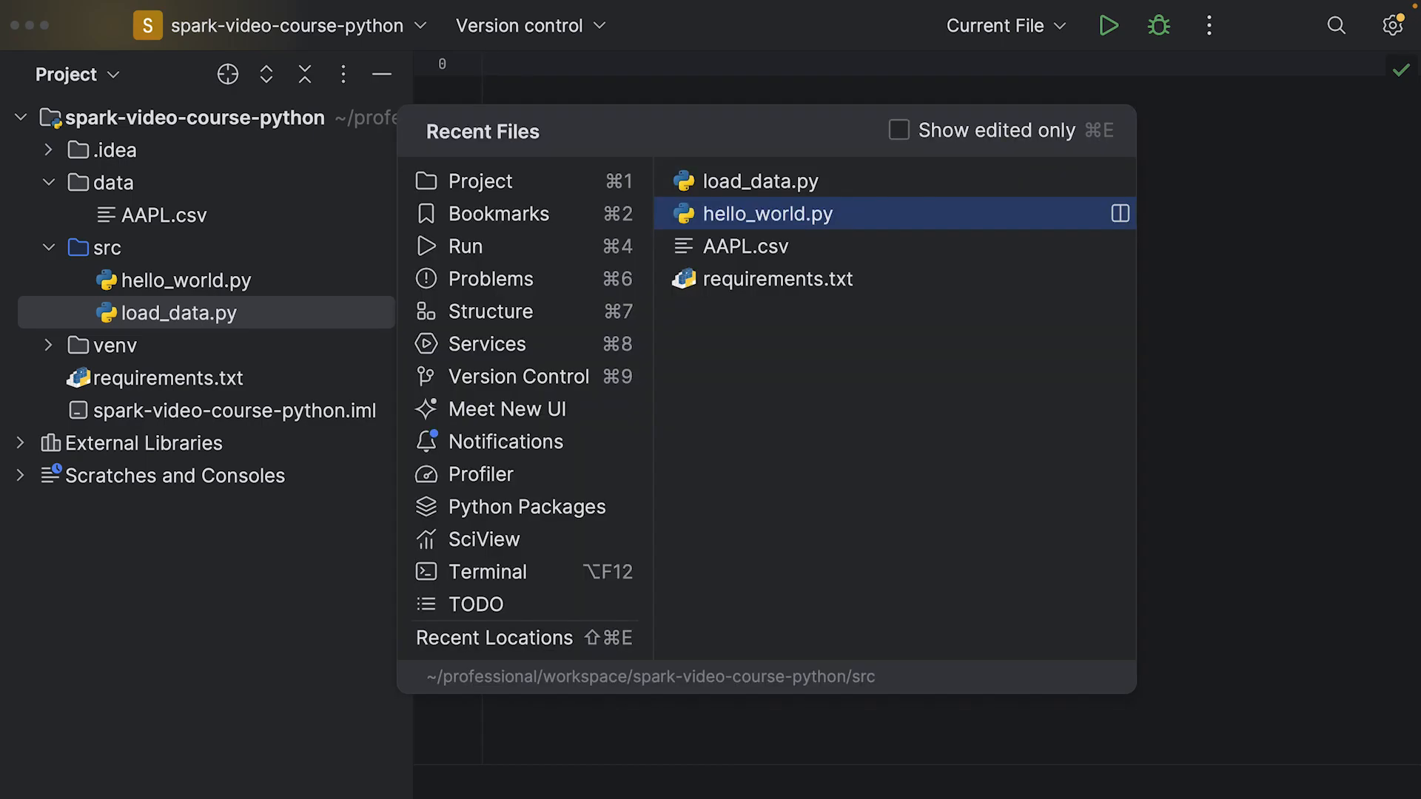
# Copy hello_world.py's SparkSession setup into load_data.py with app name "load-csv" and no print line.
pyautogui.click(771, 214)
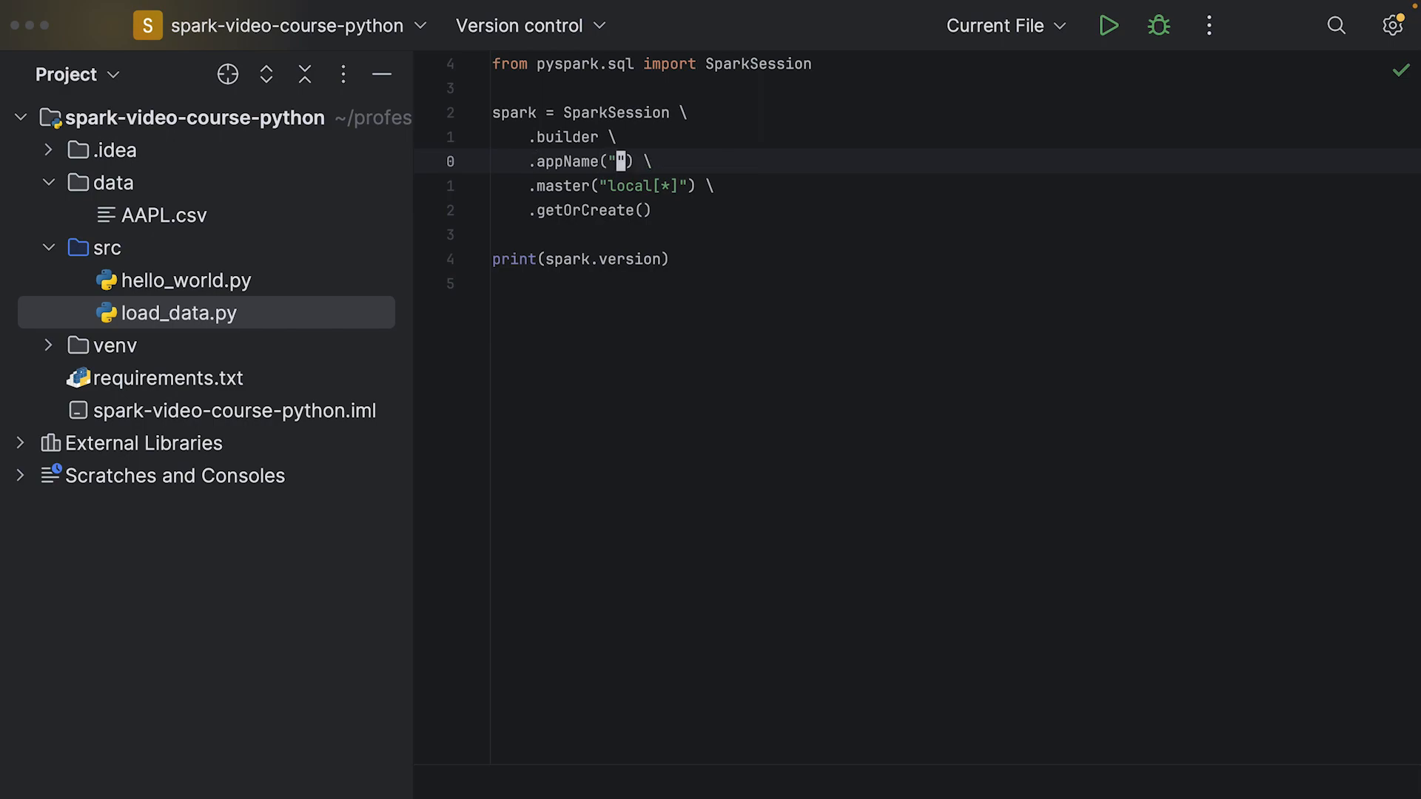
pyautogui.write('load-csv')
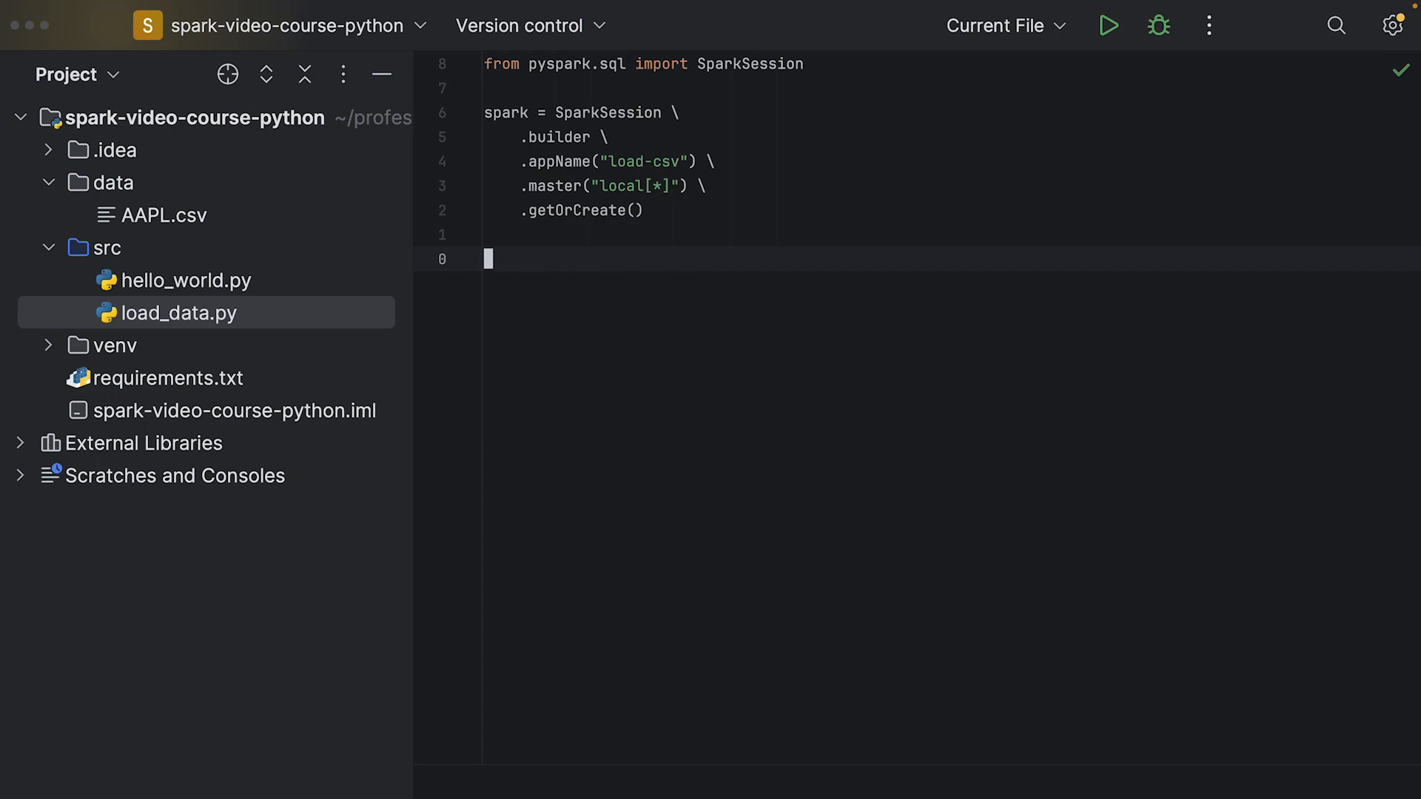
pyautogui.press('Backspace')
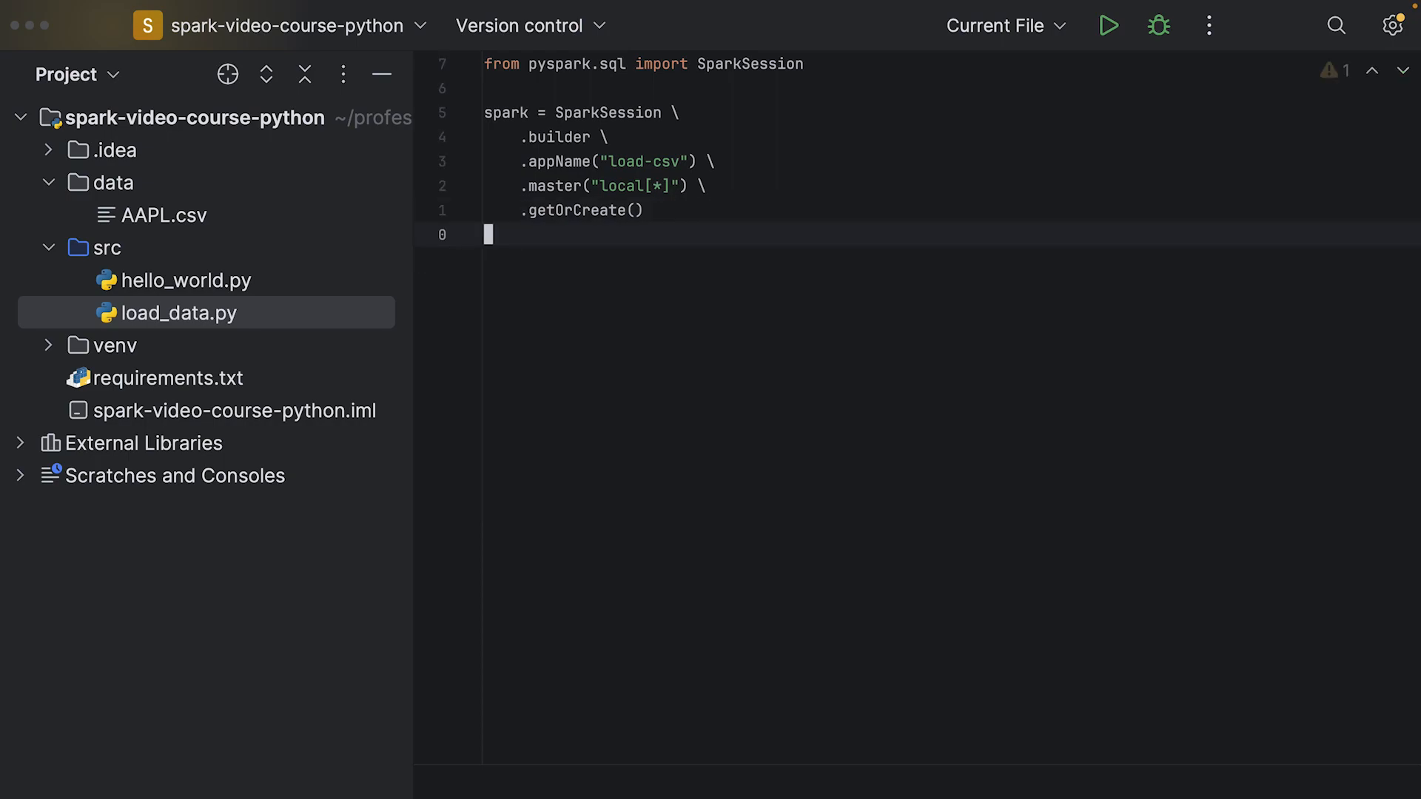
# Add a spark.read.csv() call below the SparkSession setup, fixing a mistyped method name.
pyautogui.write('spark.c')
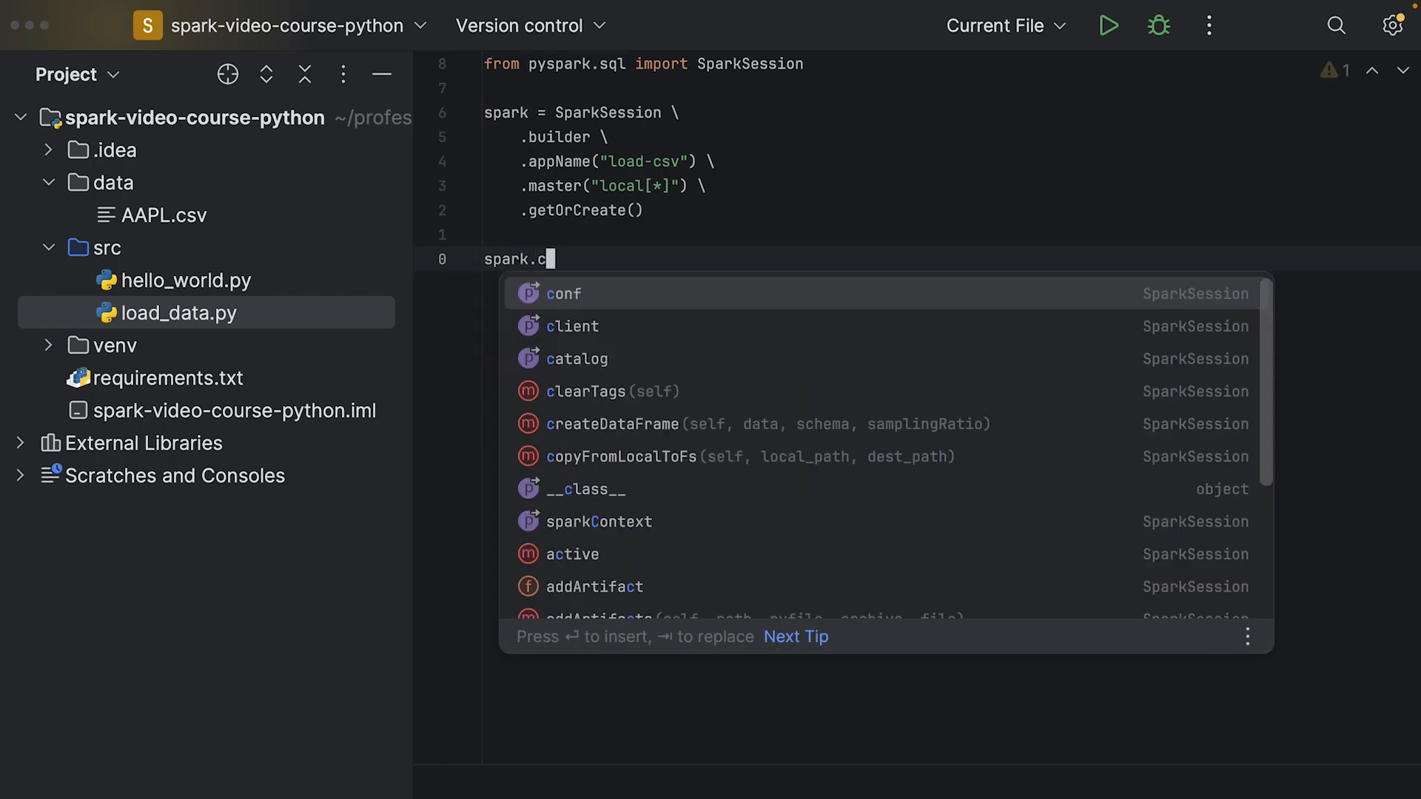
pyautogui.write('rea')
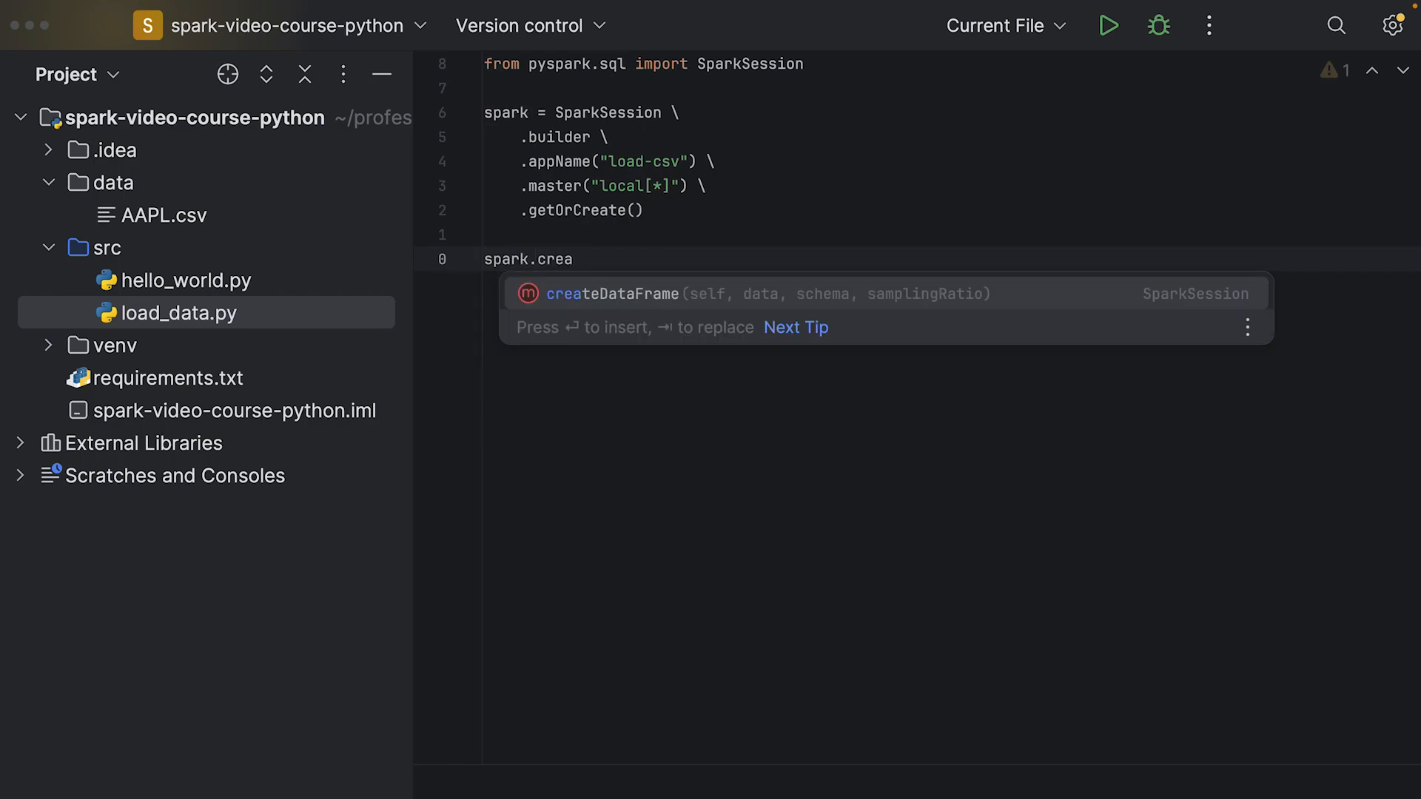
pyautogui.press('backspace')
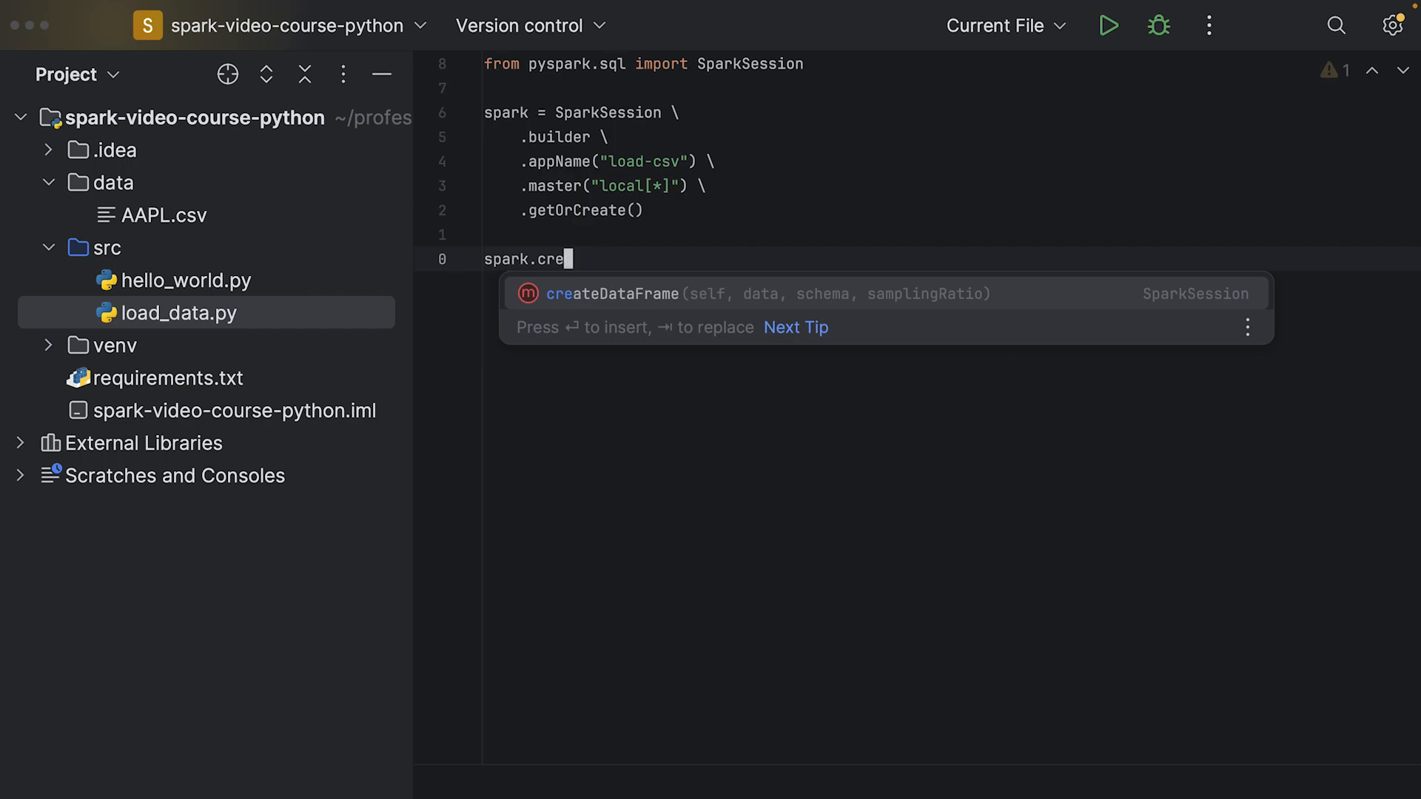
pyautogui.press('backspace')
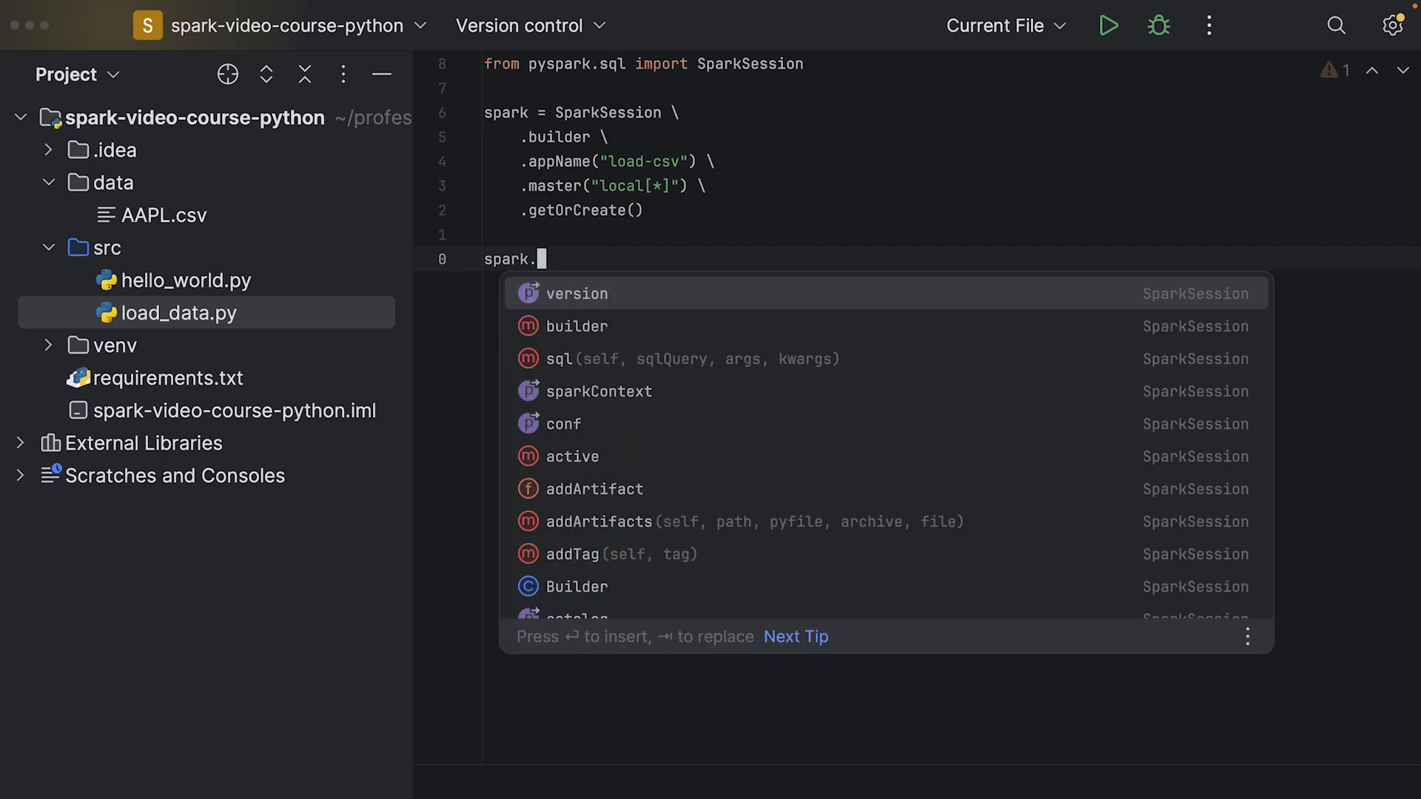
pyautogui.write('read')
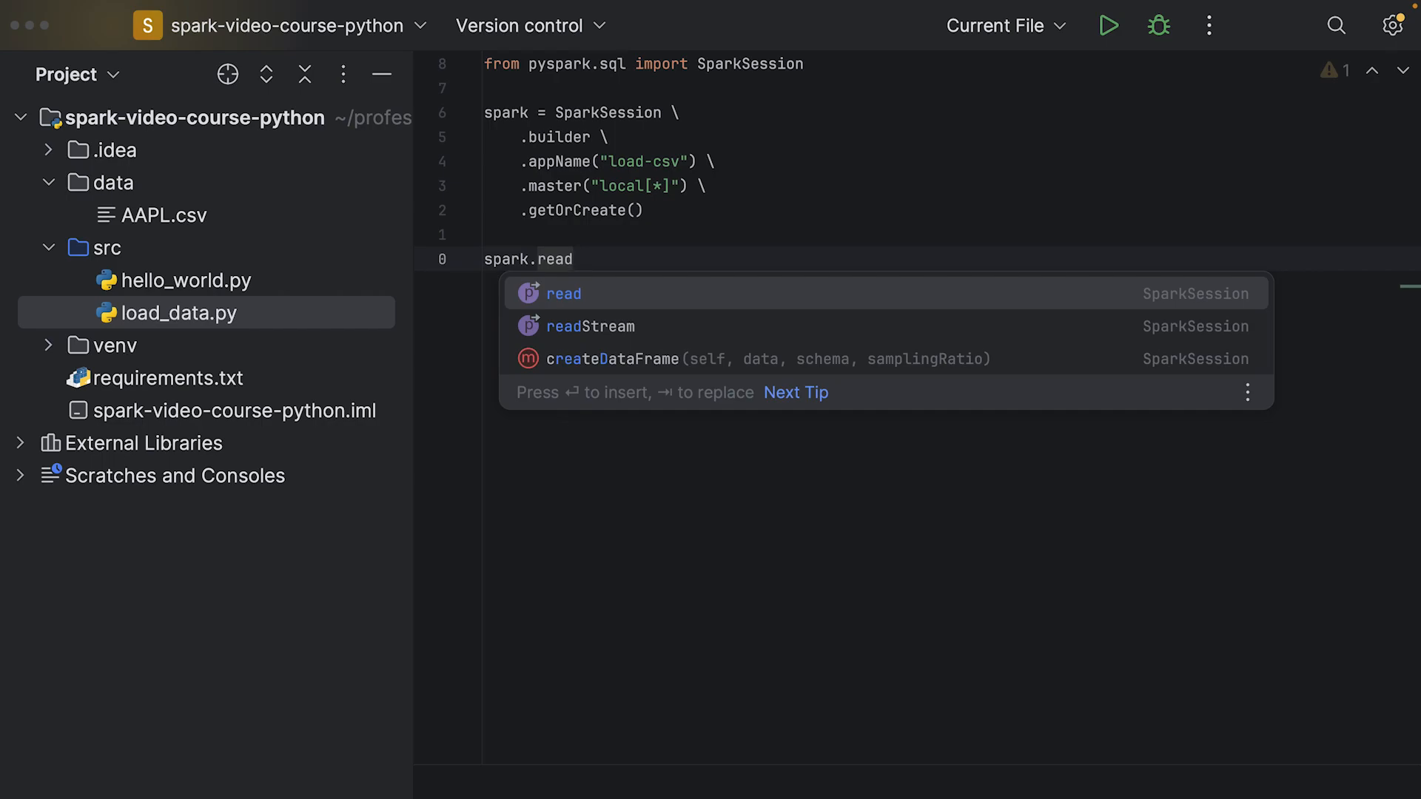
pyautogui.write('.')
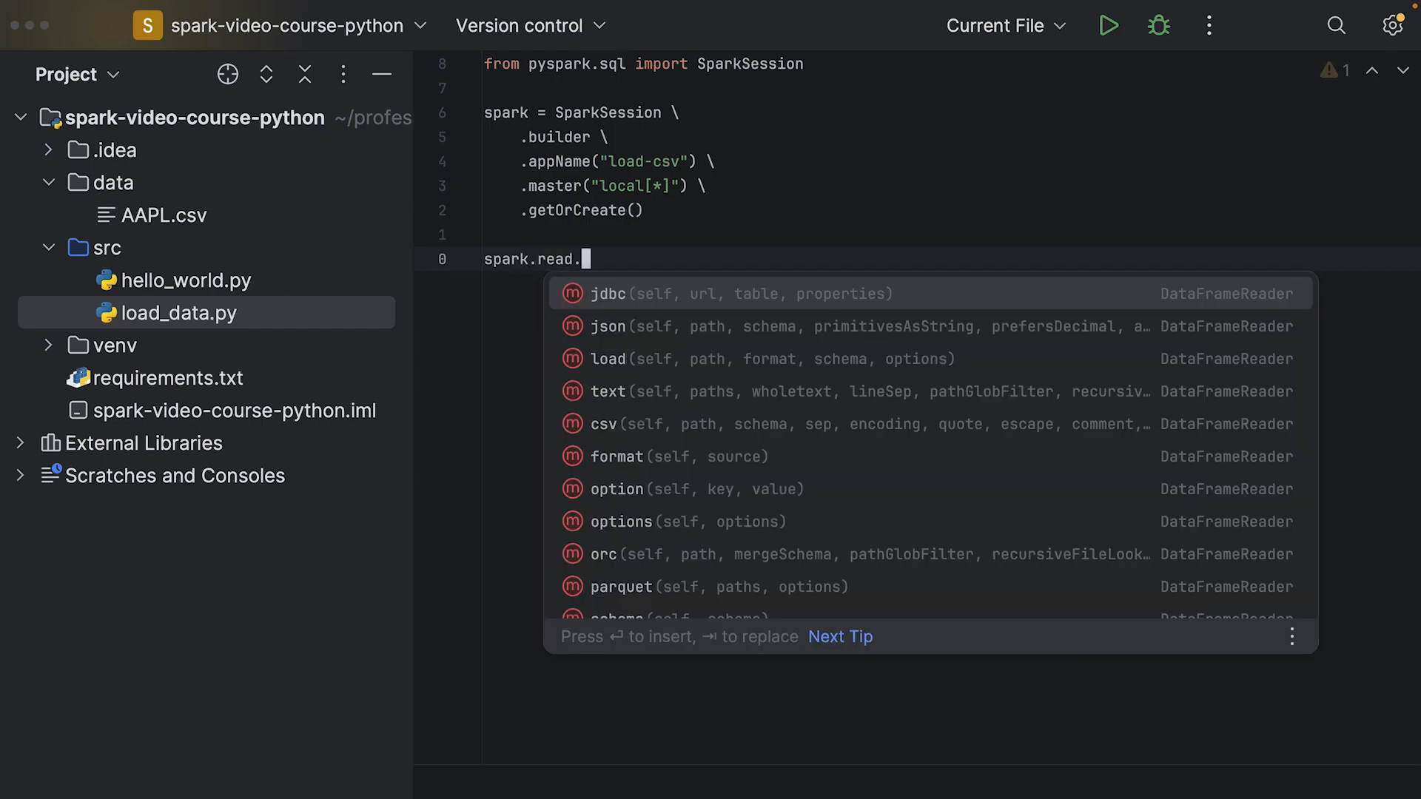
pyautogui.write('csv(')
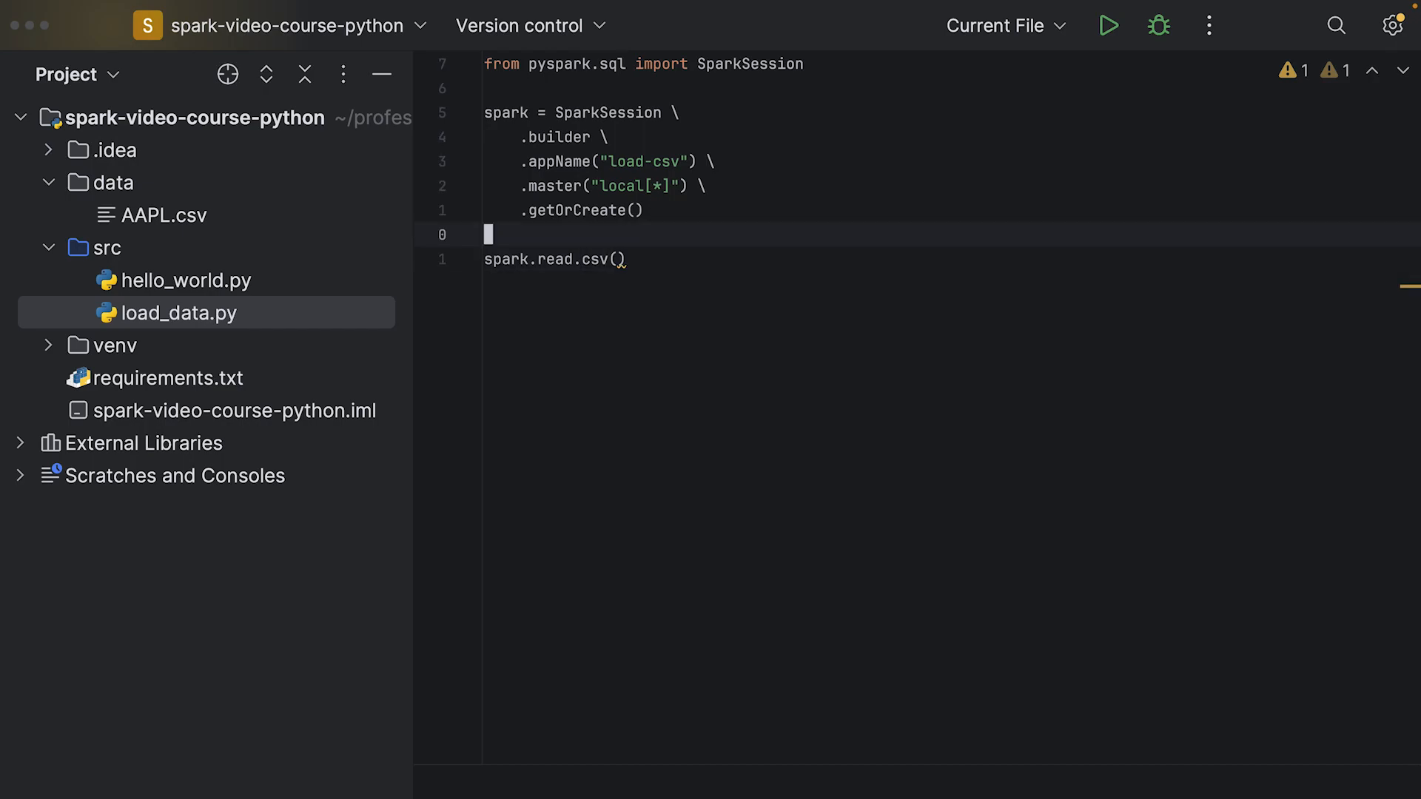
pyautogui.click(623, 259)
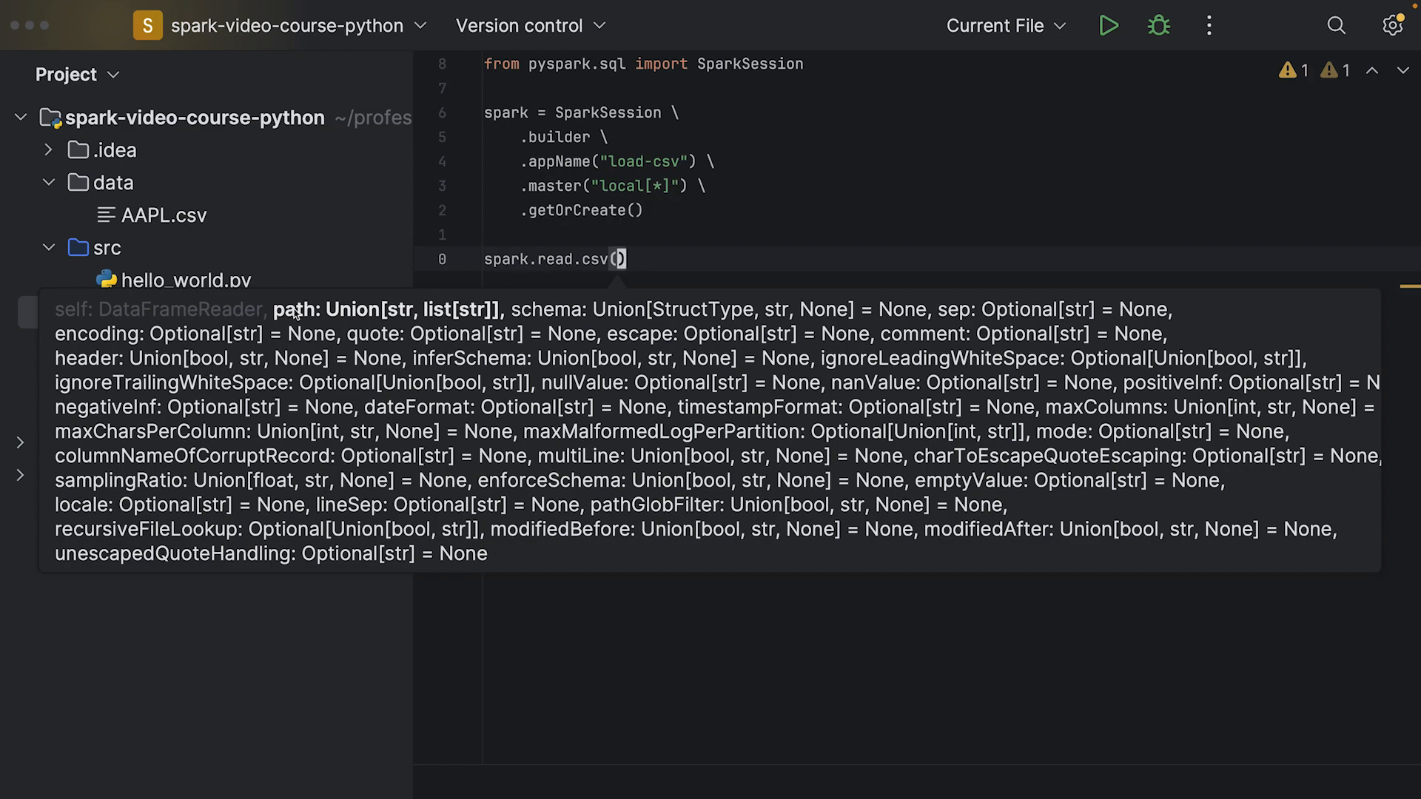
pyautogui.moveTo(376, 328)
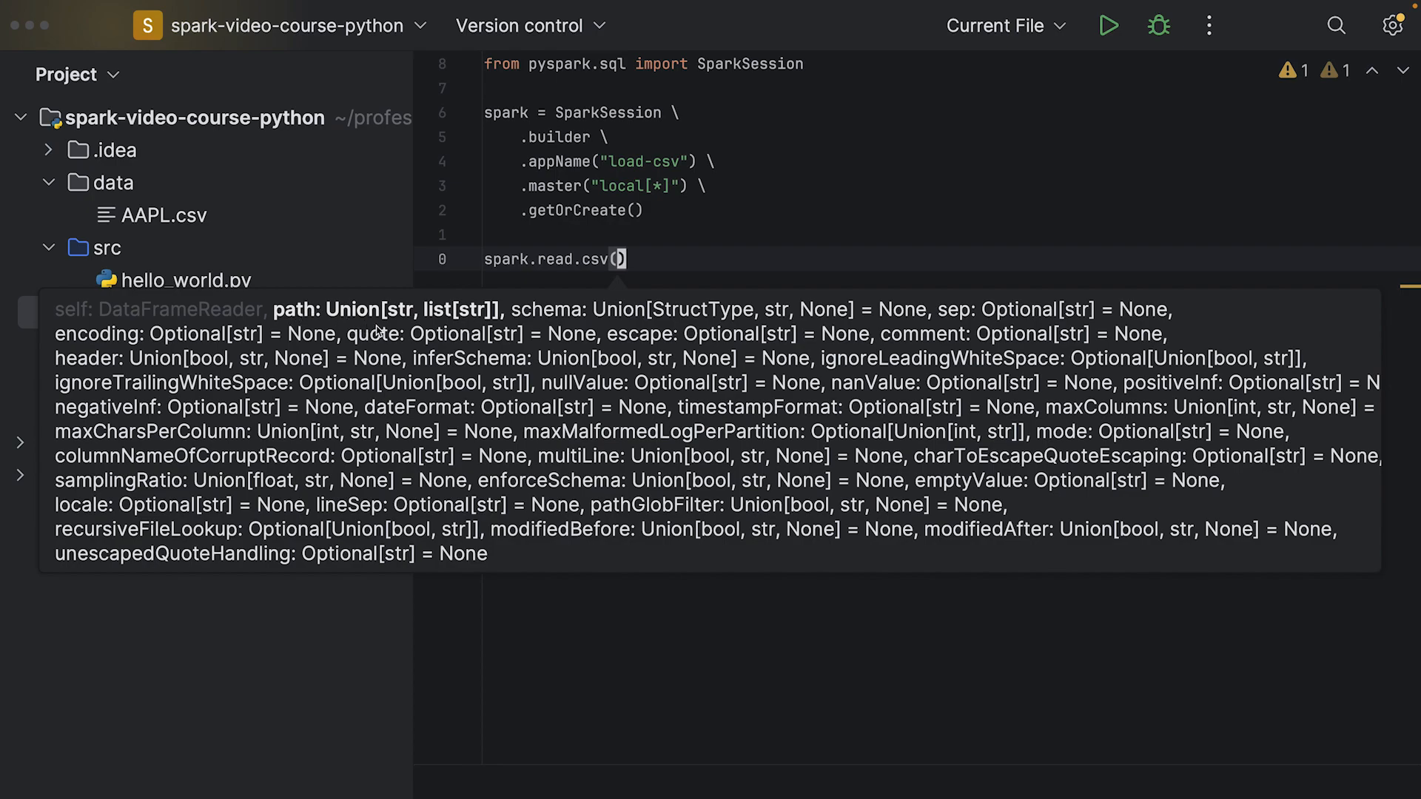
pyautogui.moveTo(370, 324)
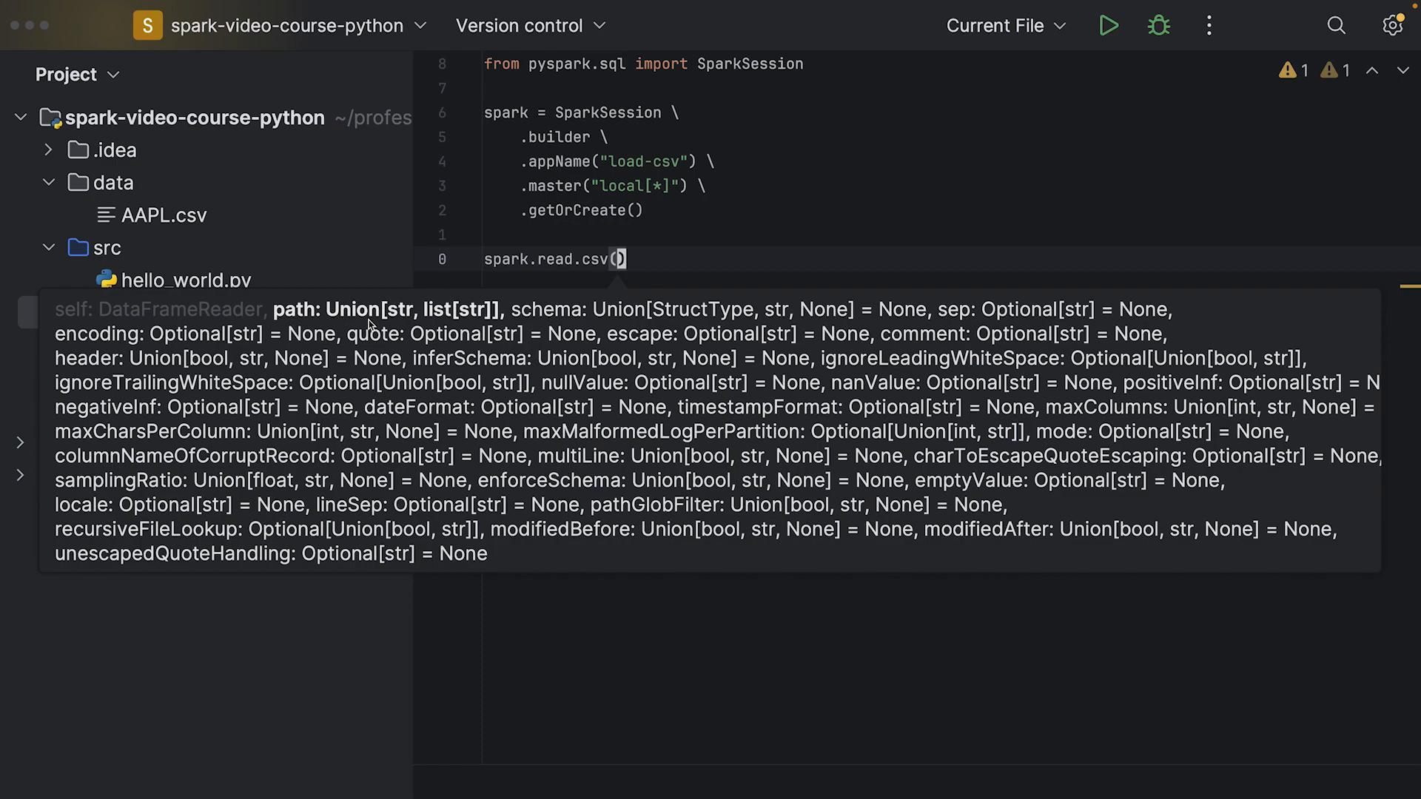
pyautogui.moveTo(621, 338)
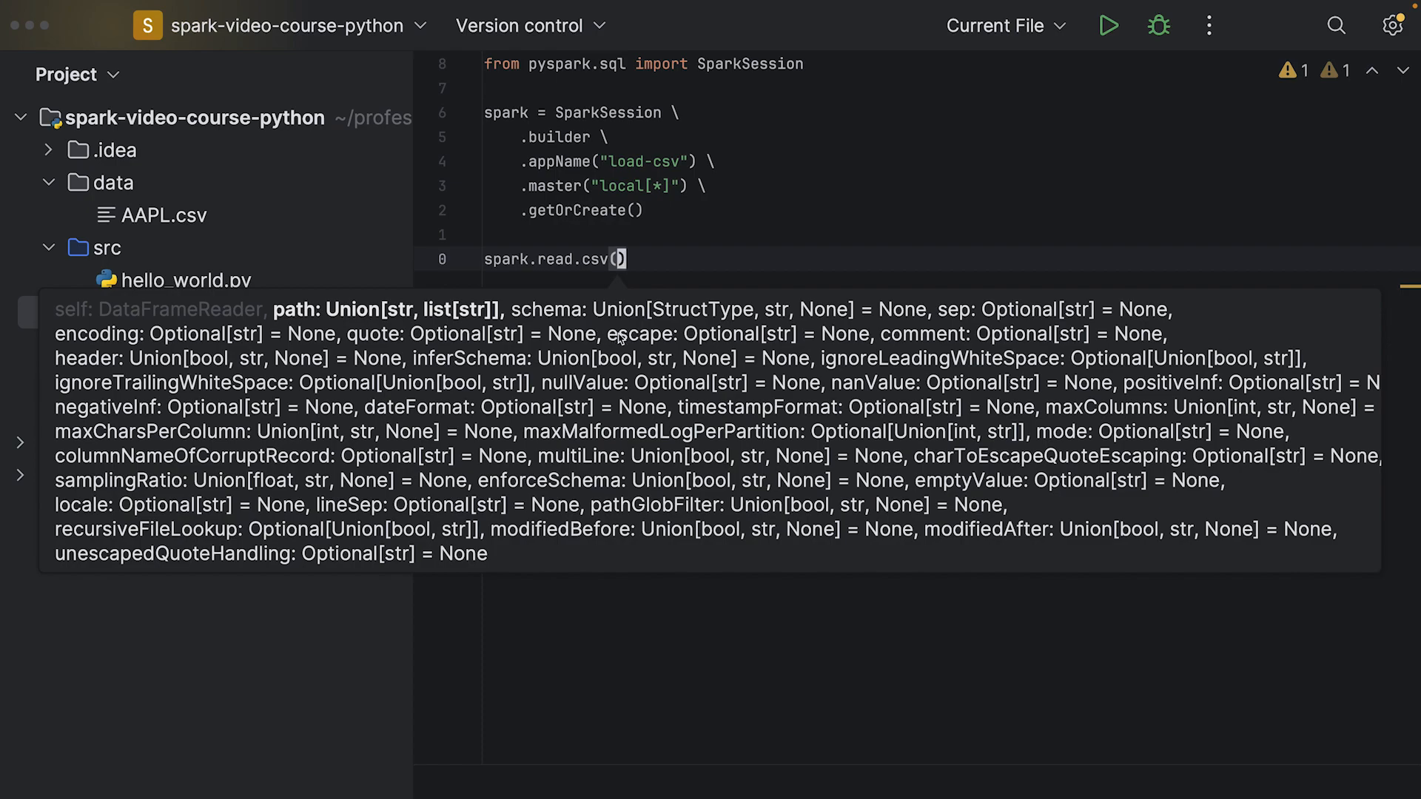
pyautogui.moveTo(553, 338)
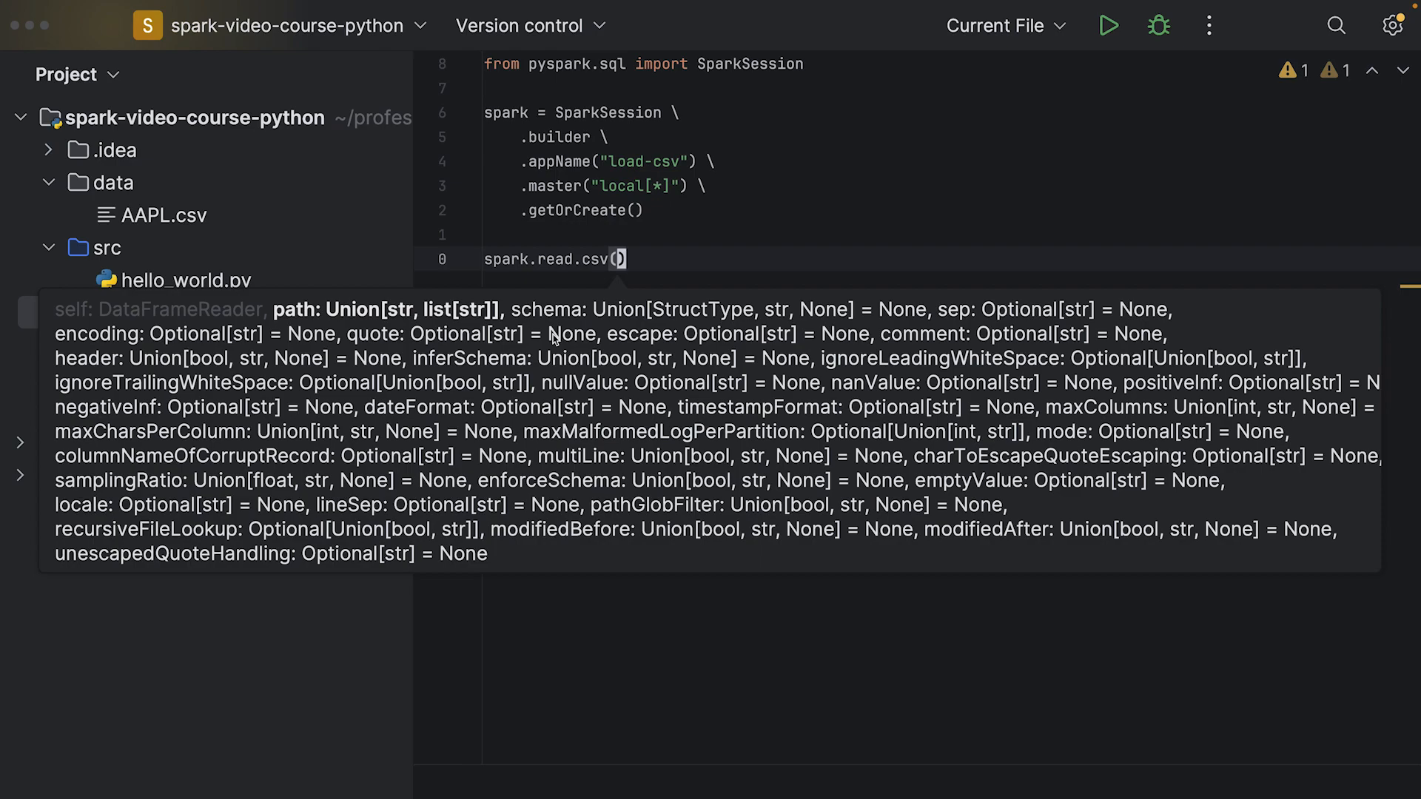
pyautogui.moveTo(633, 277)
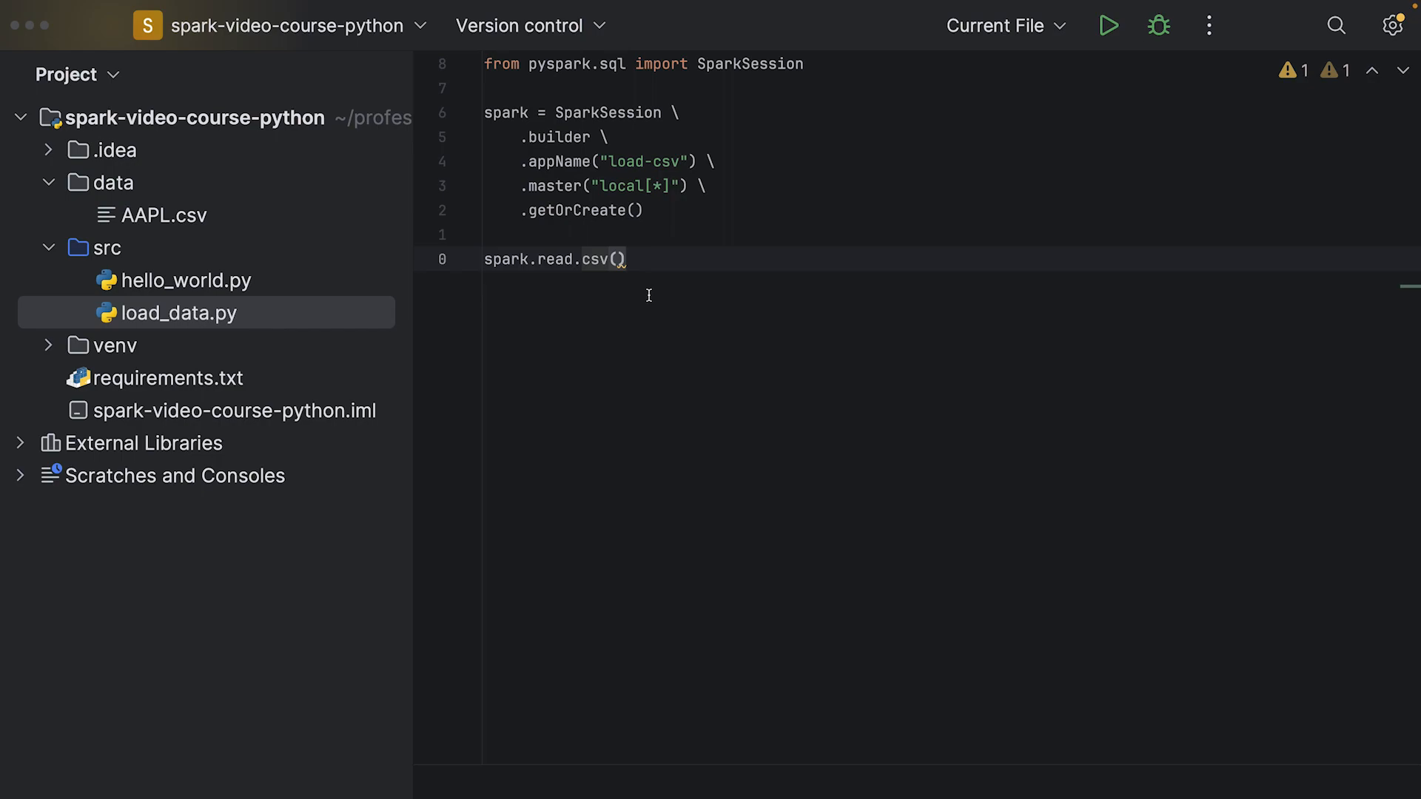
# Read "data/AAPL.csv" in the csv() call and assign the result to df.
pyautogui.write('""')
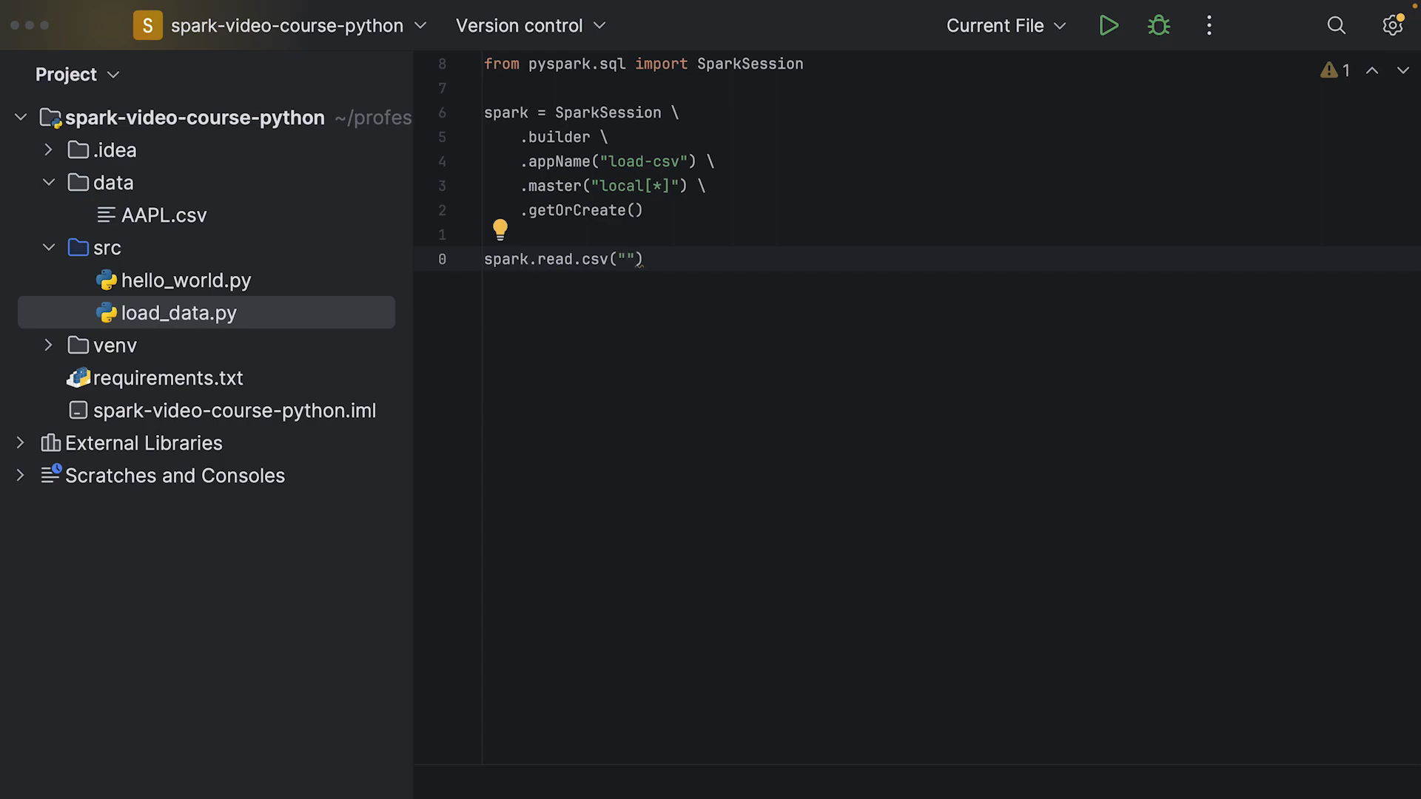
pyautogui.write('data/AAP')
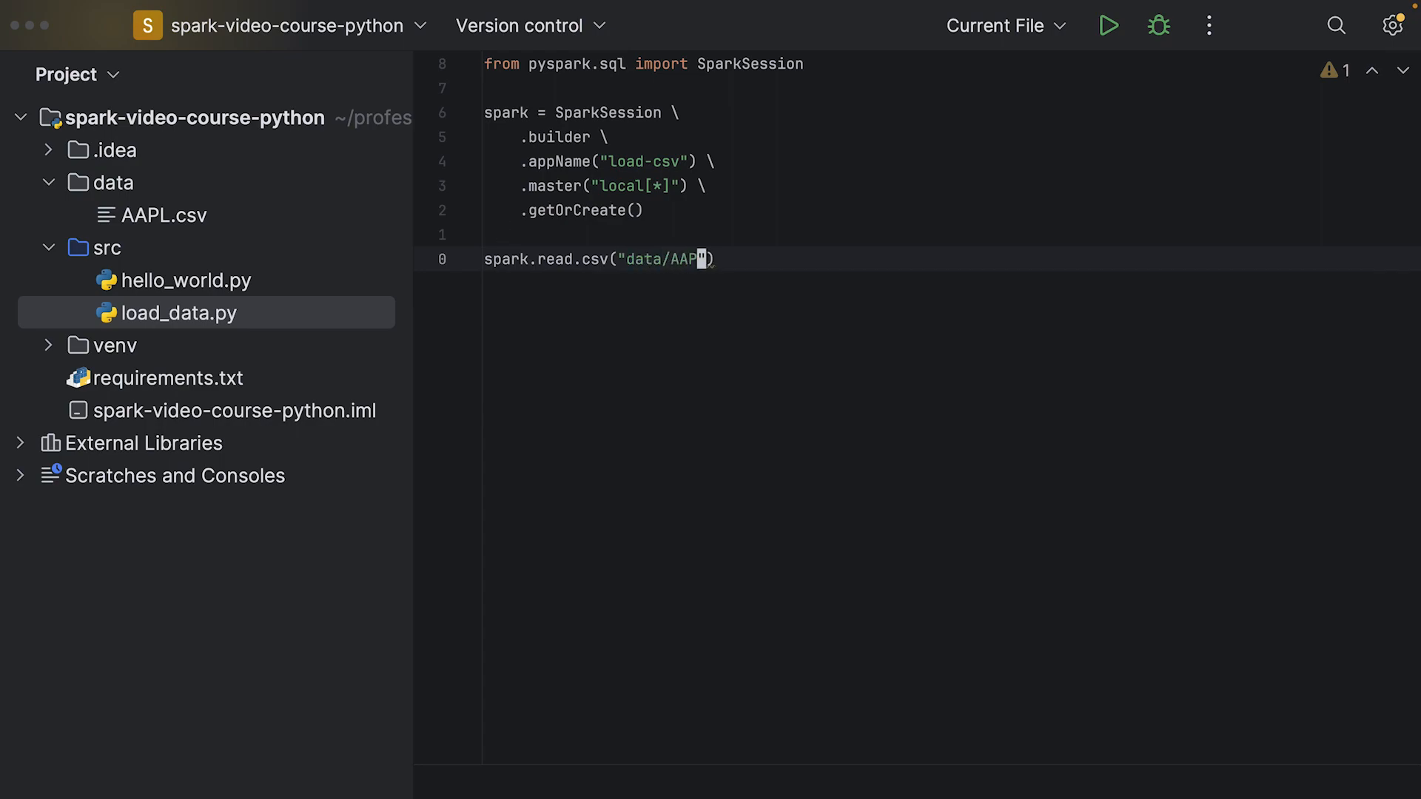
pyautogui.write('L')
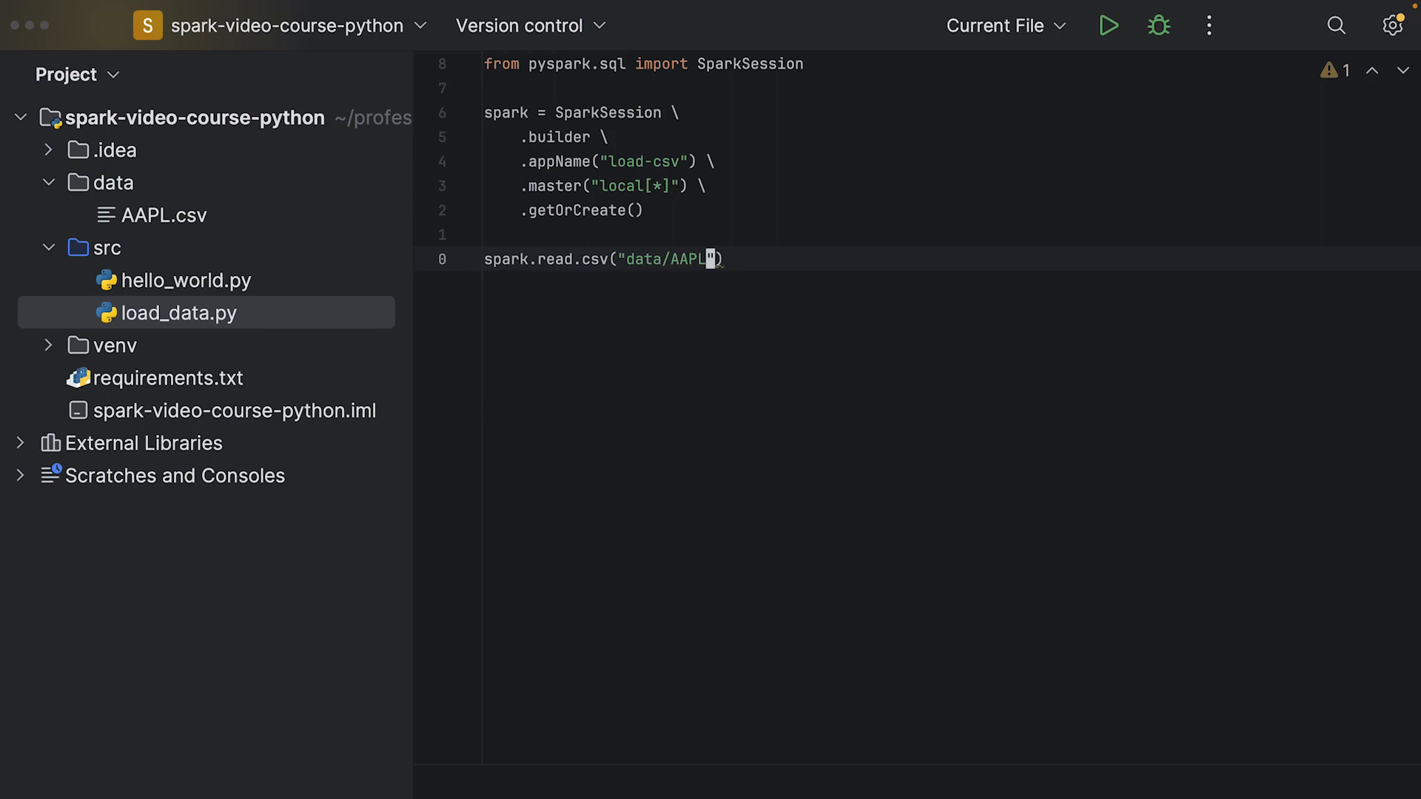
pyautogui.write('.csv')
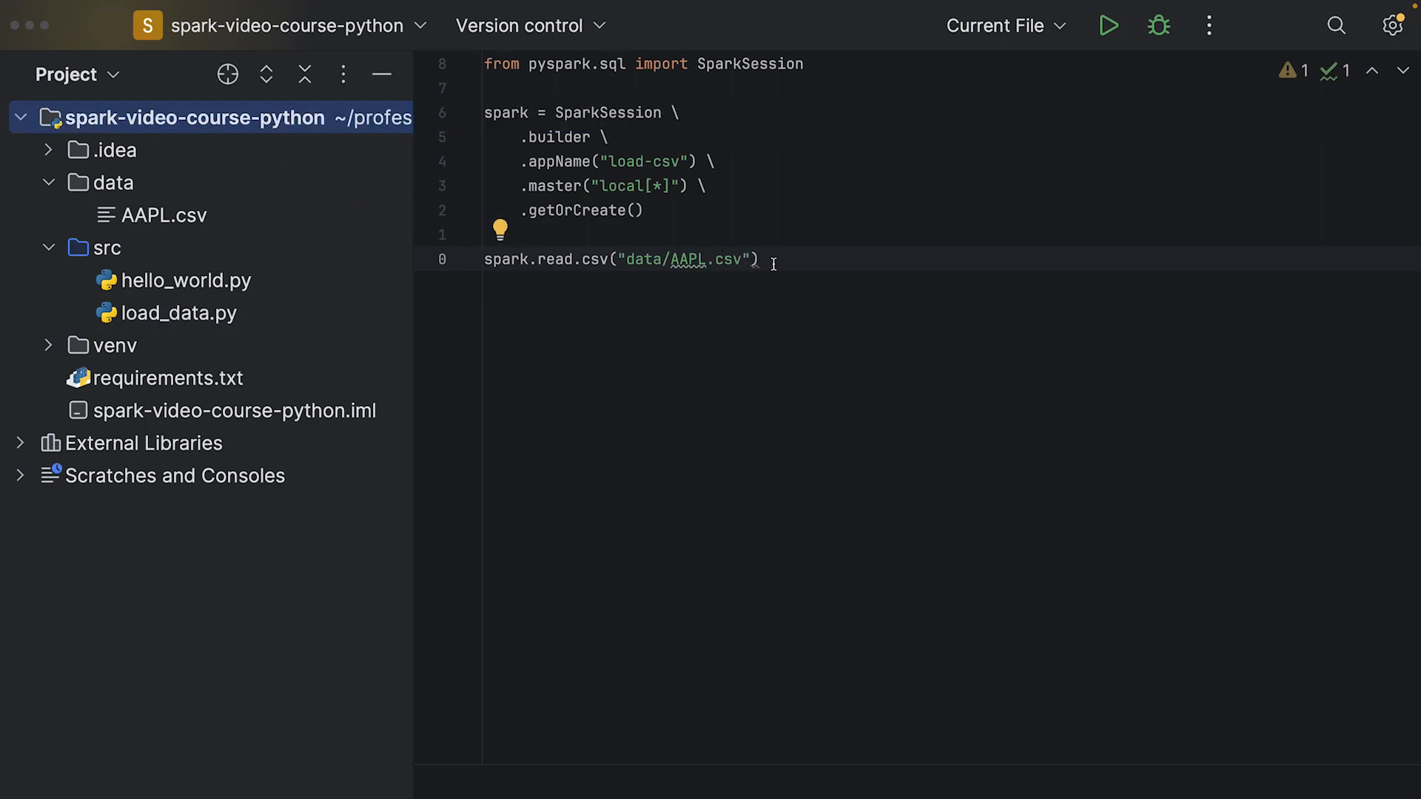
pyautogui.write('0')
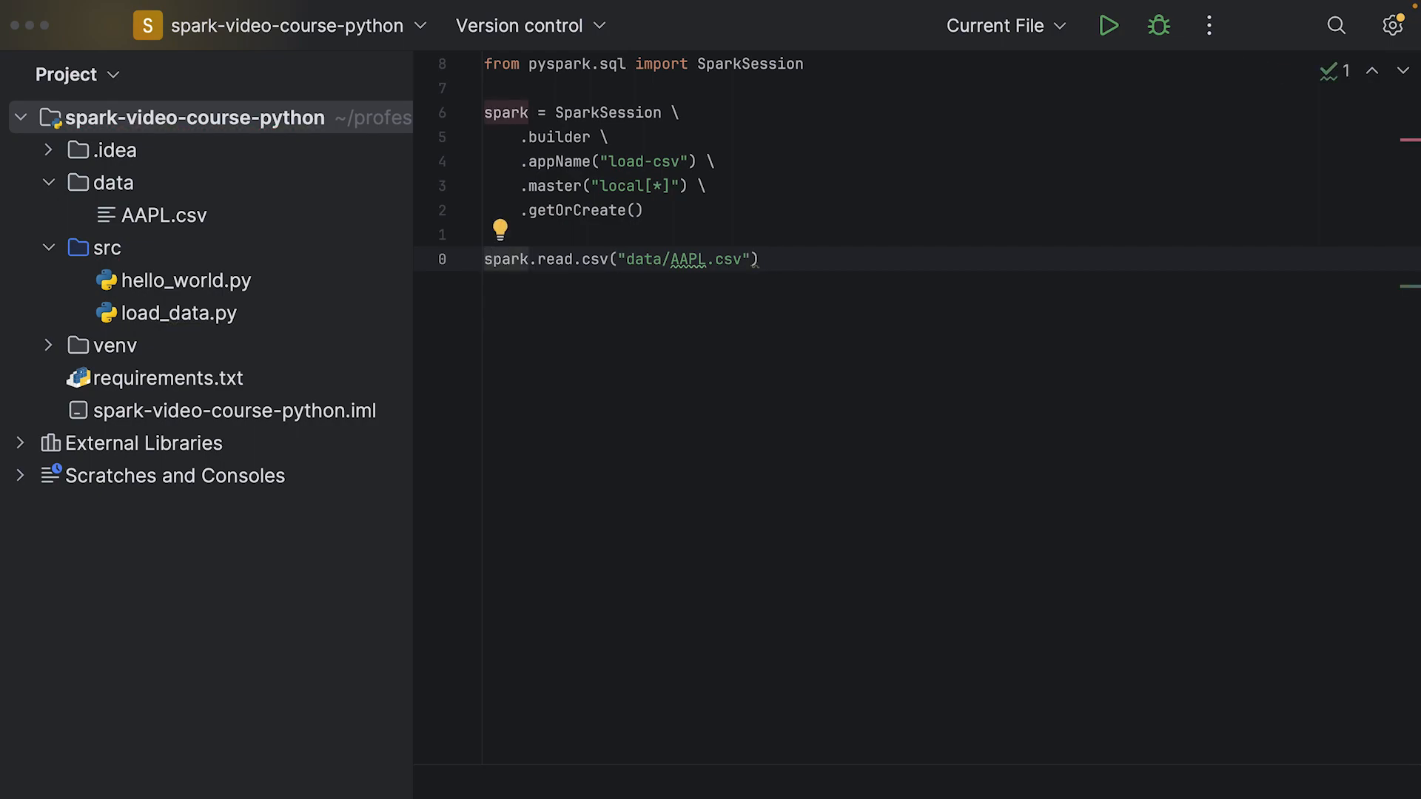
pyautogui.write('df =')
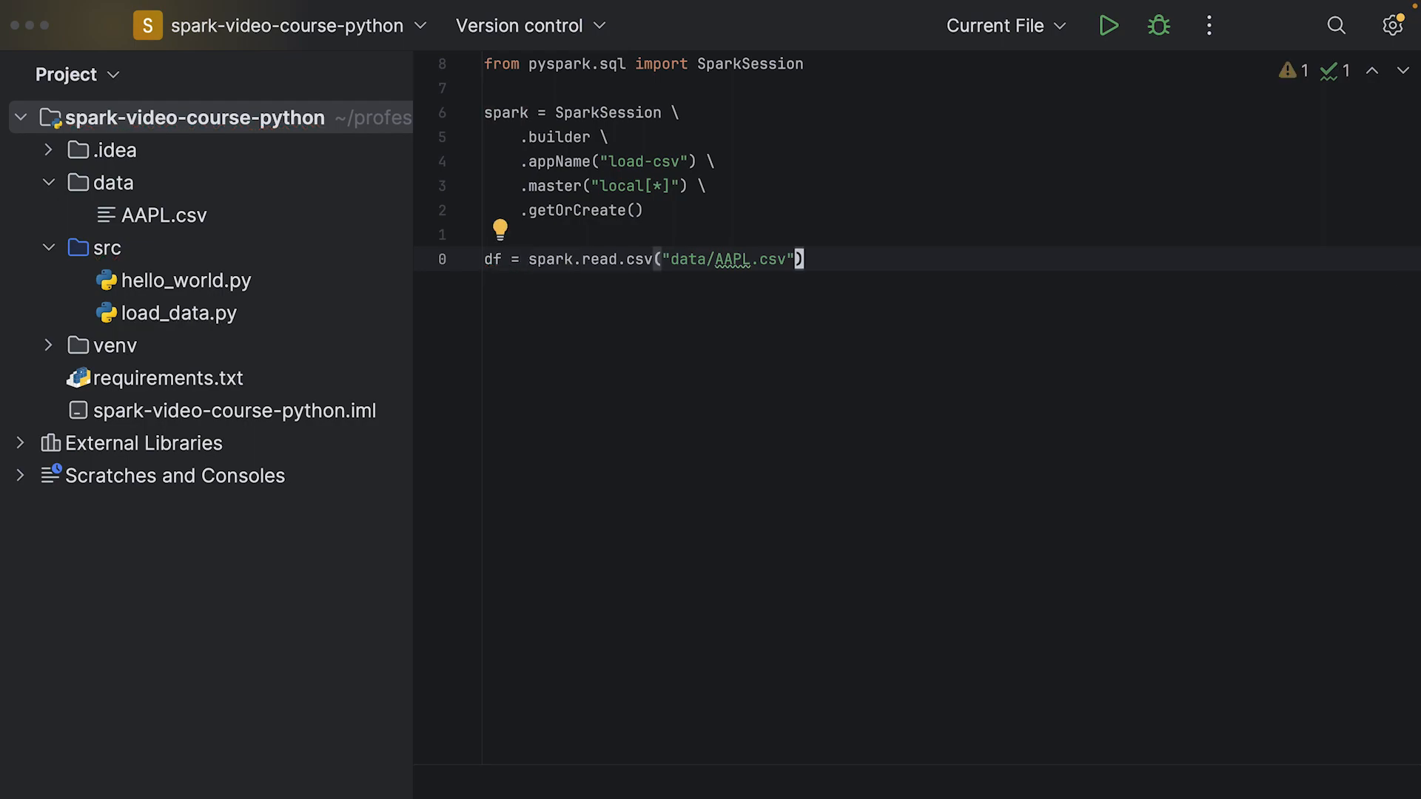
# Break the read line after spark.read and append df.show() to print the DataFrame.
pyautogui.click(669, 259)
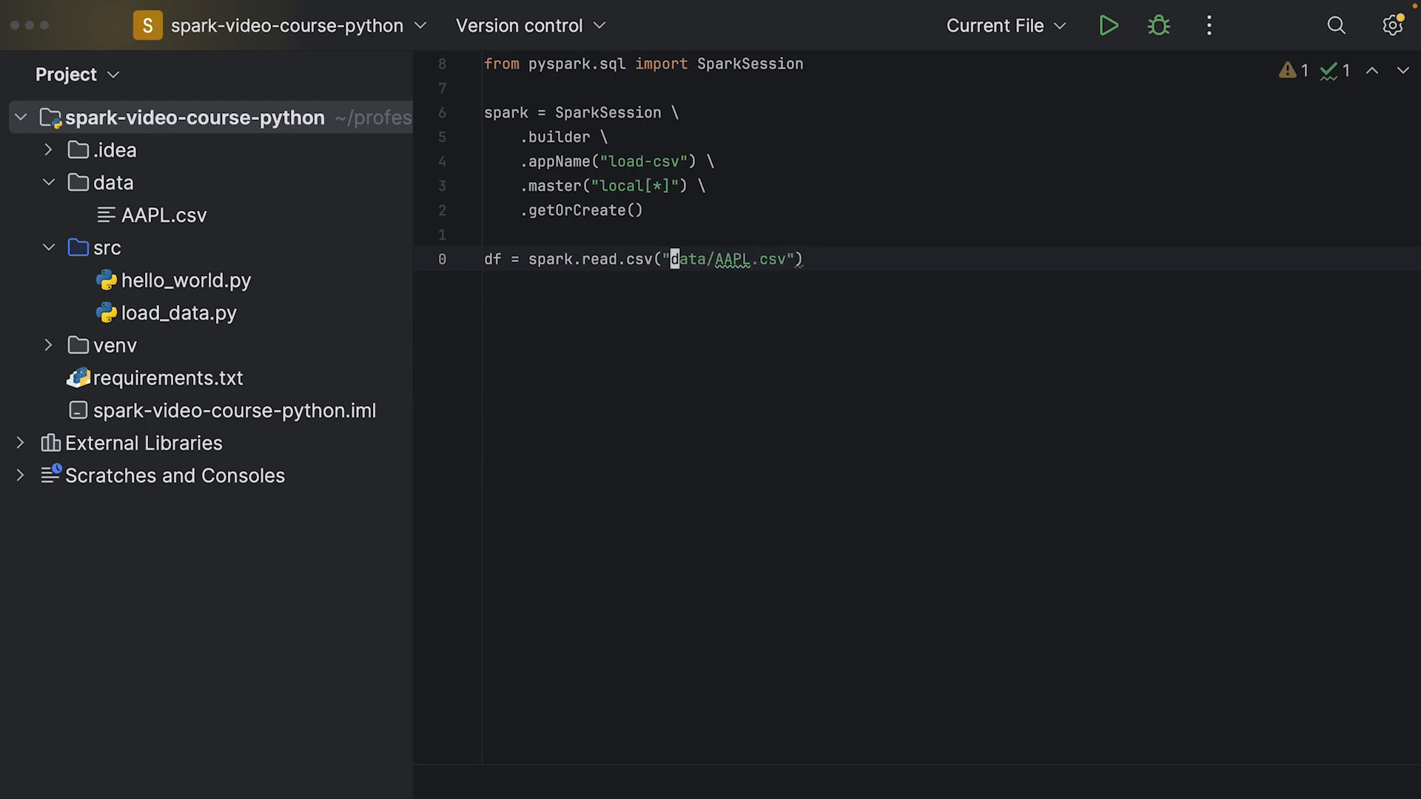
pyautogui.click(613, 259)
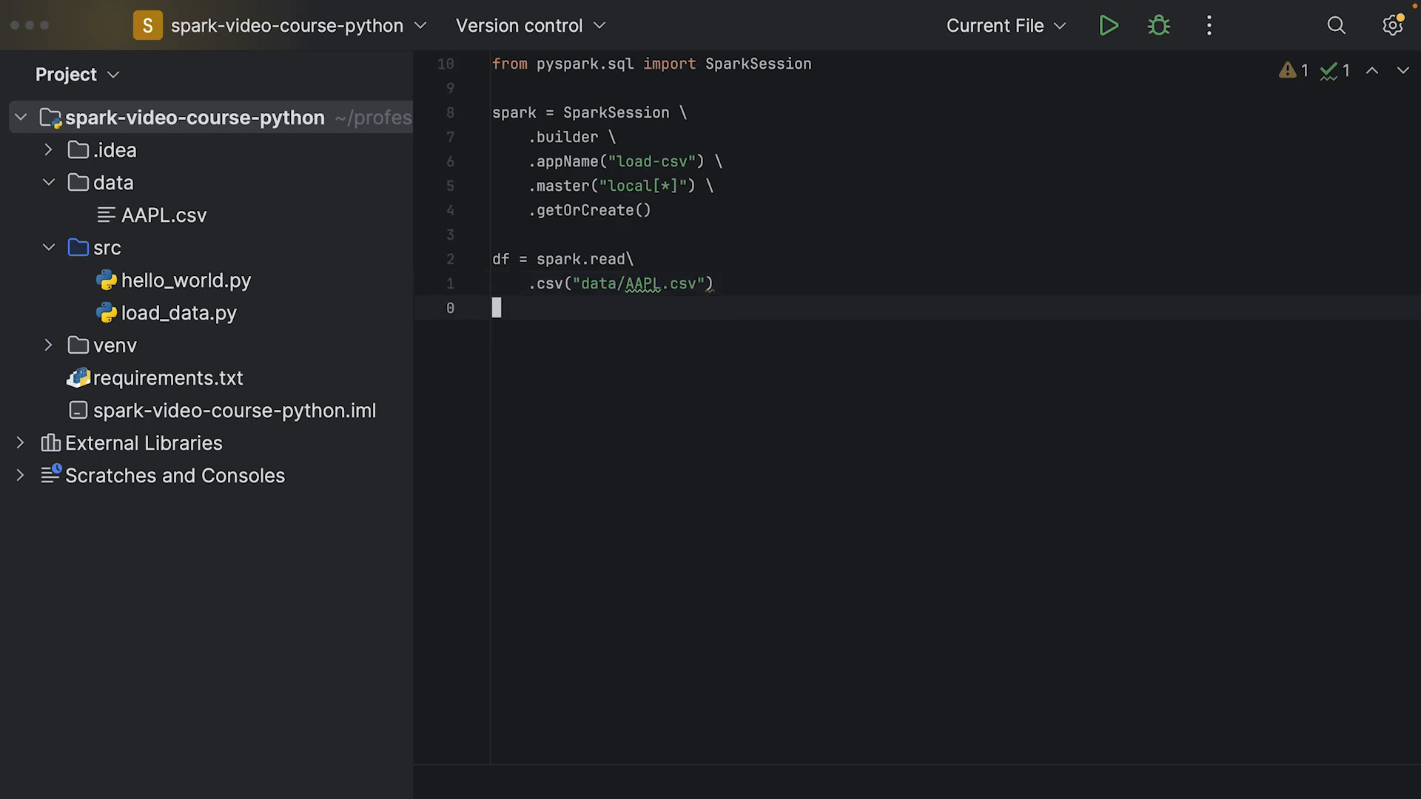
pyautogui.write('df.')
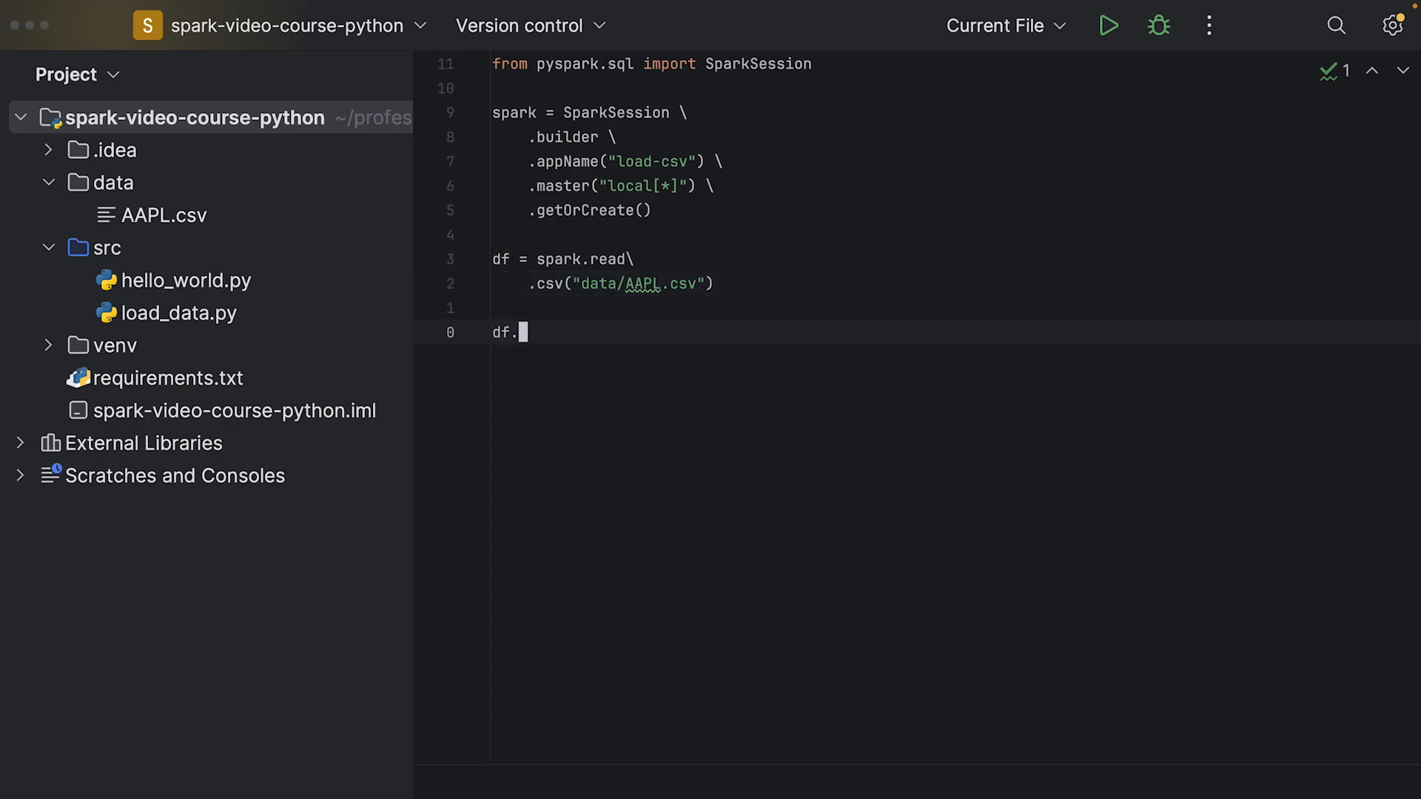
pyautogui.write('show(')
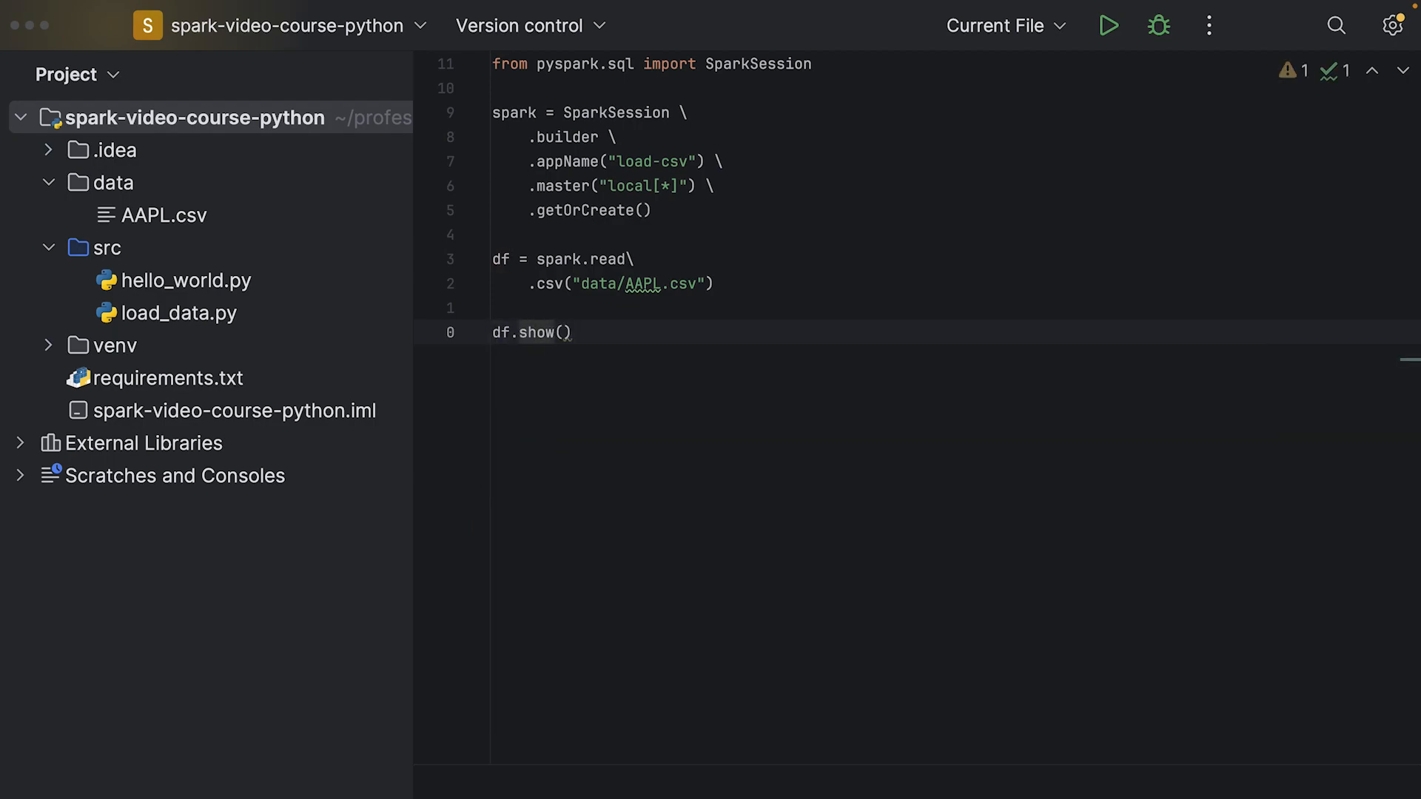
pyautogui.press('Return')
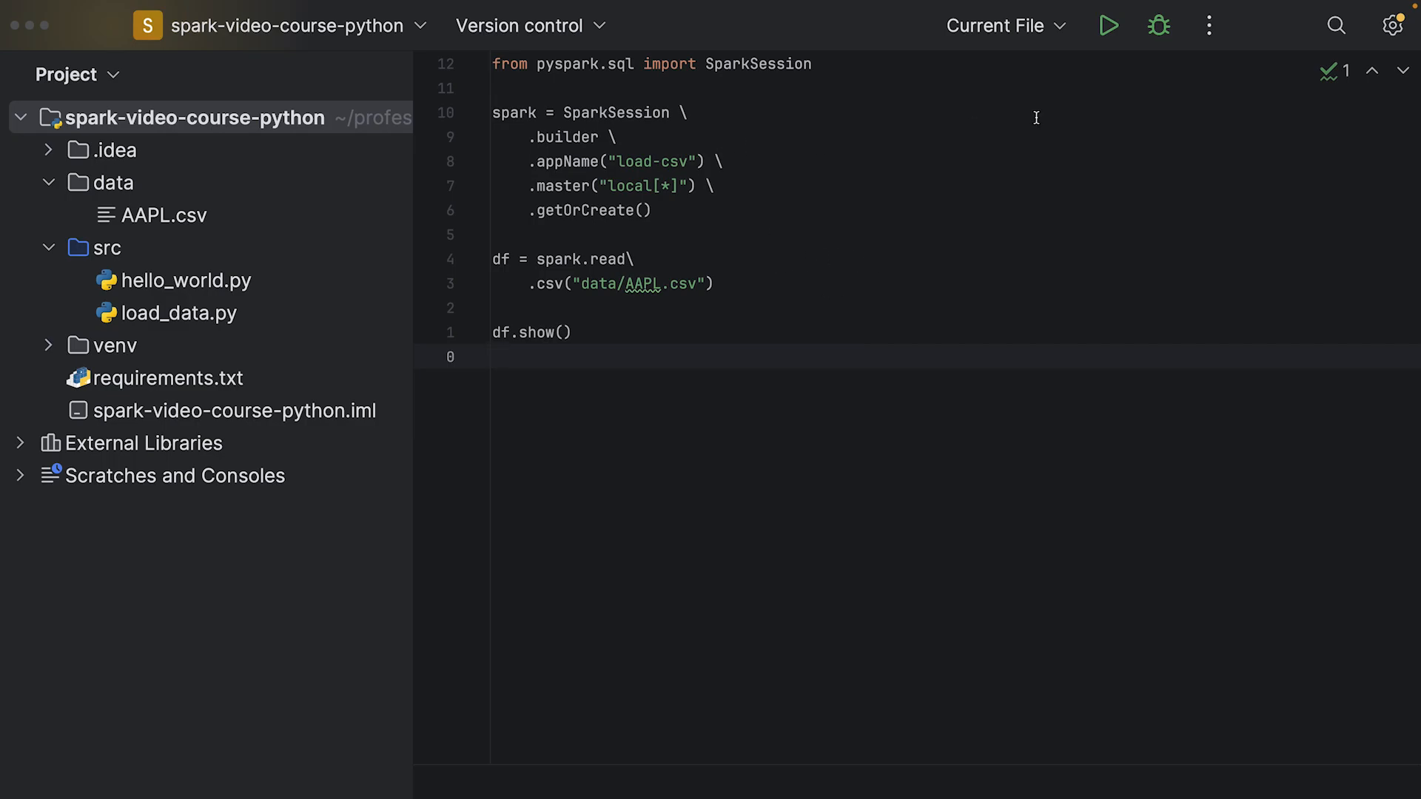
# Run load_data.py and inspect the PATH_NOT_FOUND error showing AAPL.csv sought under src/data.
pyautogui.click(1107, 24)
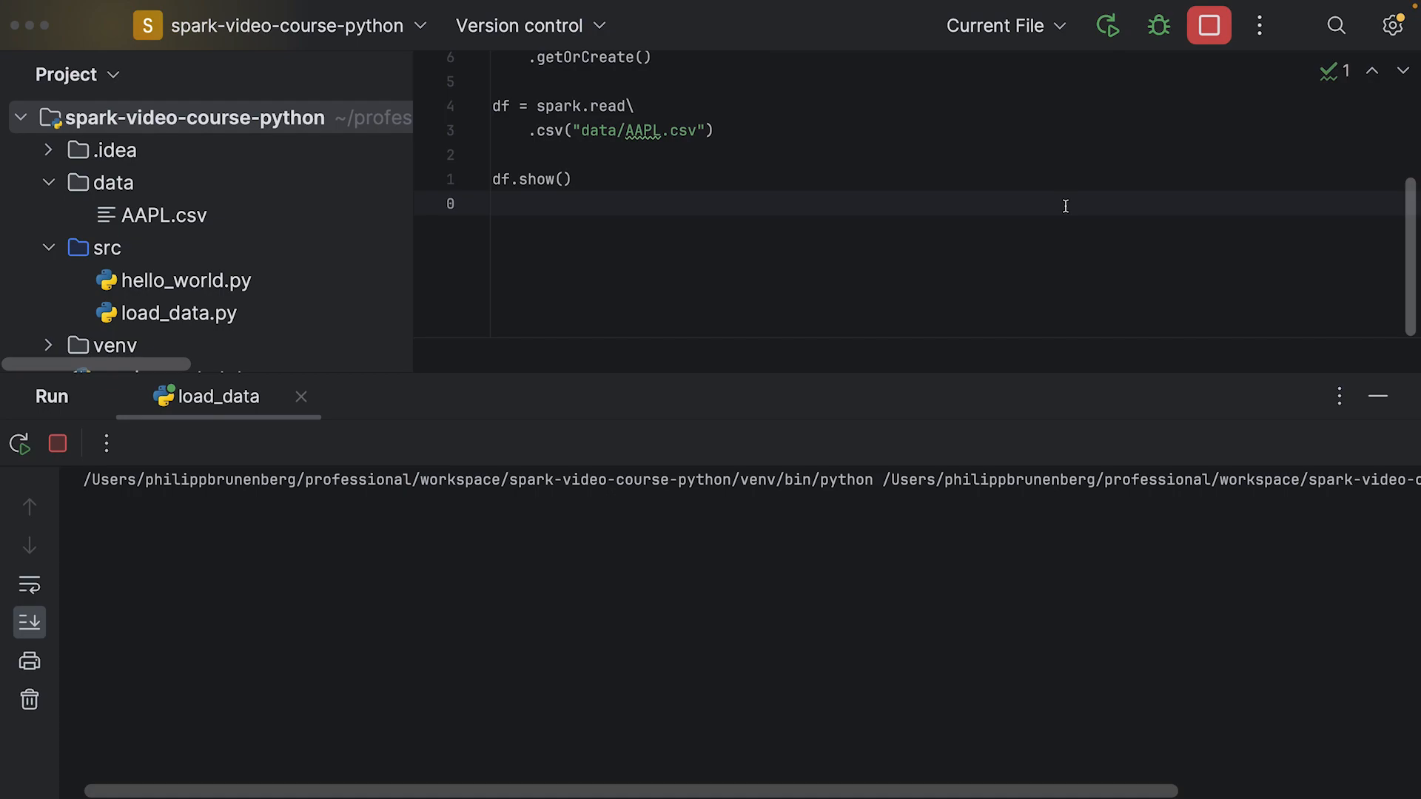
pyautogui.scroll(3)
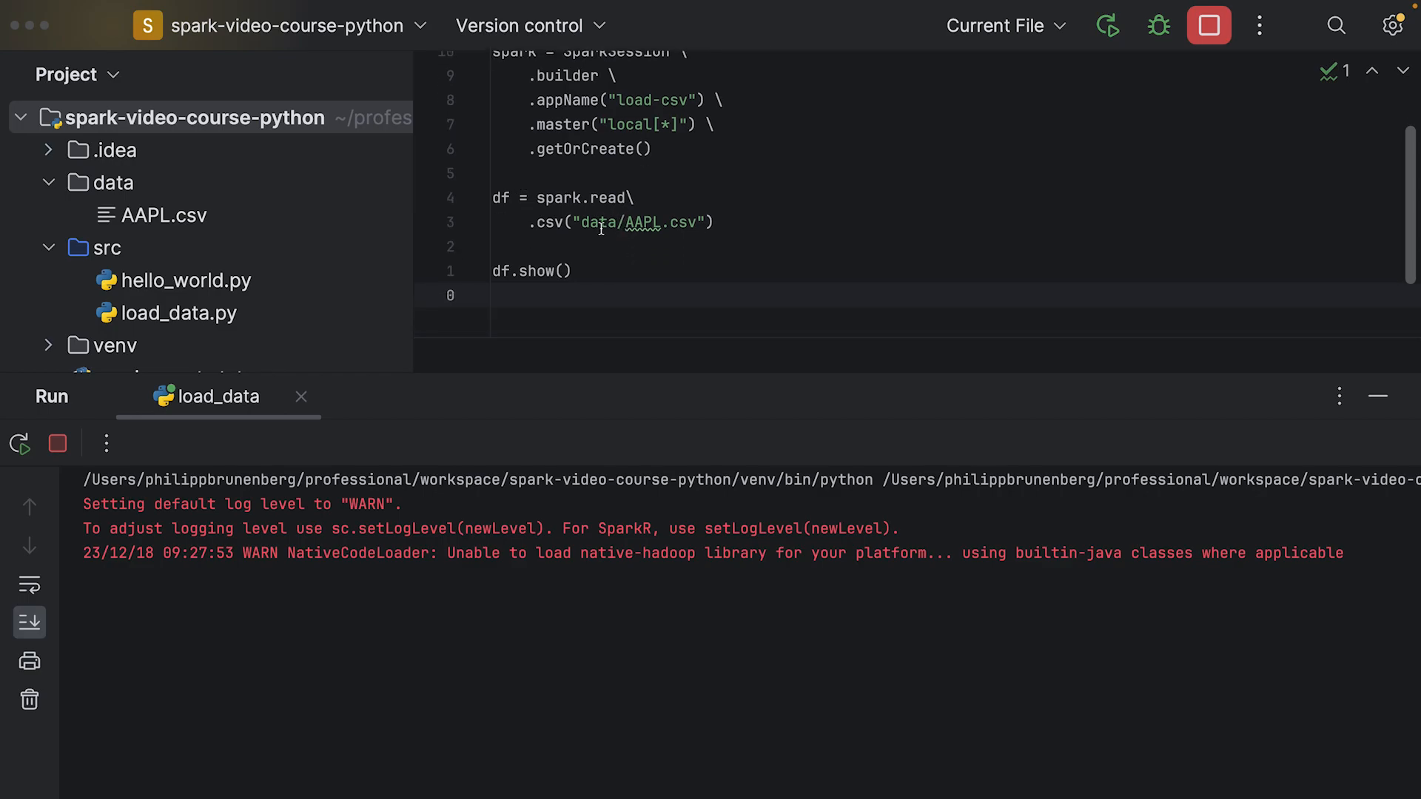
pyautogui.moveTo(574, 378)
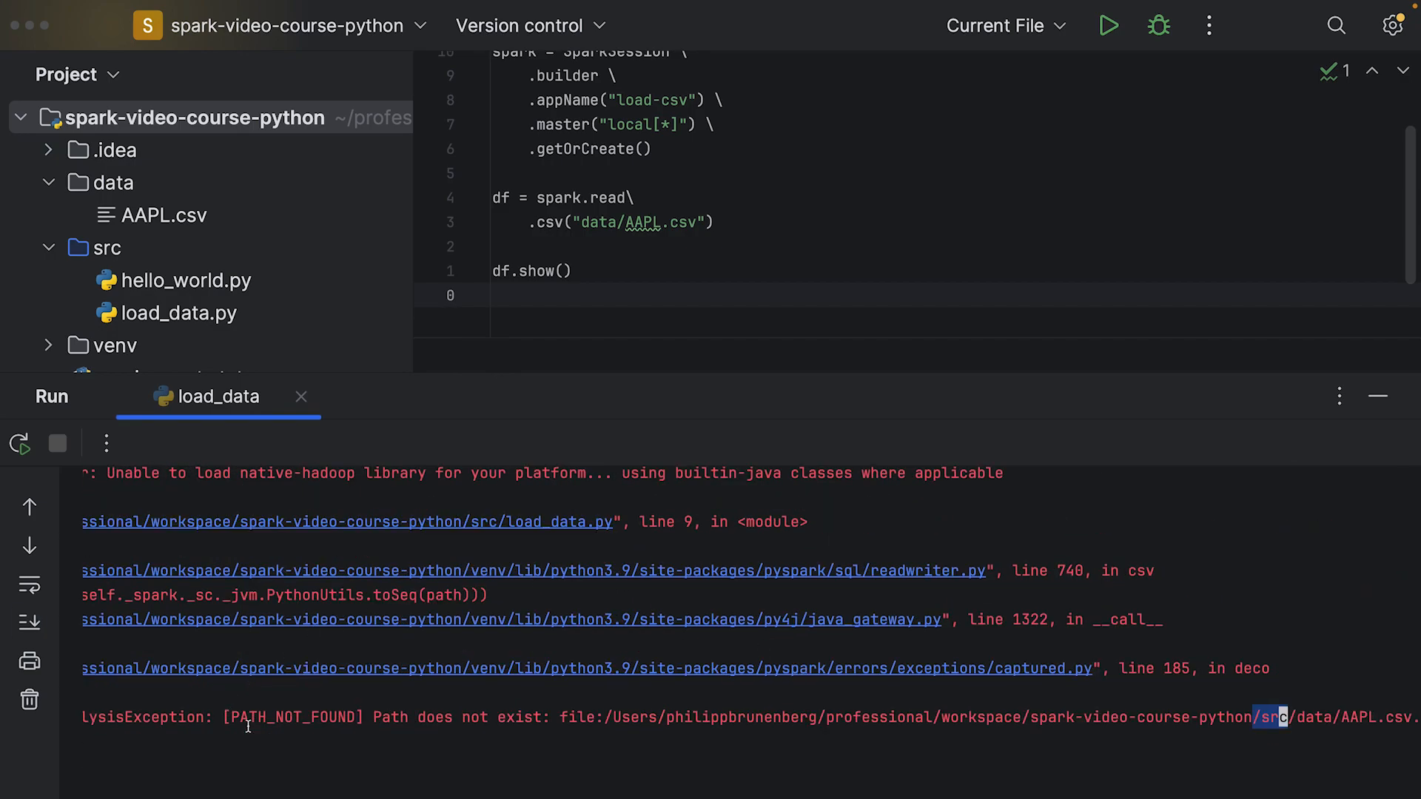
pyautogui.moveTo(413, 722)
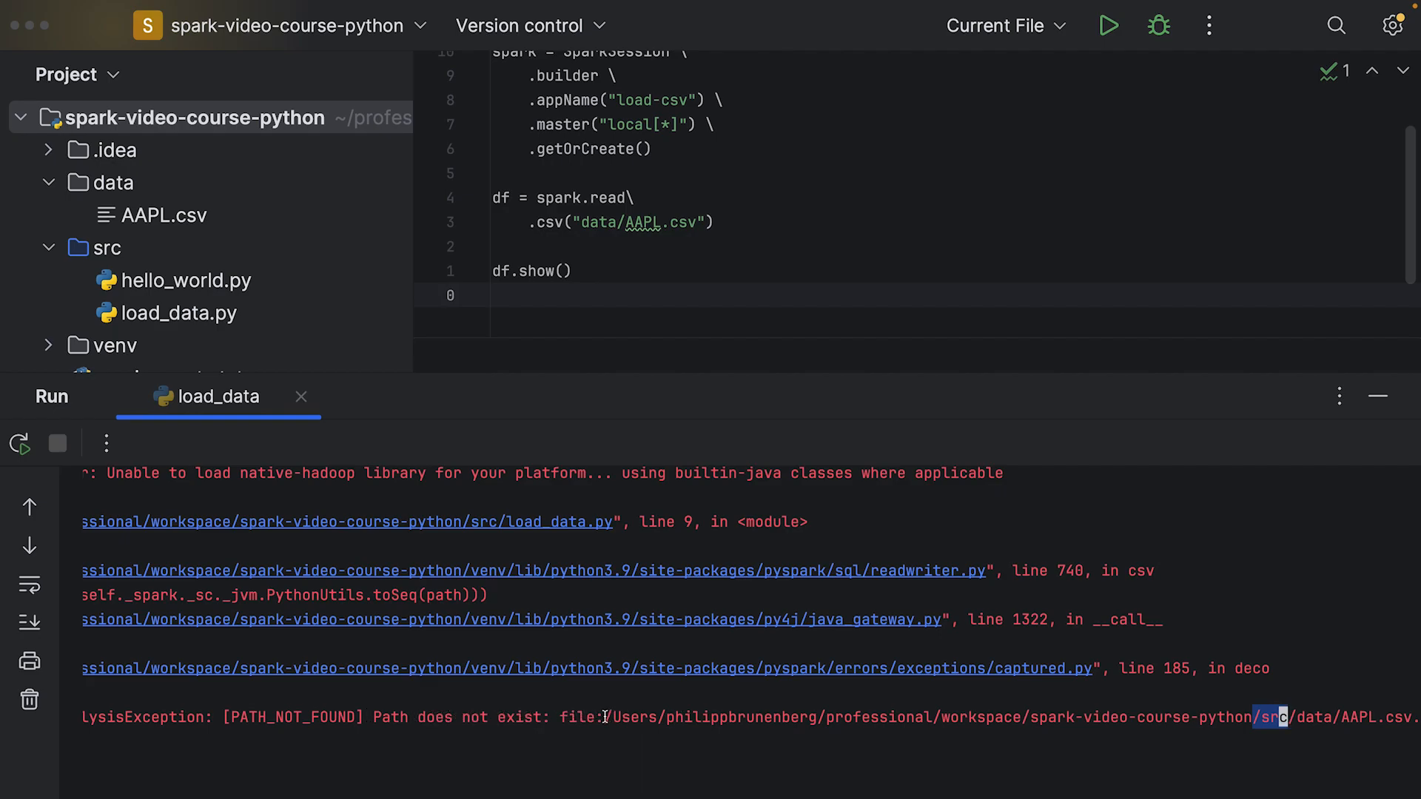
pyautogui.moveTo(1085, 720)
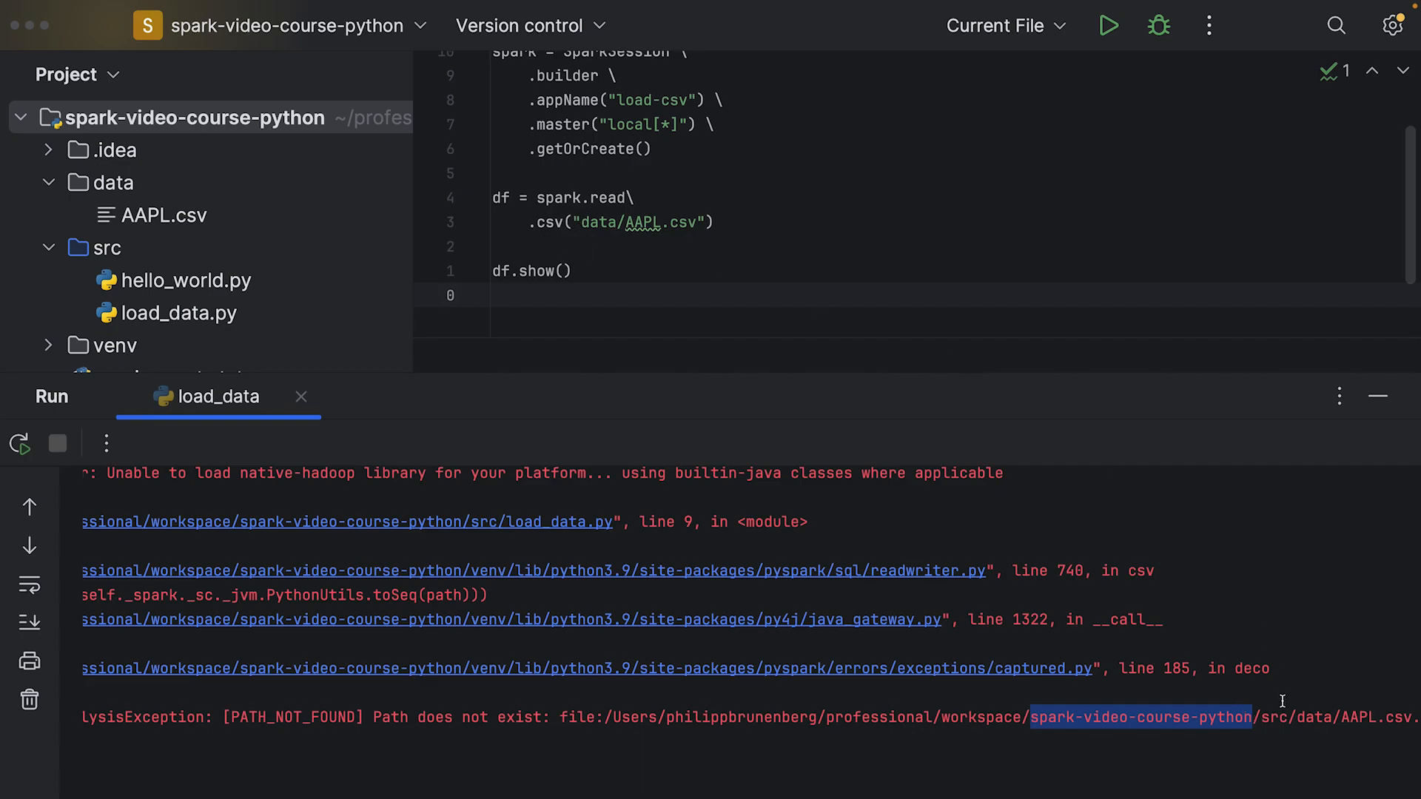
pyautogui.doubleClick(1273, 717)
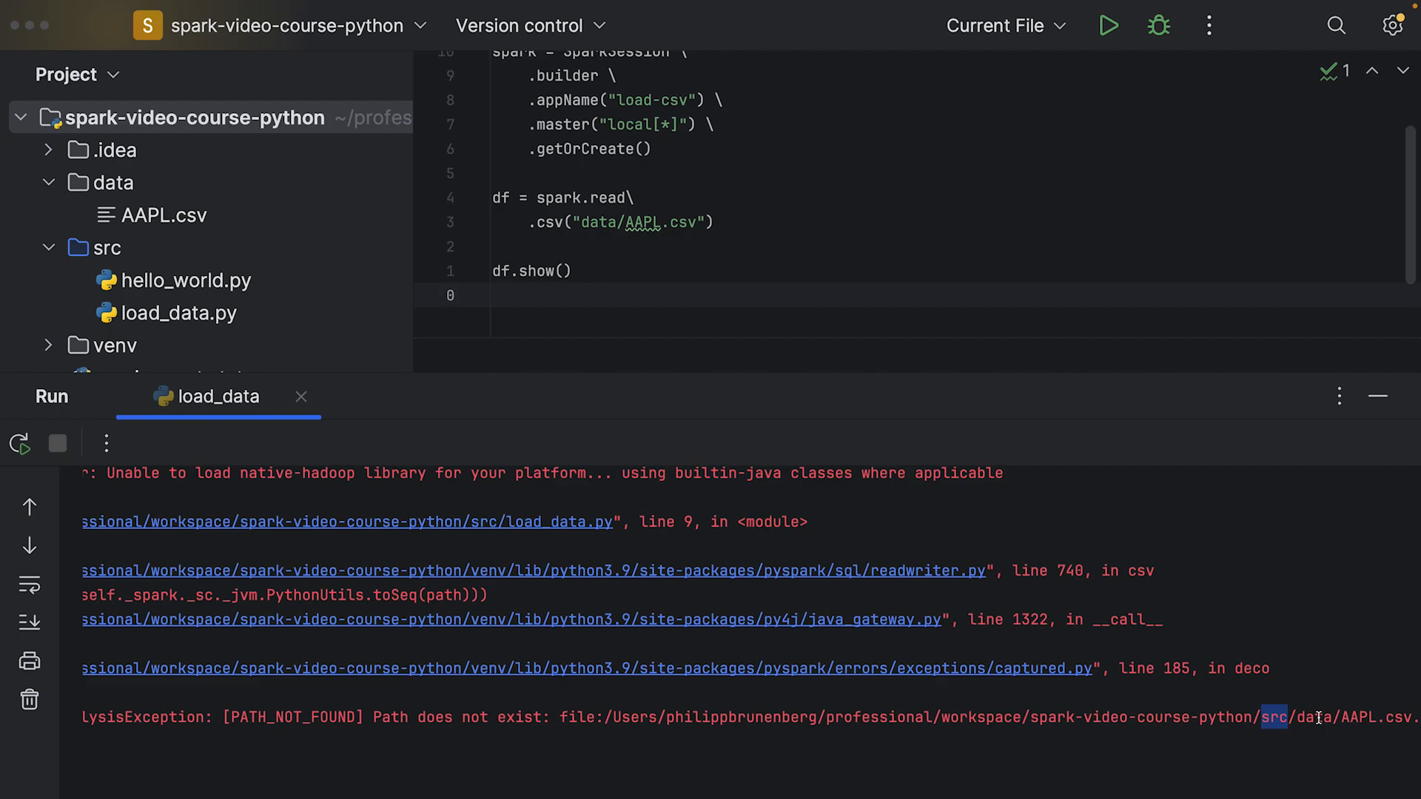
pyautogui.doubleClick(1224, 717)
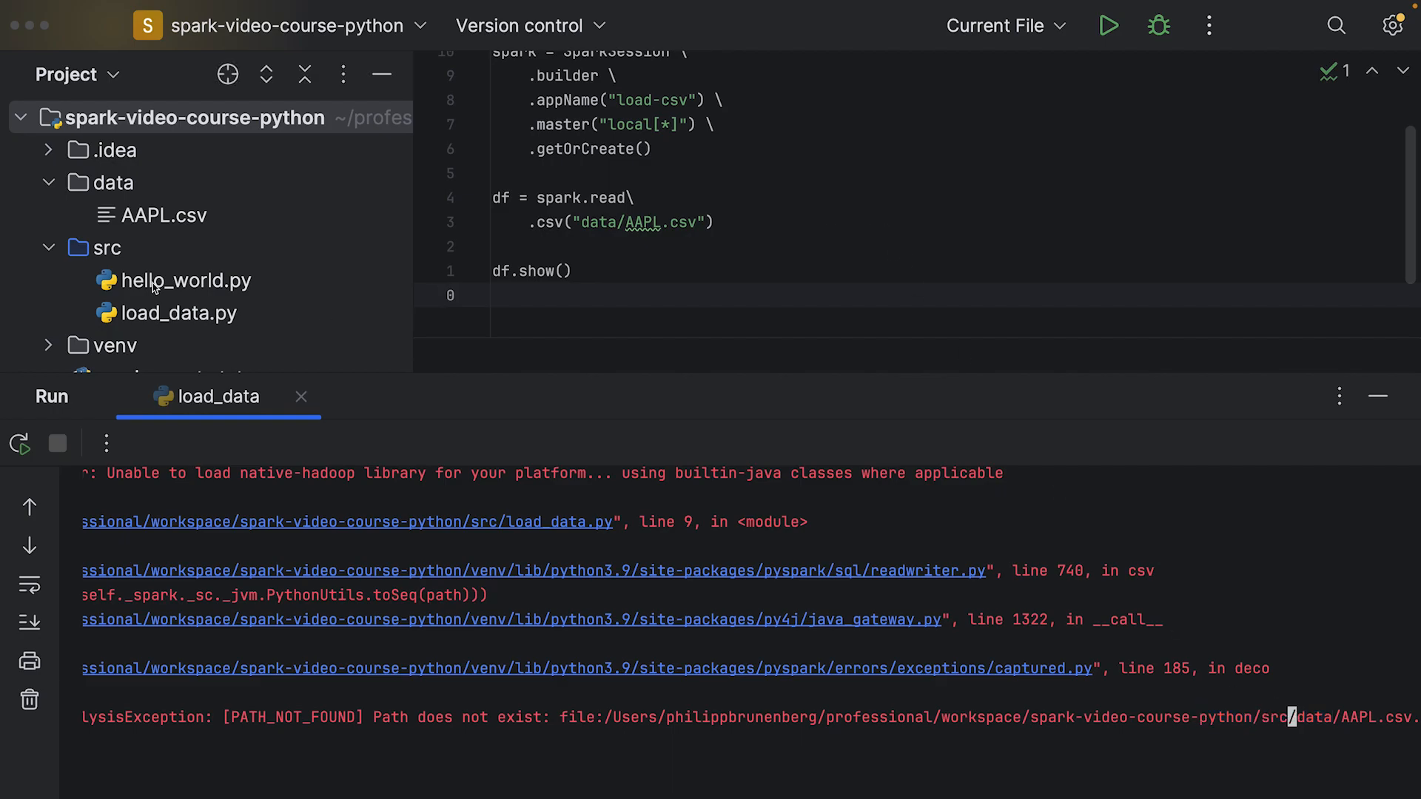
pyautogui.moveTo(193, 312)
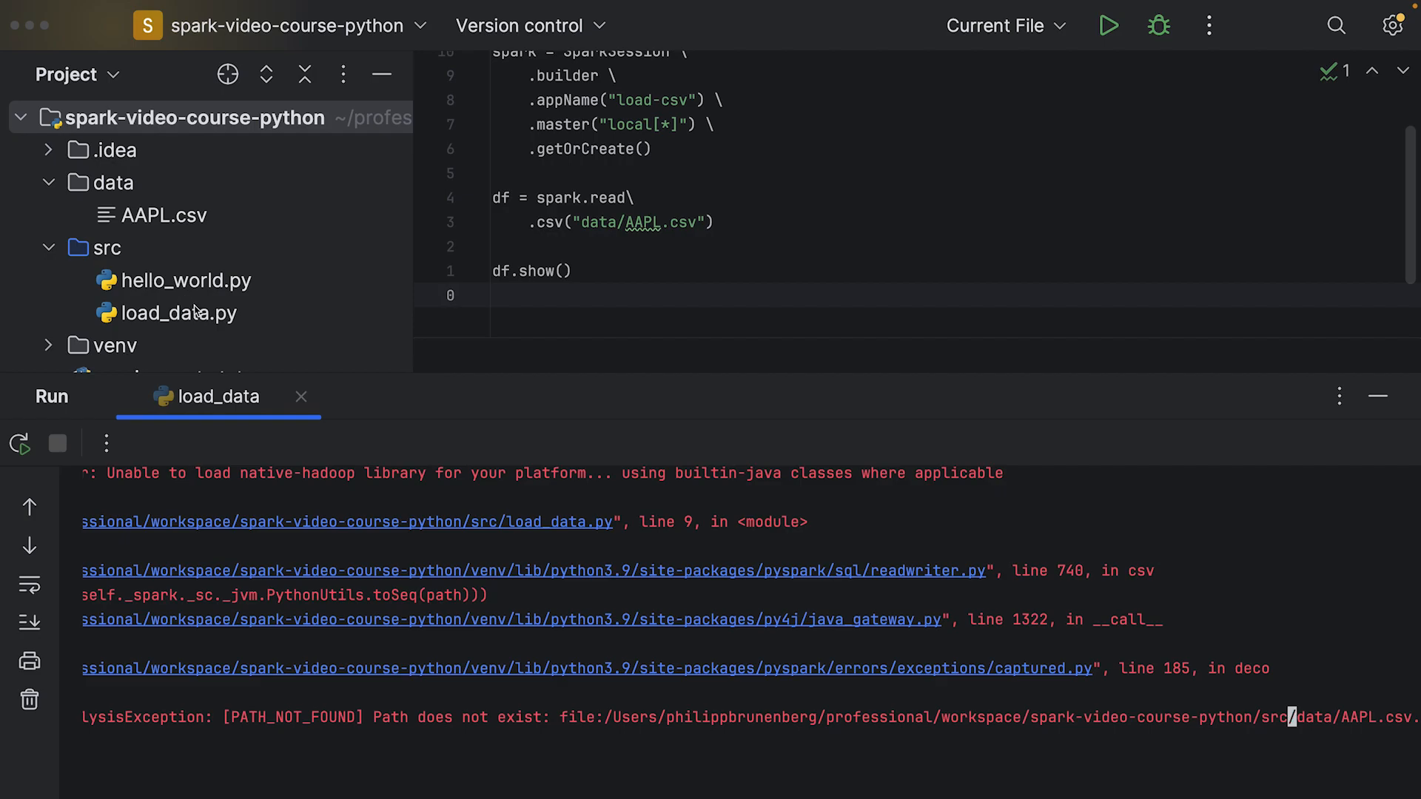
pyautogui.moveTo(705, 88)
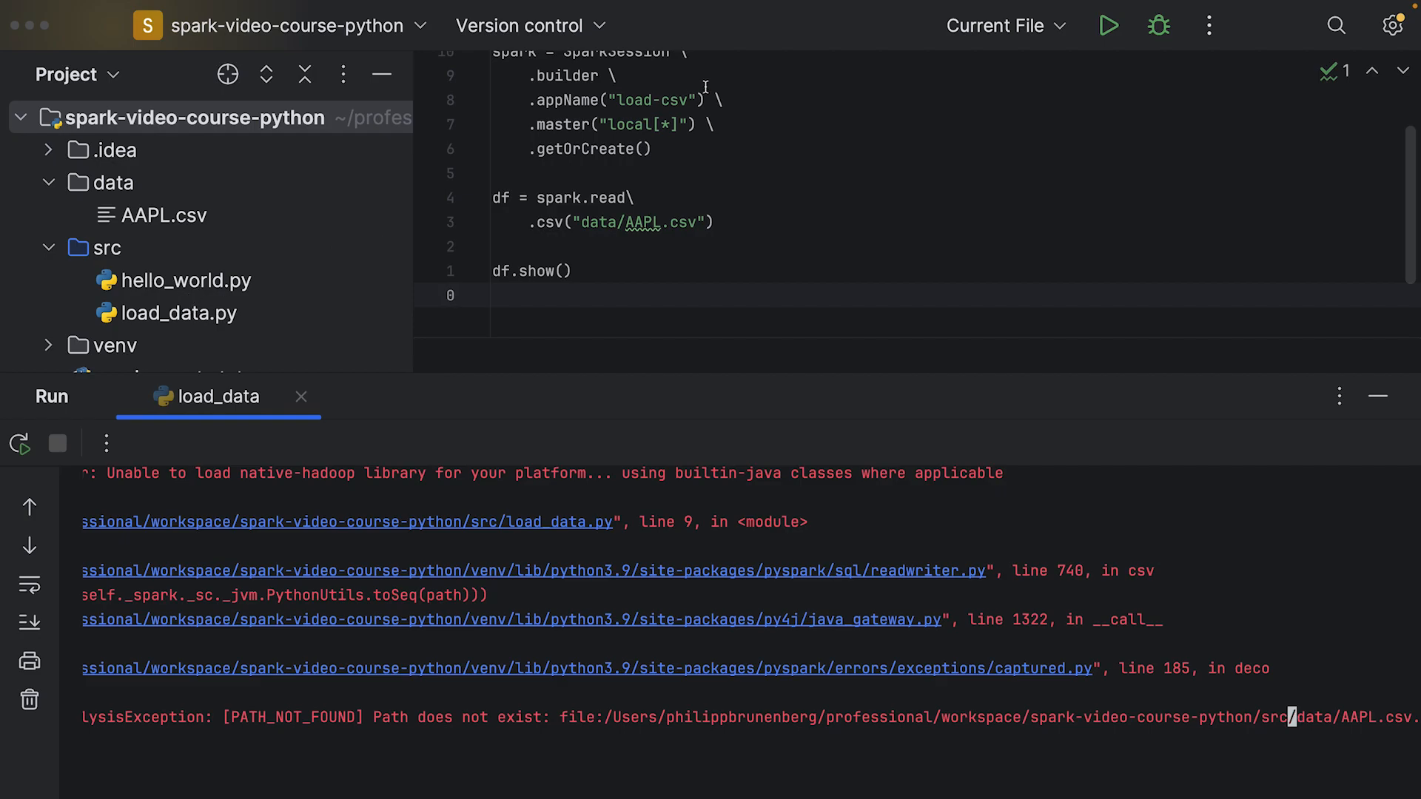
pyautogui.moveTo(930, 111)
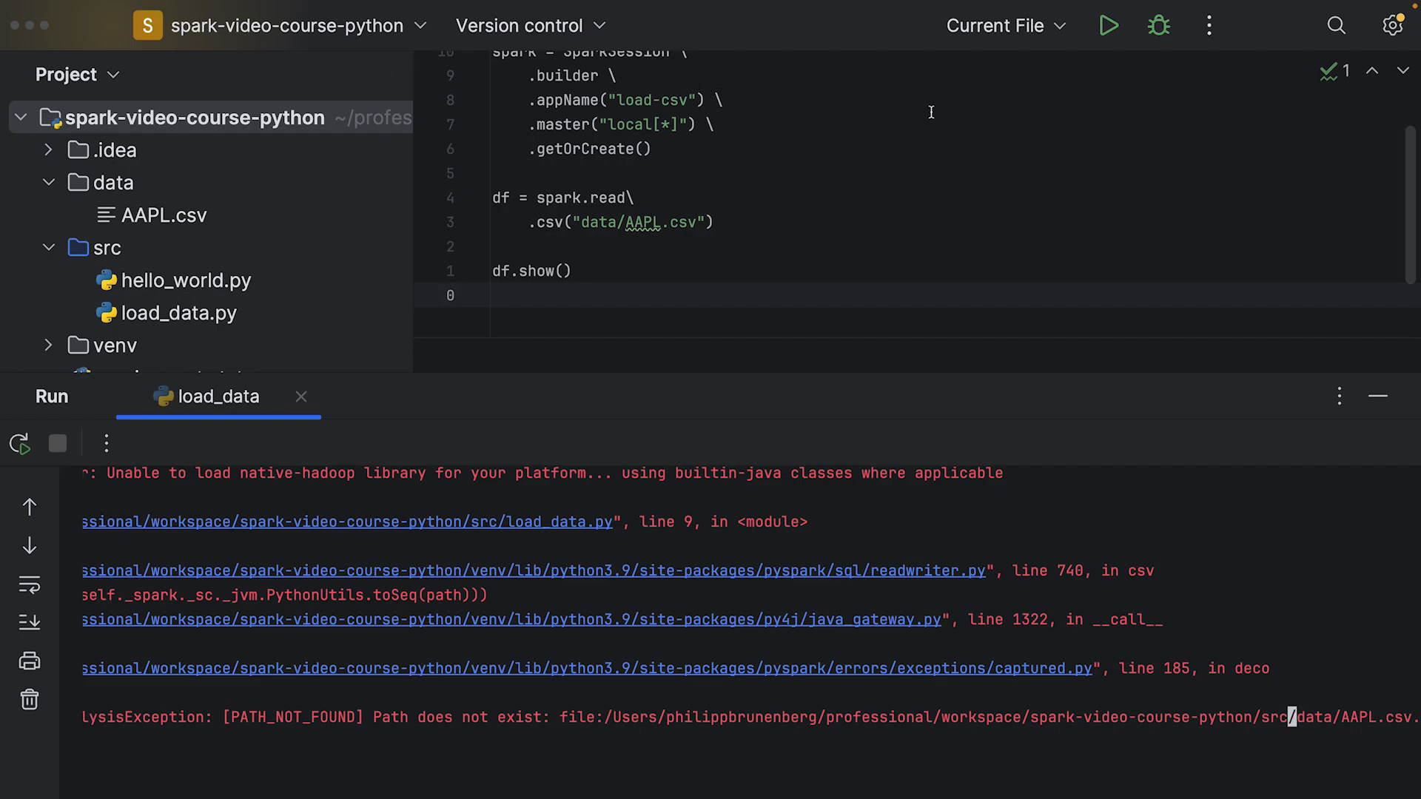
pyautogui.moveTo(1046, 125)
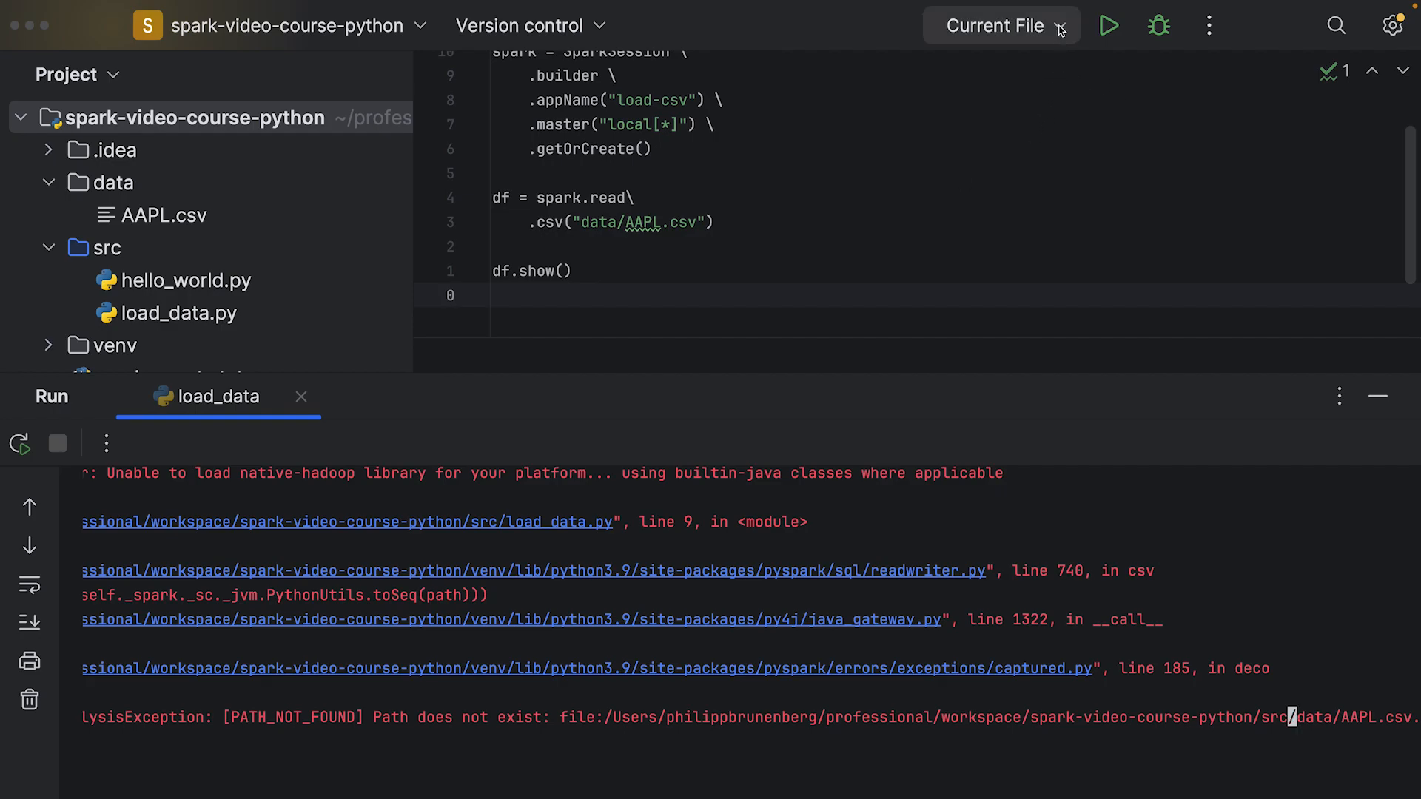
# In Run/Debug Configuration Templates, select the Python template to show its settings.
pyautogui.click(997, 25)
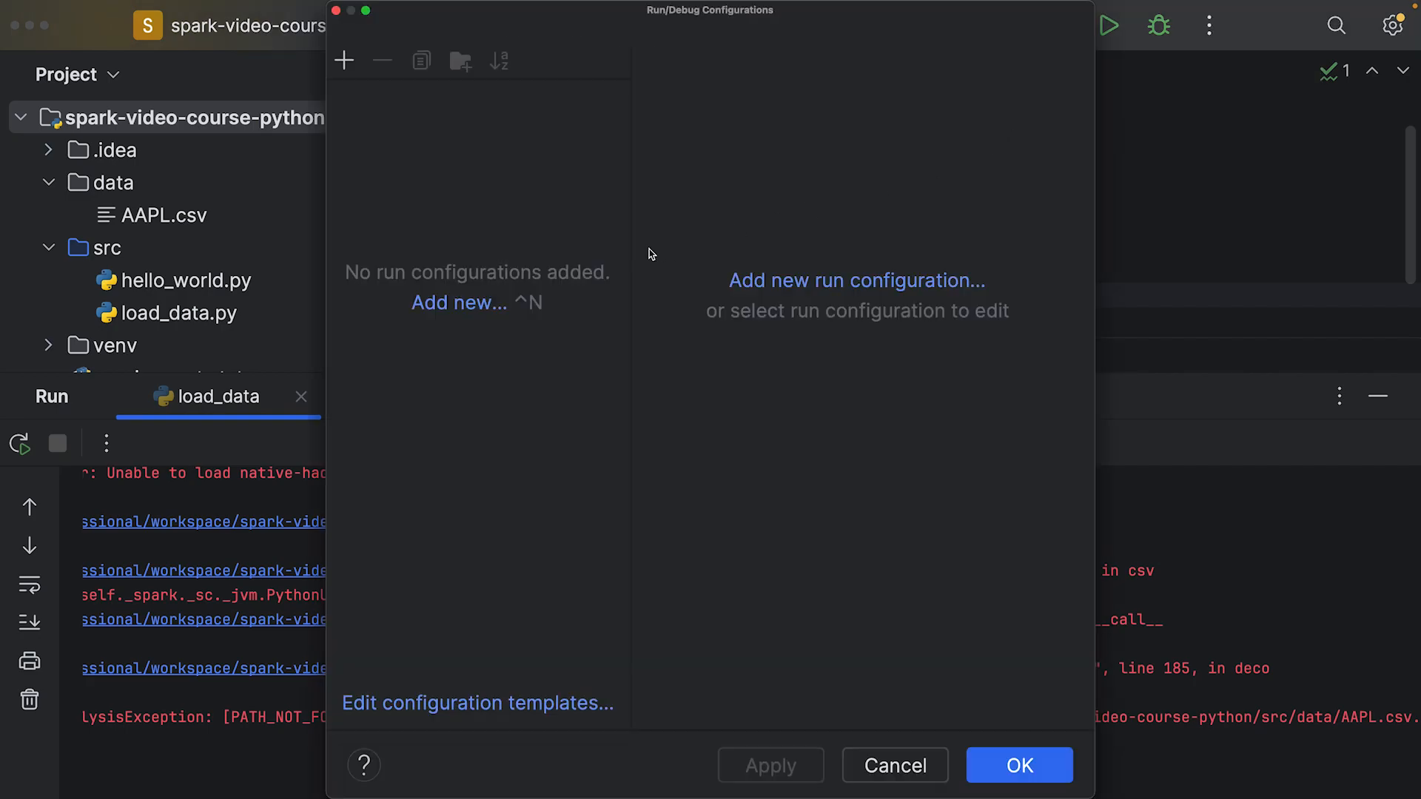
pyautogui.moveTo(495, 314)
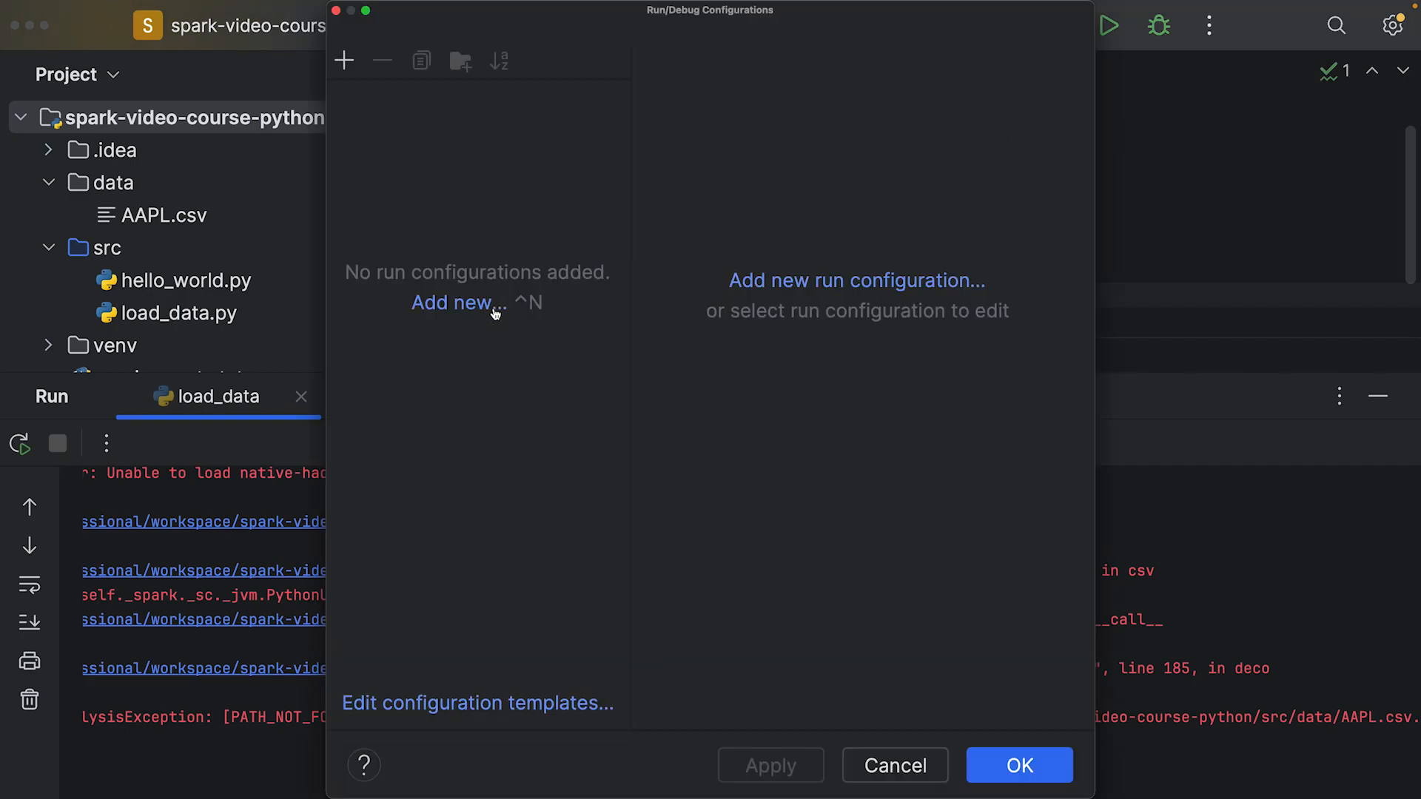
pyautogui.click(478, 703)
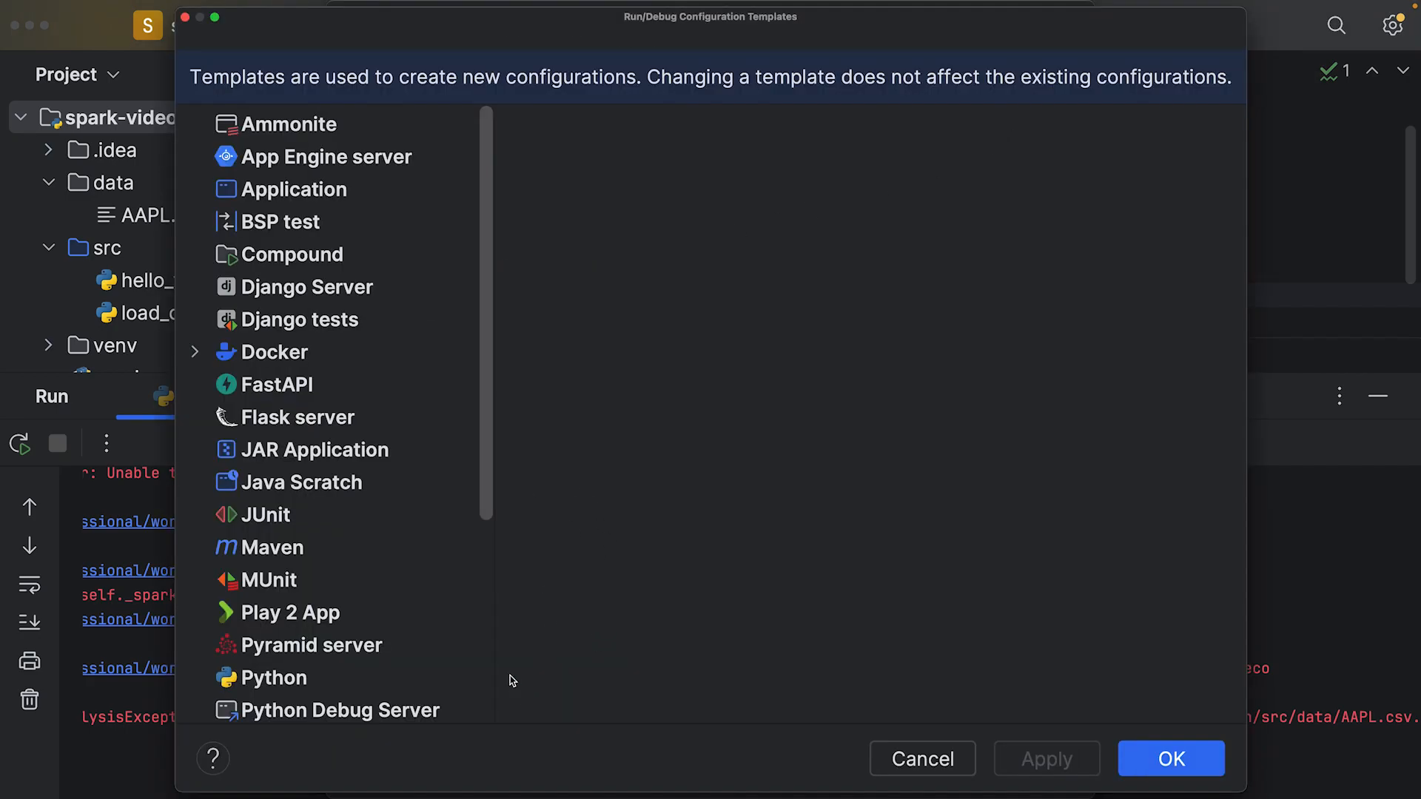
pyautogui.scroll(-3)
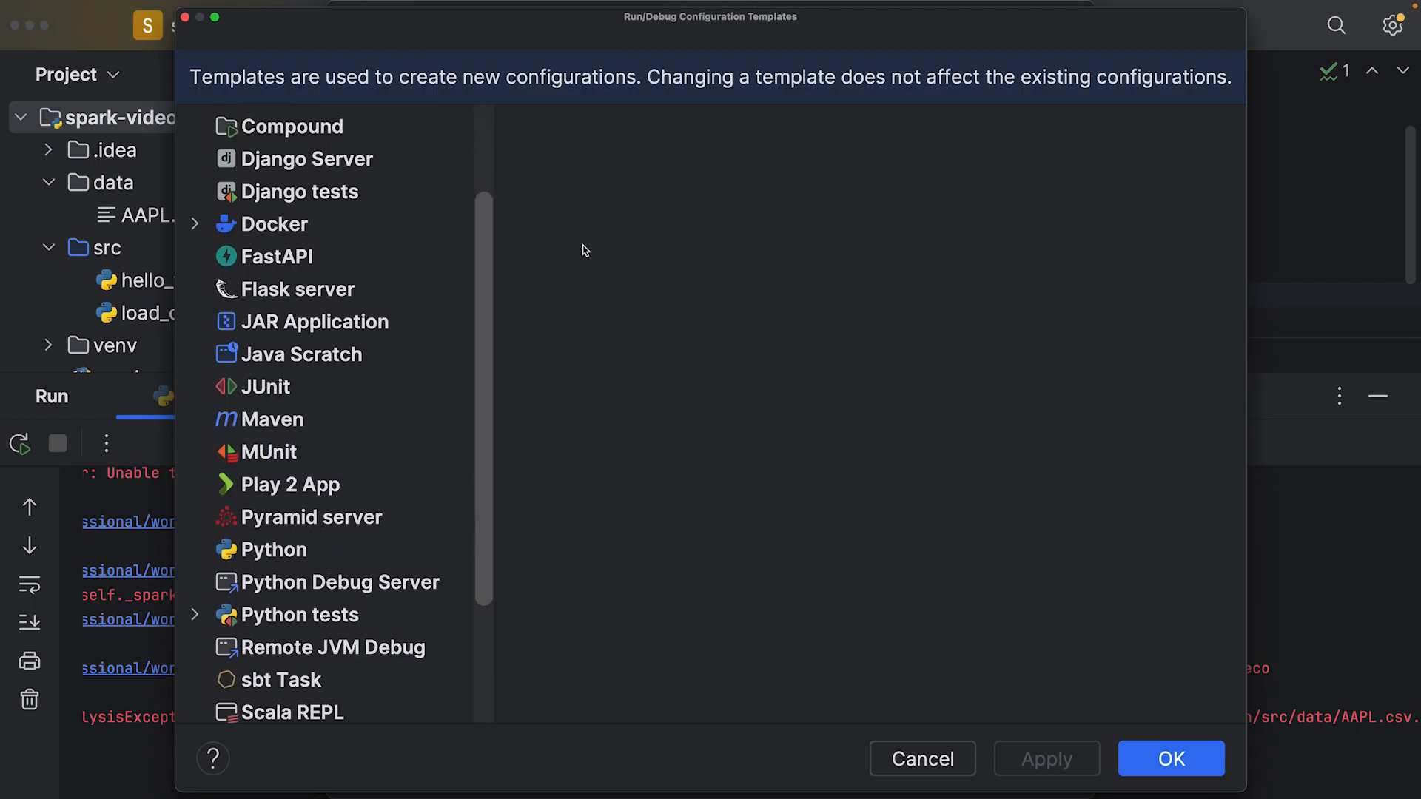
pyautogui.moveTo(352, 565)
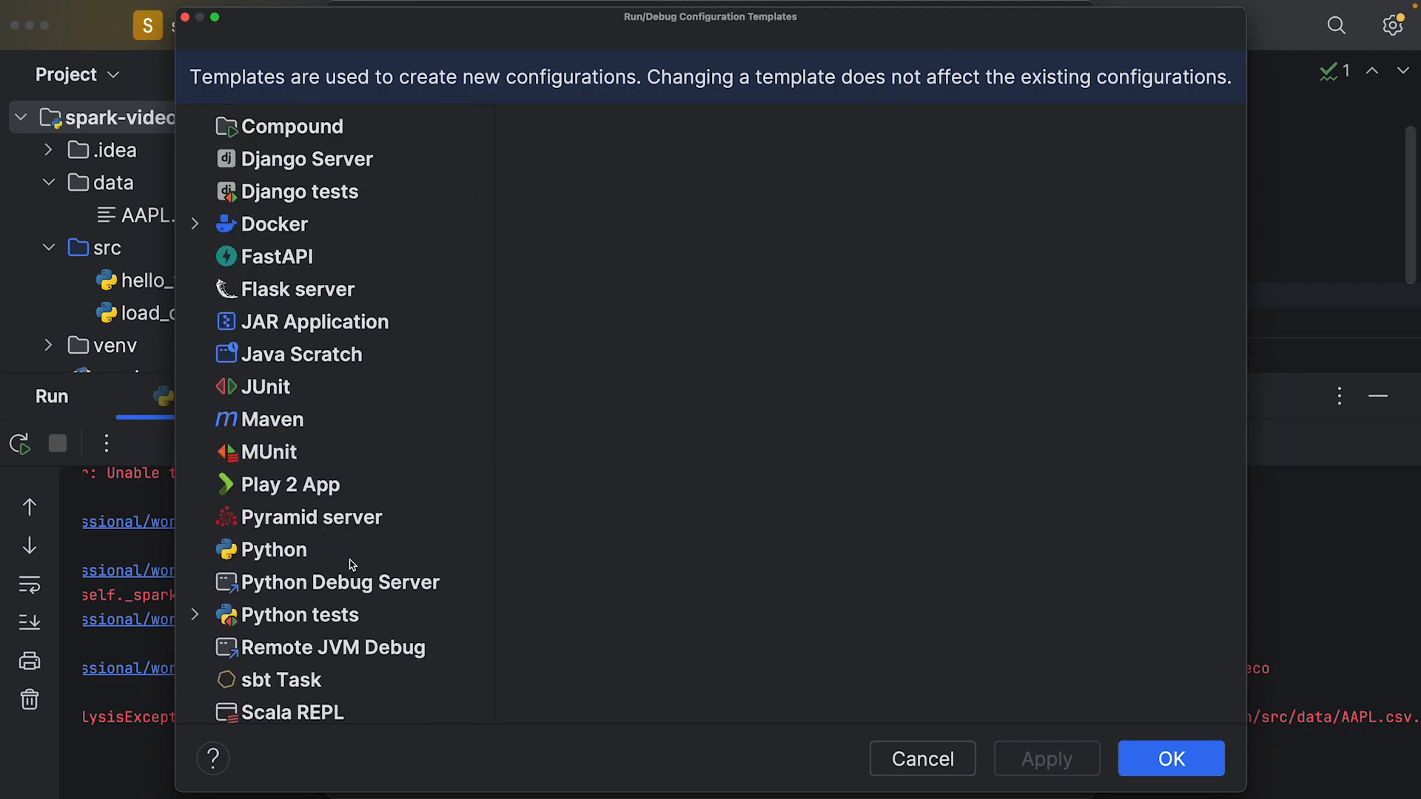
pyautogui.click(274, 549)
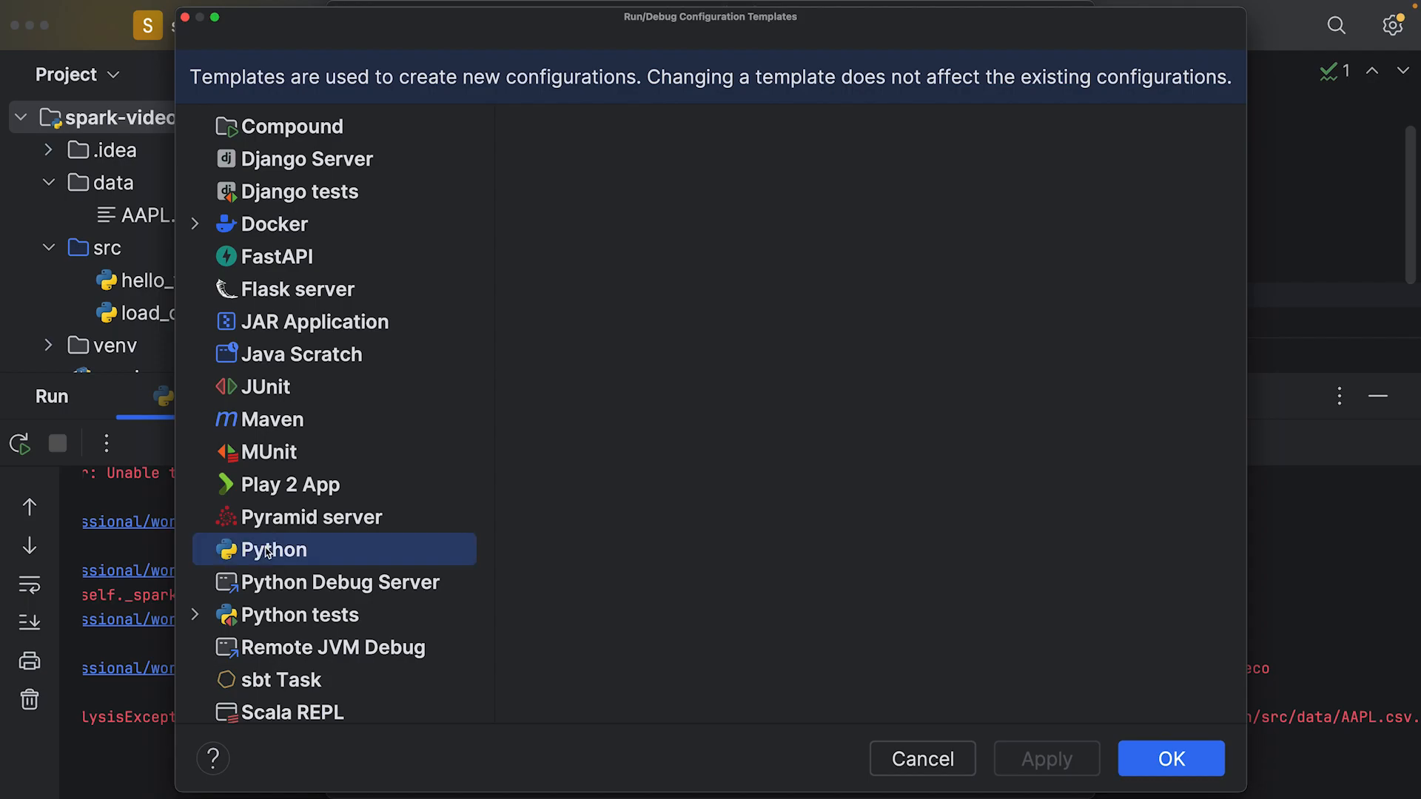
pyautogui.click(274, 549)
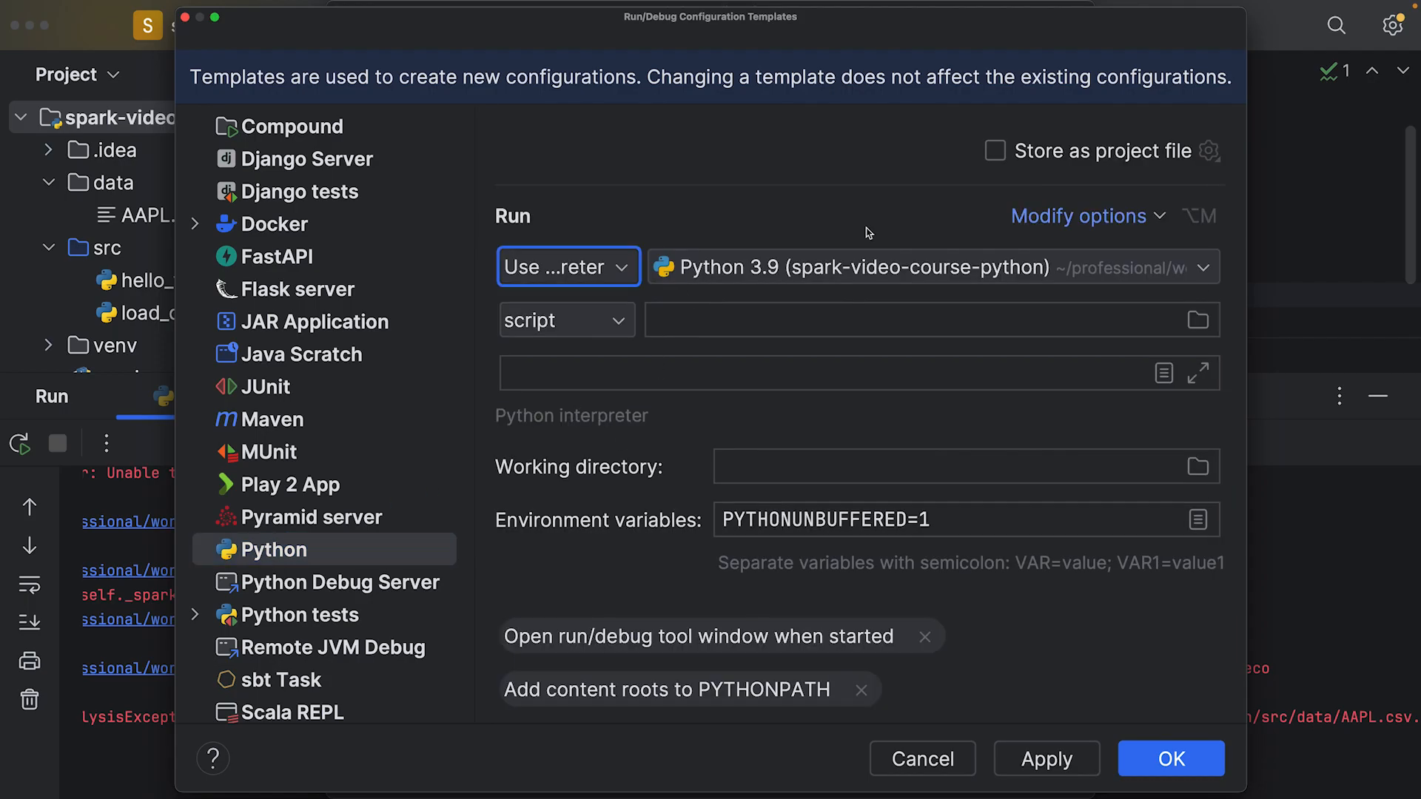
pyautogui.moveTo(852, 372)
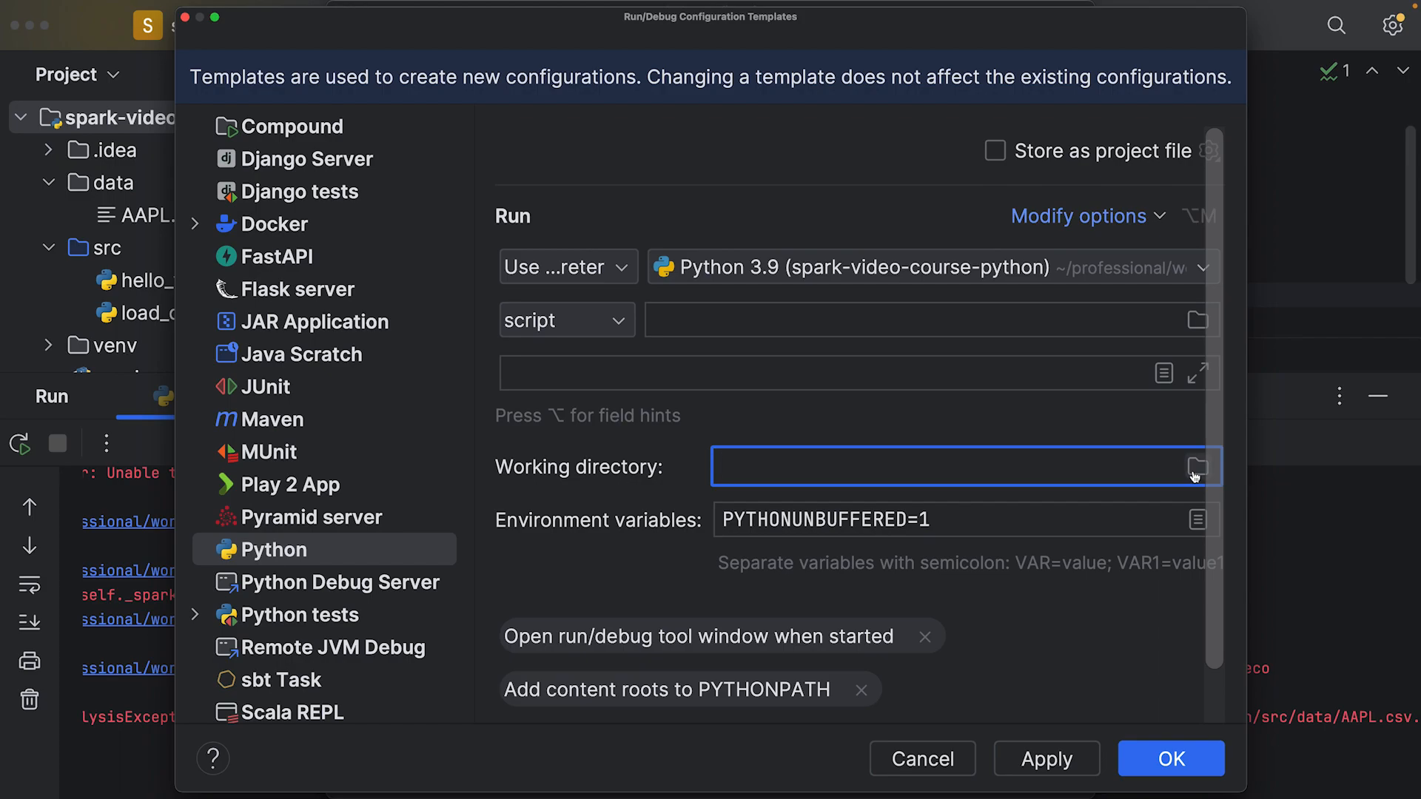
pyautogui.moveTo(909, 410)
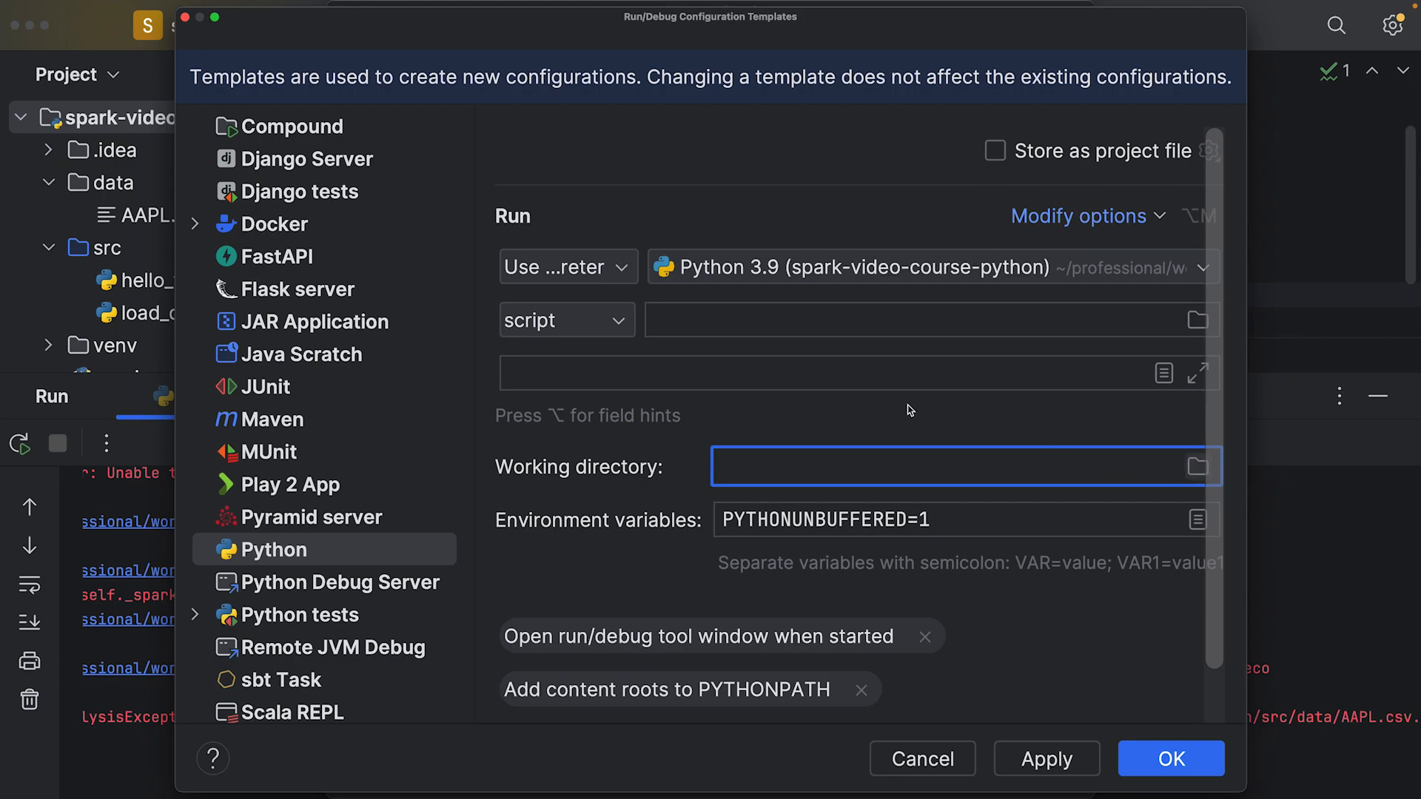
# Browse to professional/workspace/spark-video-course-python and set it as the working directory.
pyautogui.click(1198, 467)
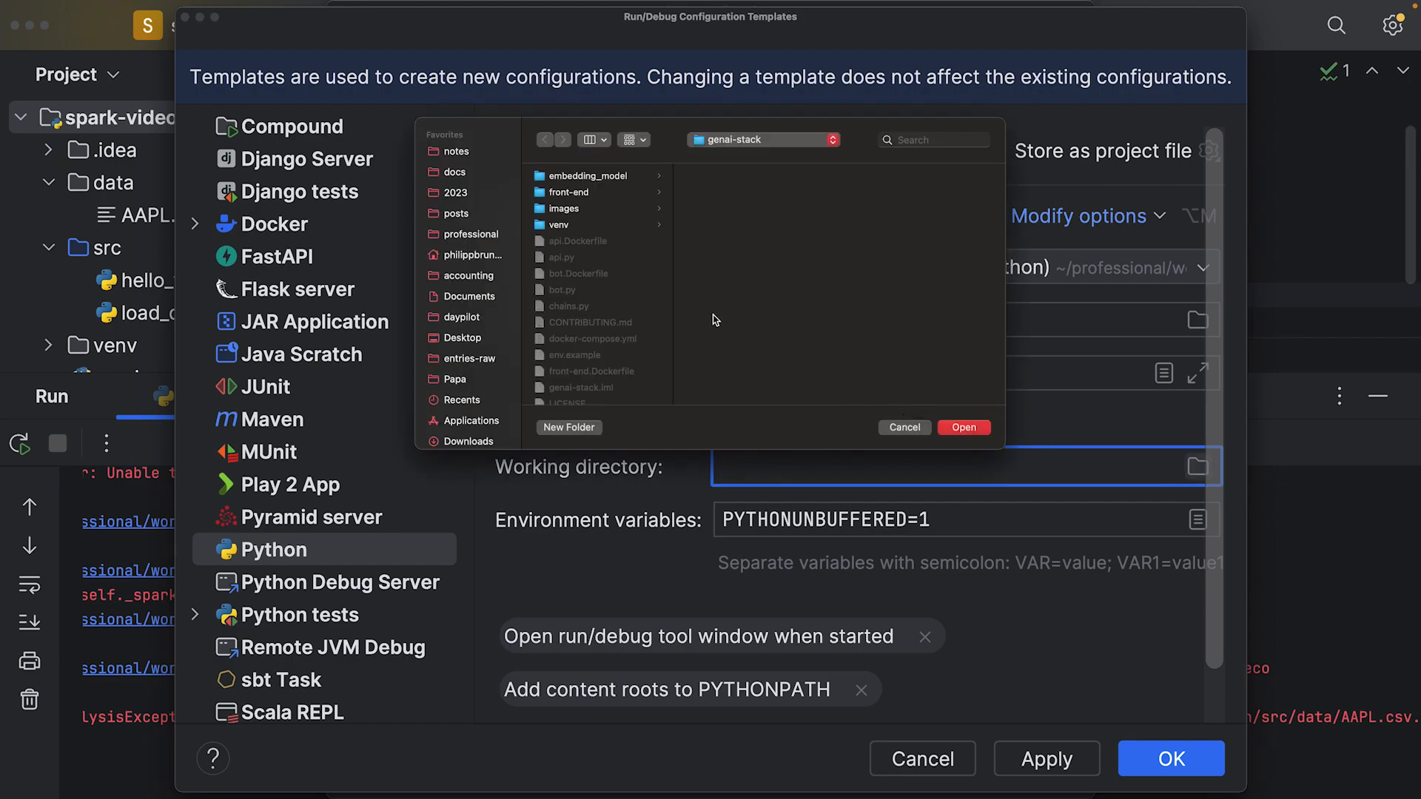
pyautogui.moveTo(607, 294)
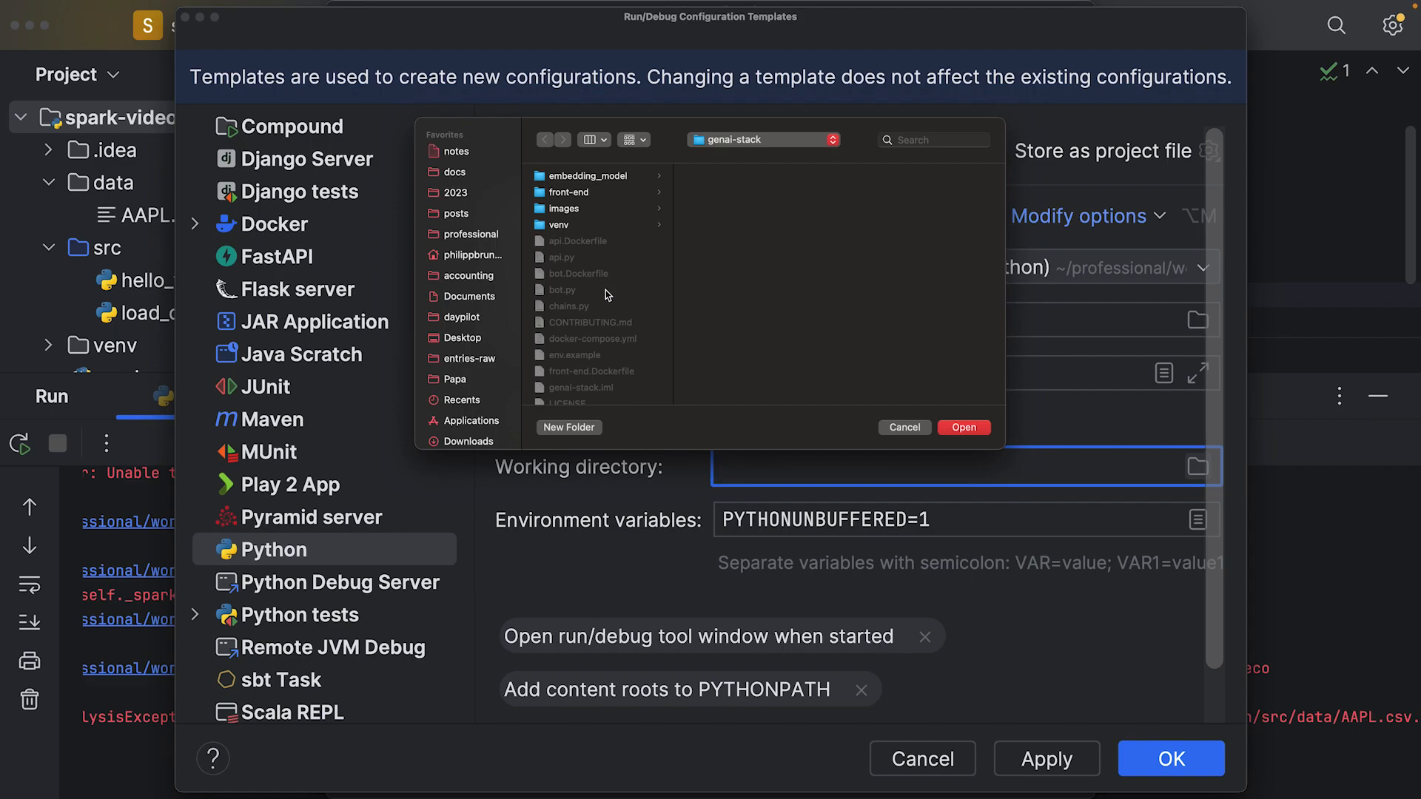
pyautogui.moveTo(871, 379)
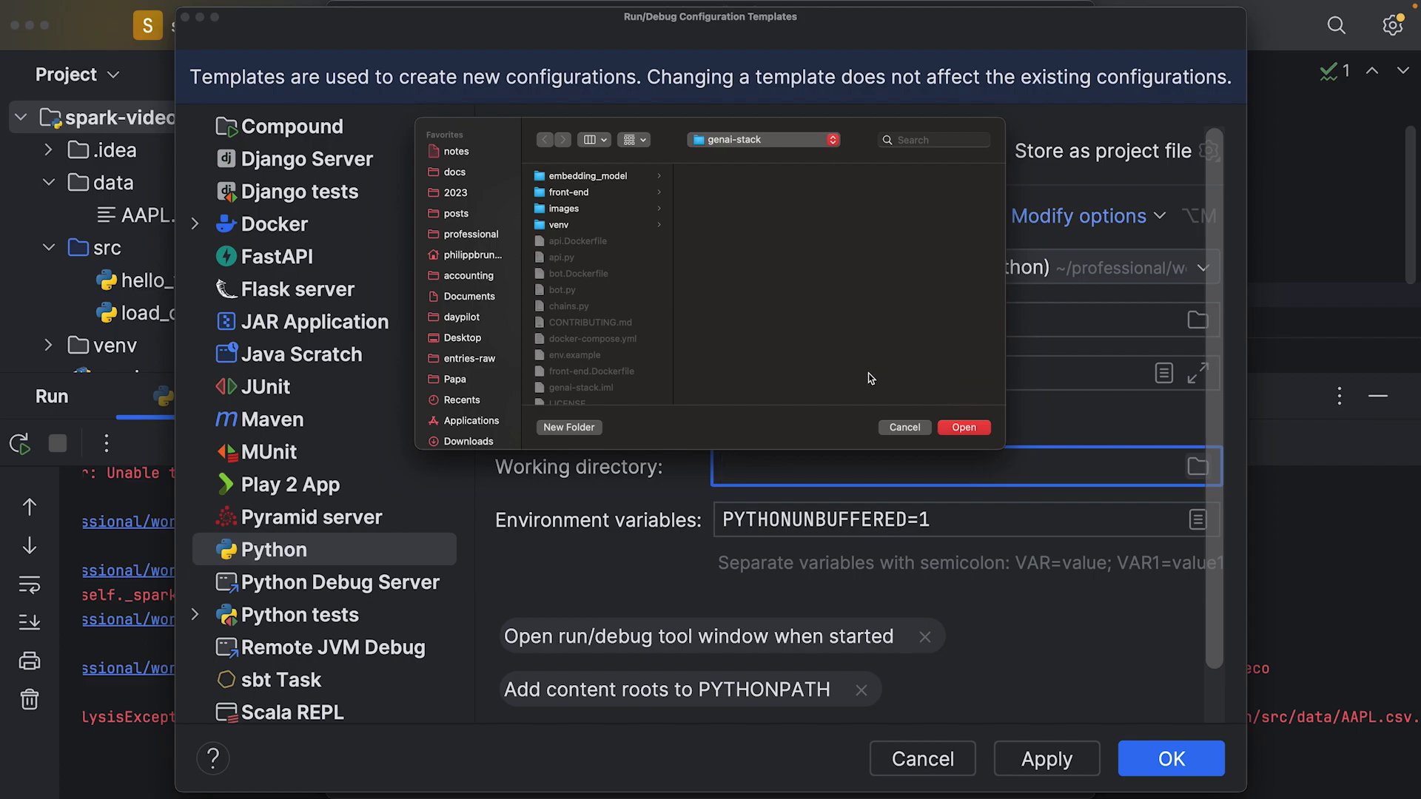
pyautogui.moveTo(542, 209)
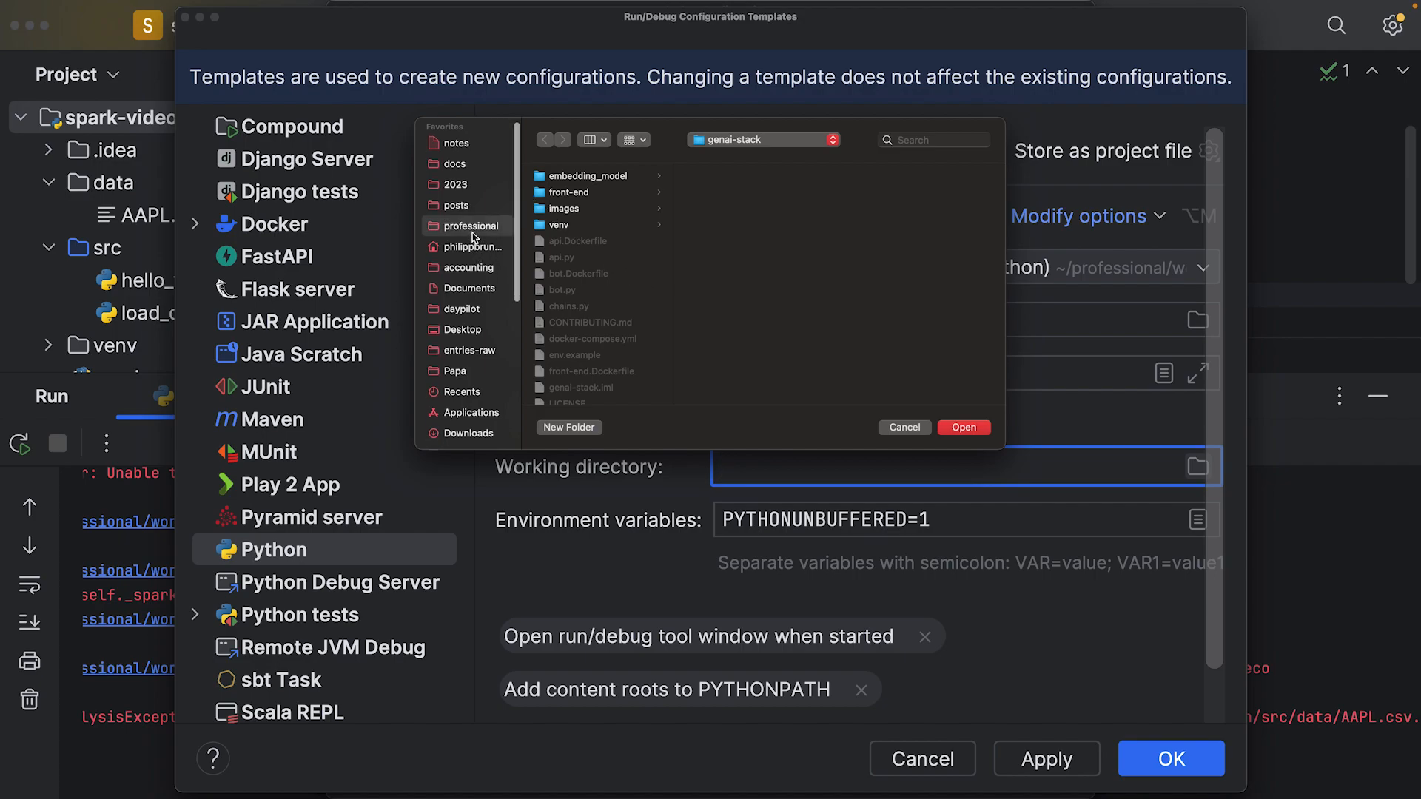
pyautogui.click(471, 226)
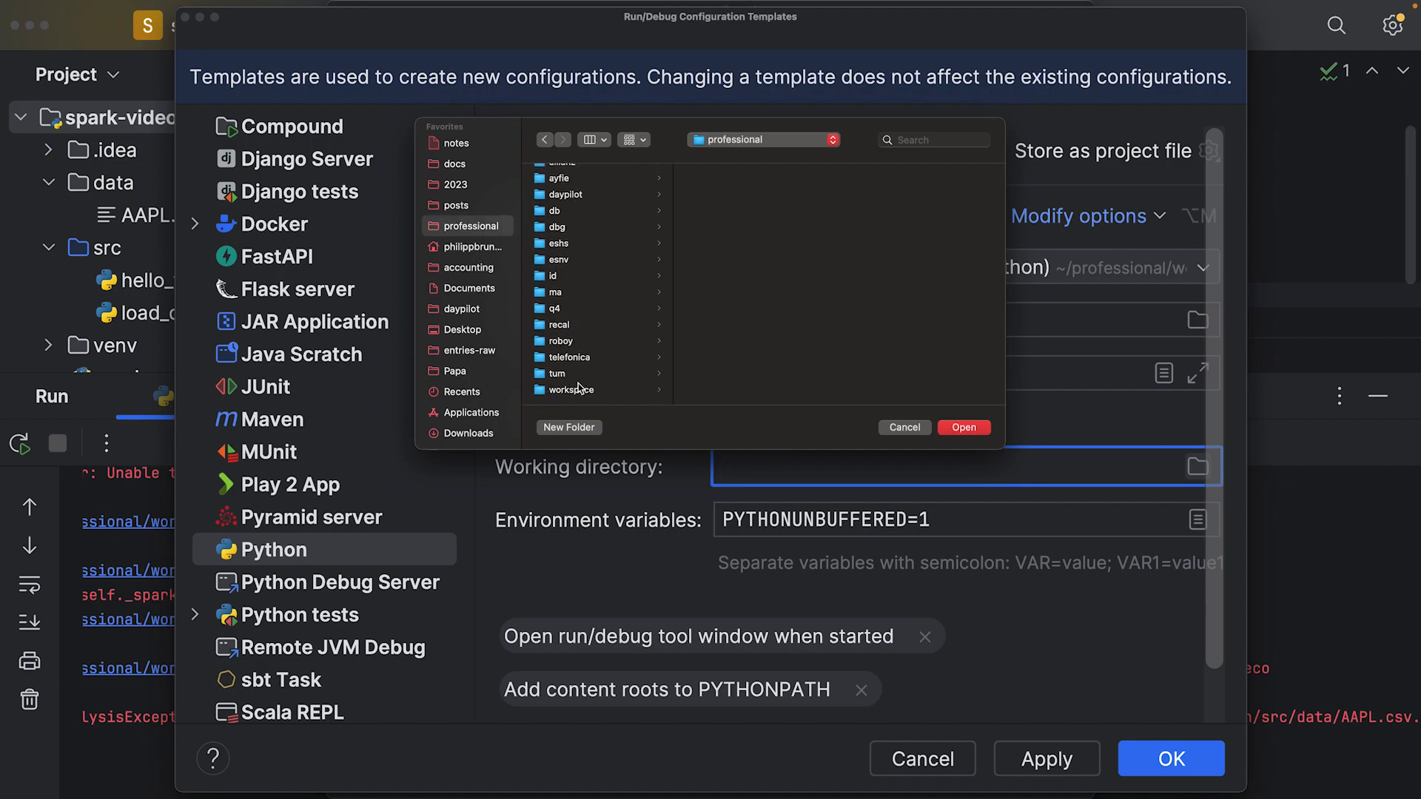
pyautogui.click(572, 390)
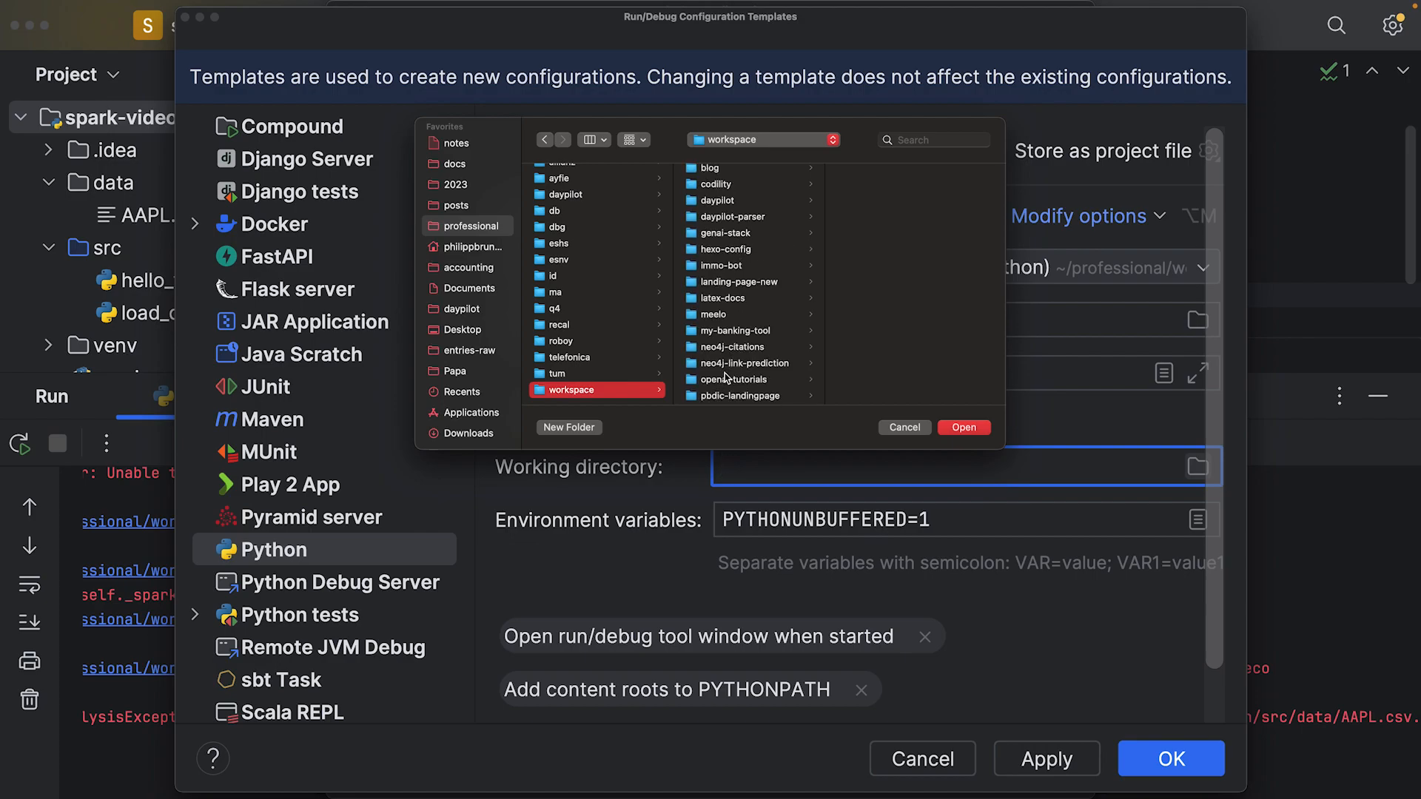
pyautogui.scroll(-3)
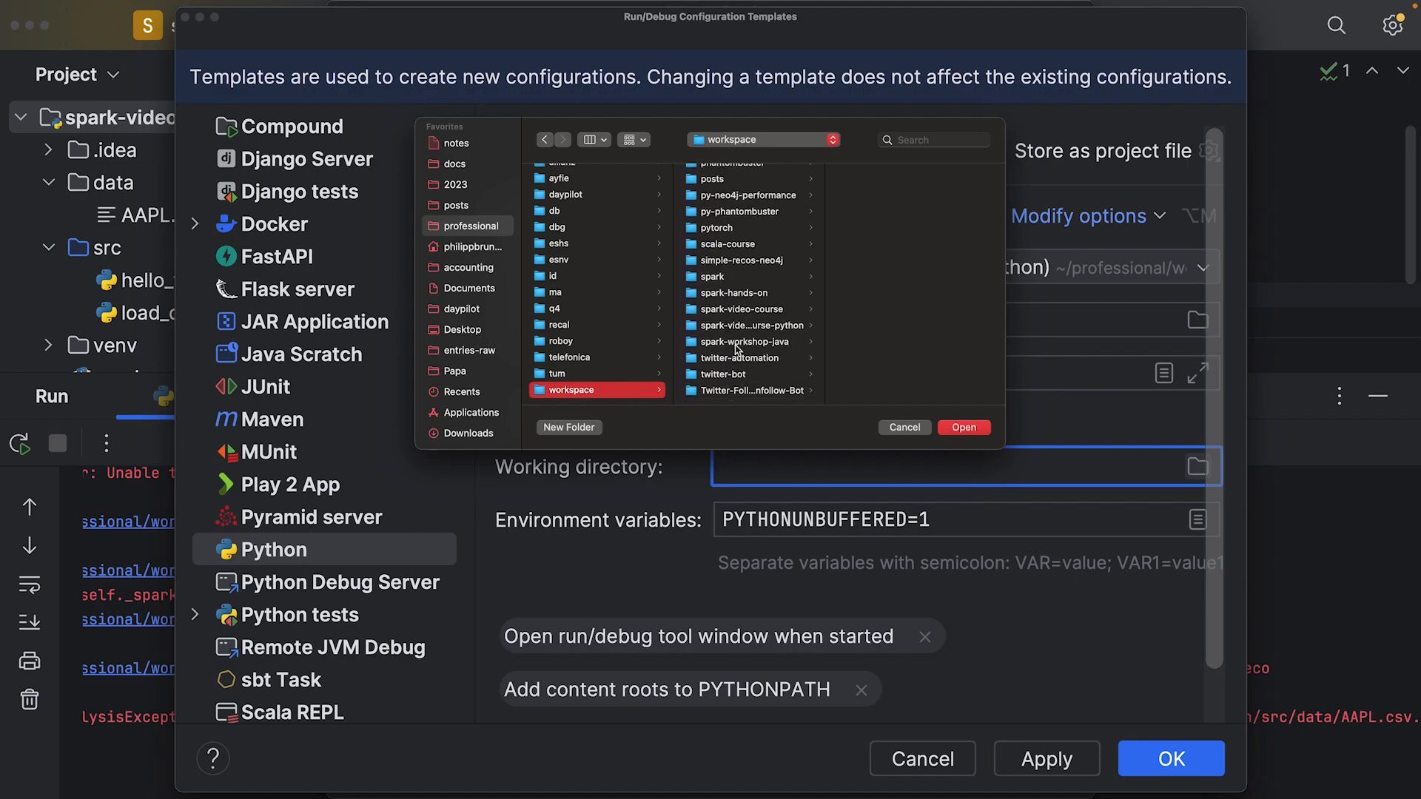
pyautogui.click(746, 324)
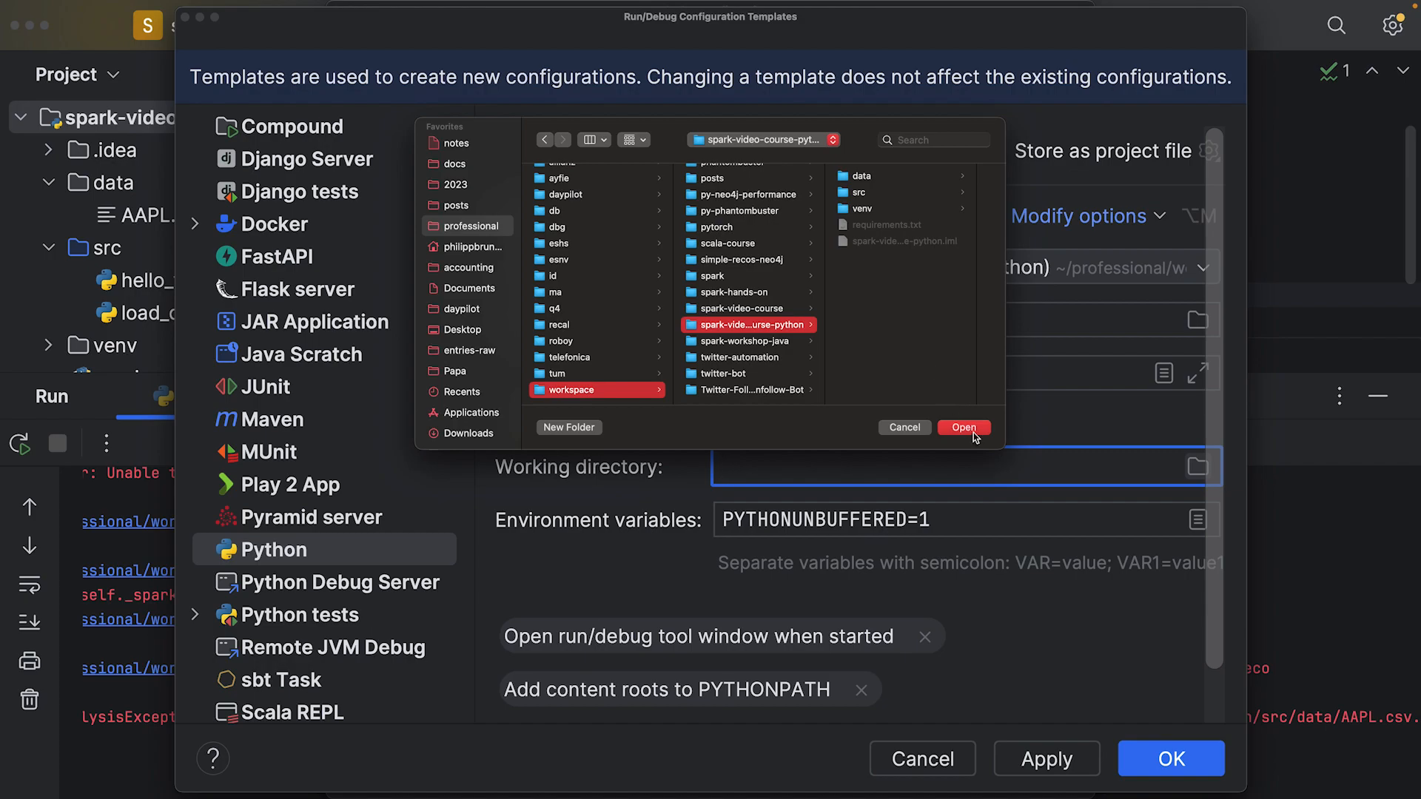
pyautogui.click(962, 427)
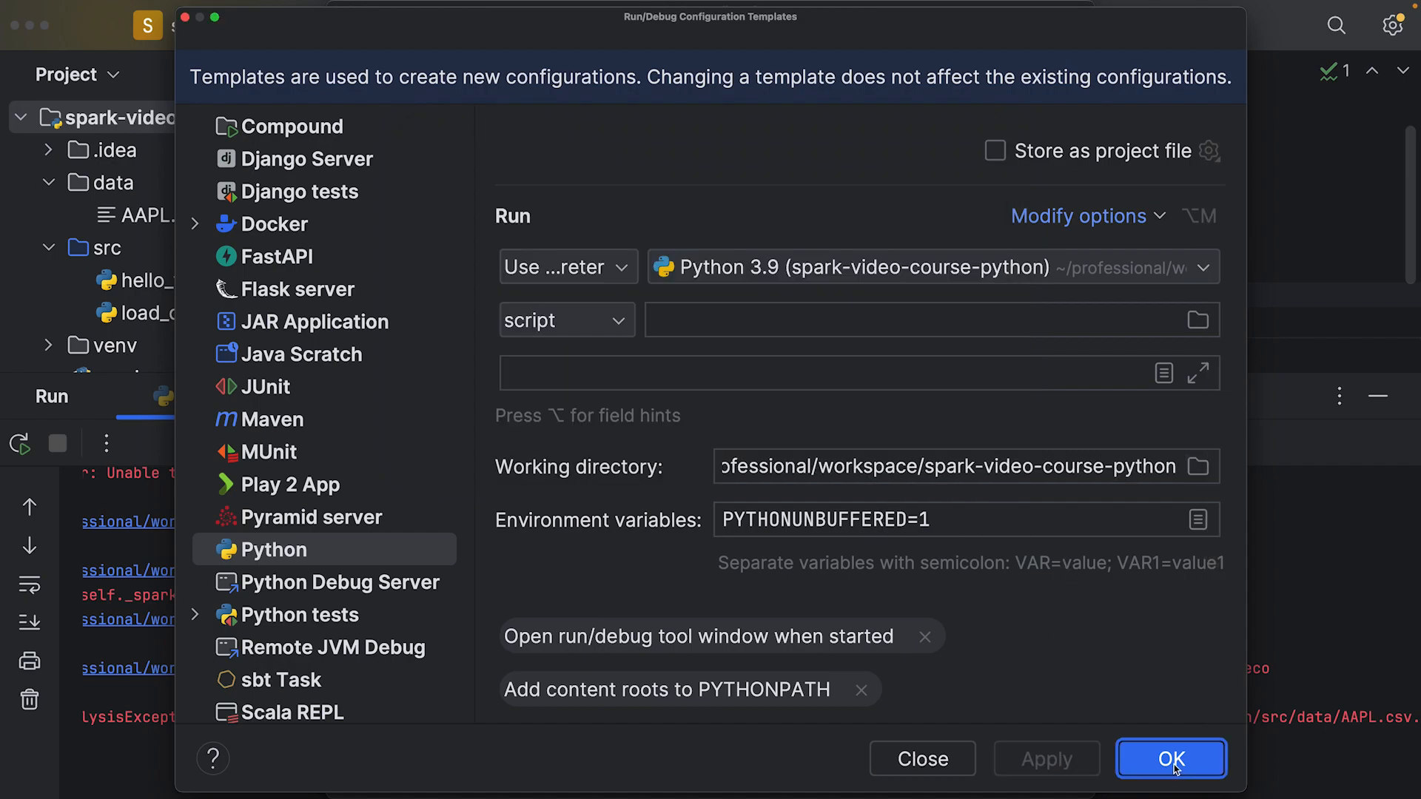
# Save the Python template changes and close the Run/Debug Configurations window.
pyautogui.click(1170, 759)
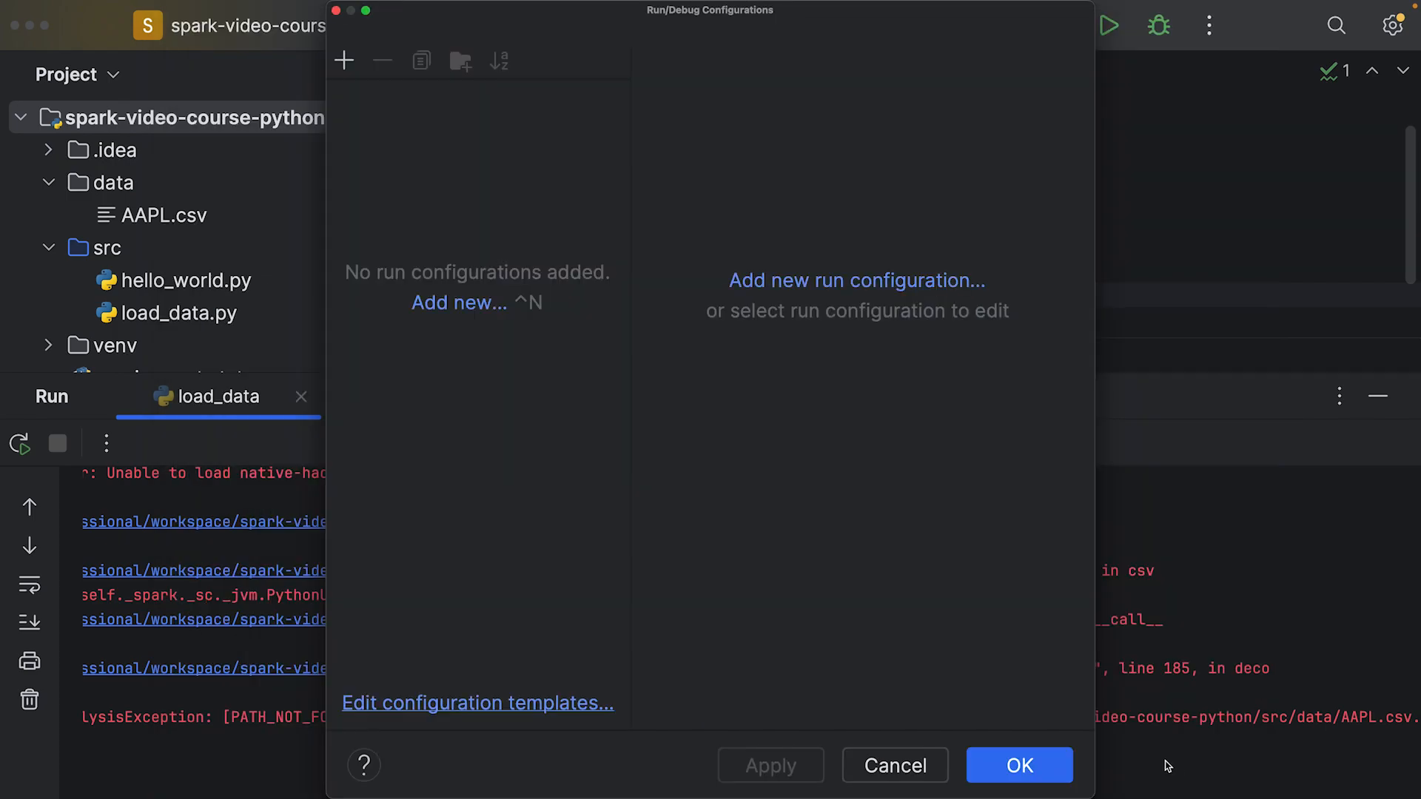
pyautogui.moveTo(353, 198)
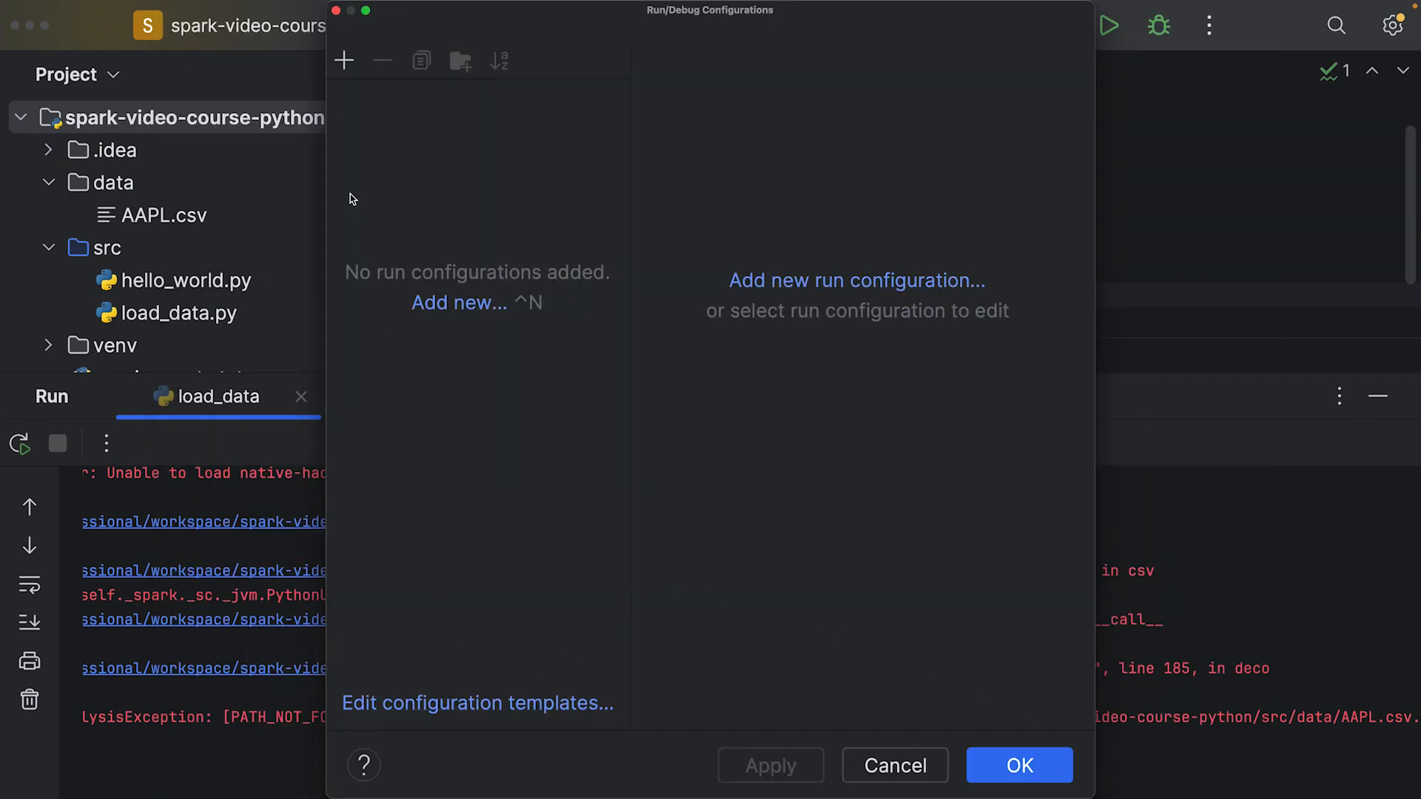
pyautogui.click(893, 765)
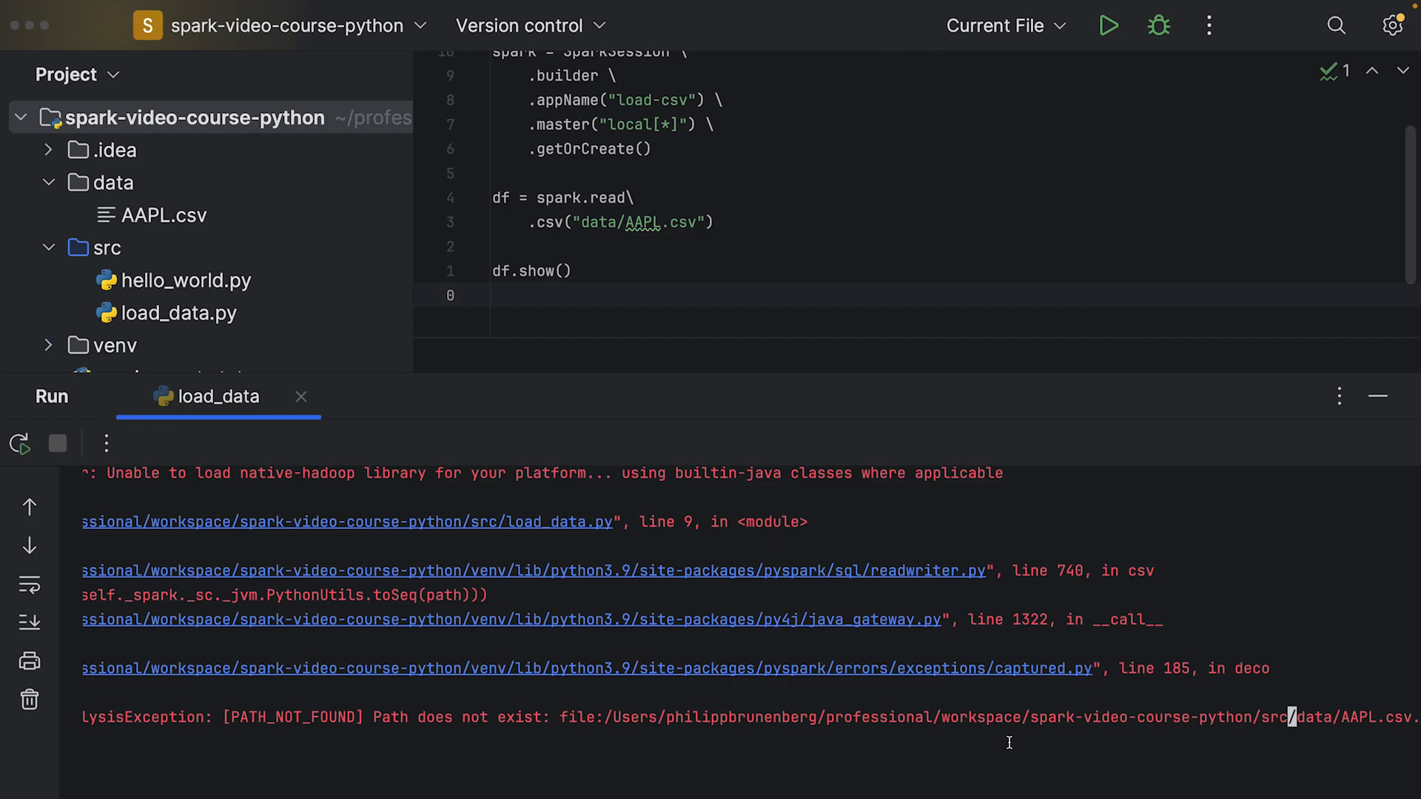
# Rerun load_data.py and review the printed top 20 rows of AAPL.csv, exit code 0.
pyautogui.click(1107, 24)
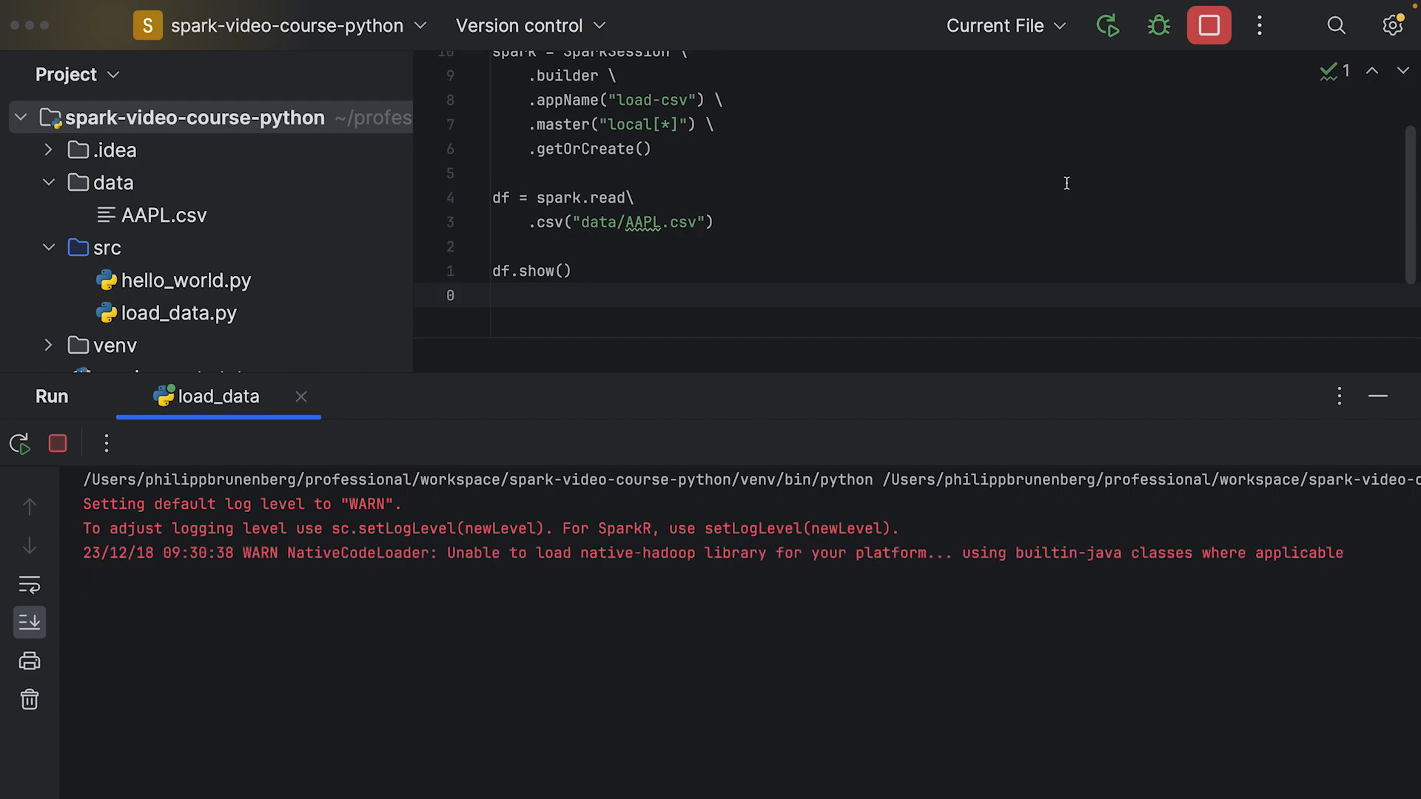
pyautogui.moveTo(98, 194)
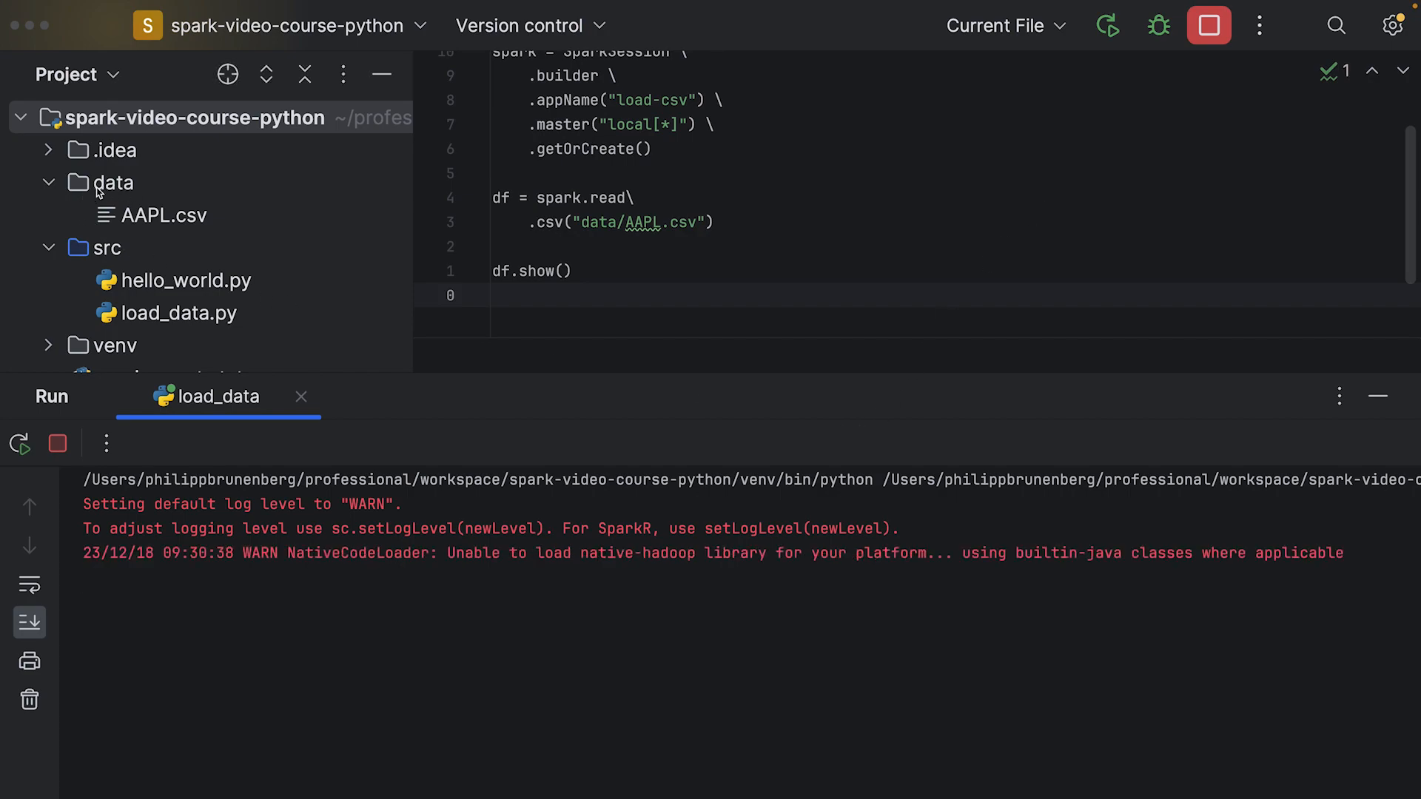
pyautogui.moveTo(263, 125)
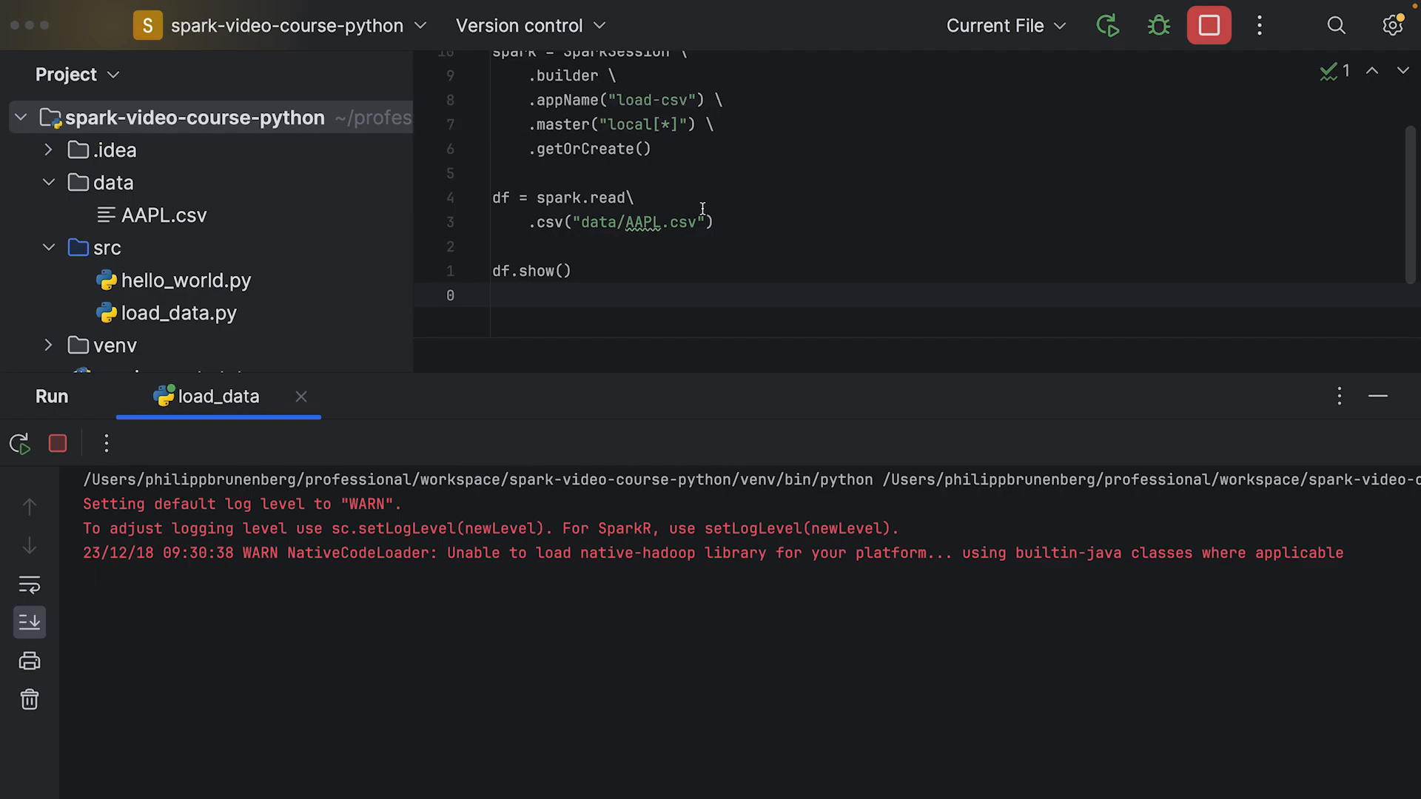
pyautogui.moveTo(734, 245)
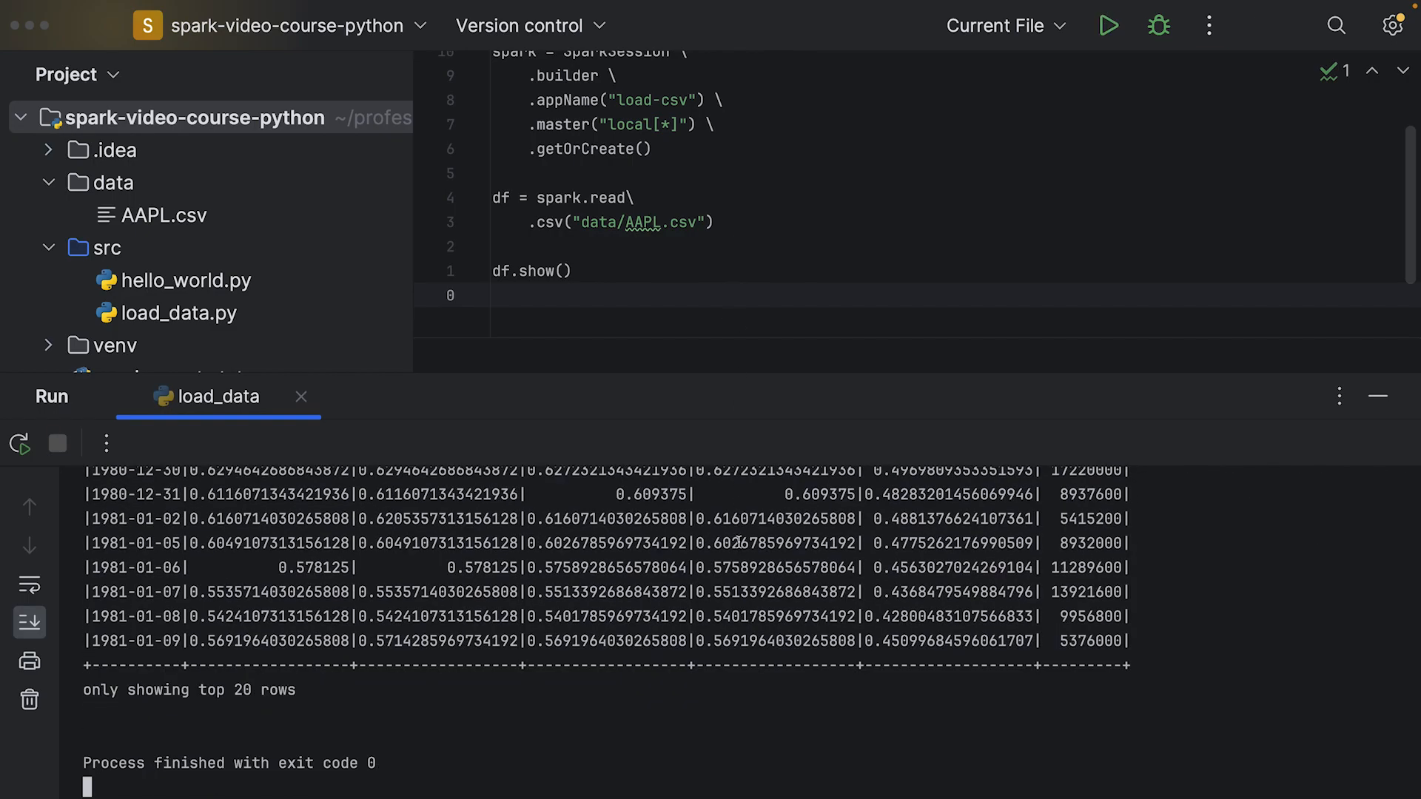
pyautogui.scroll(3)
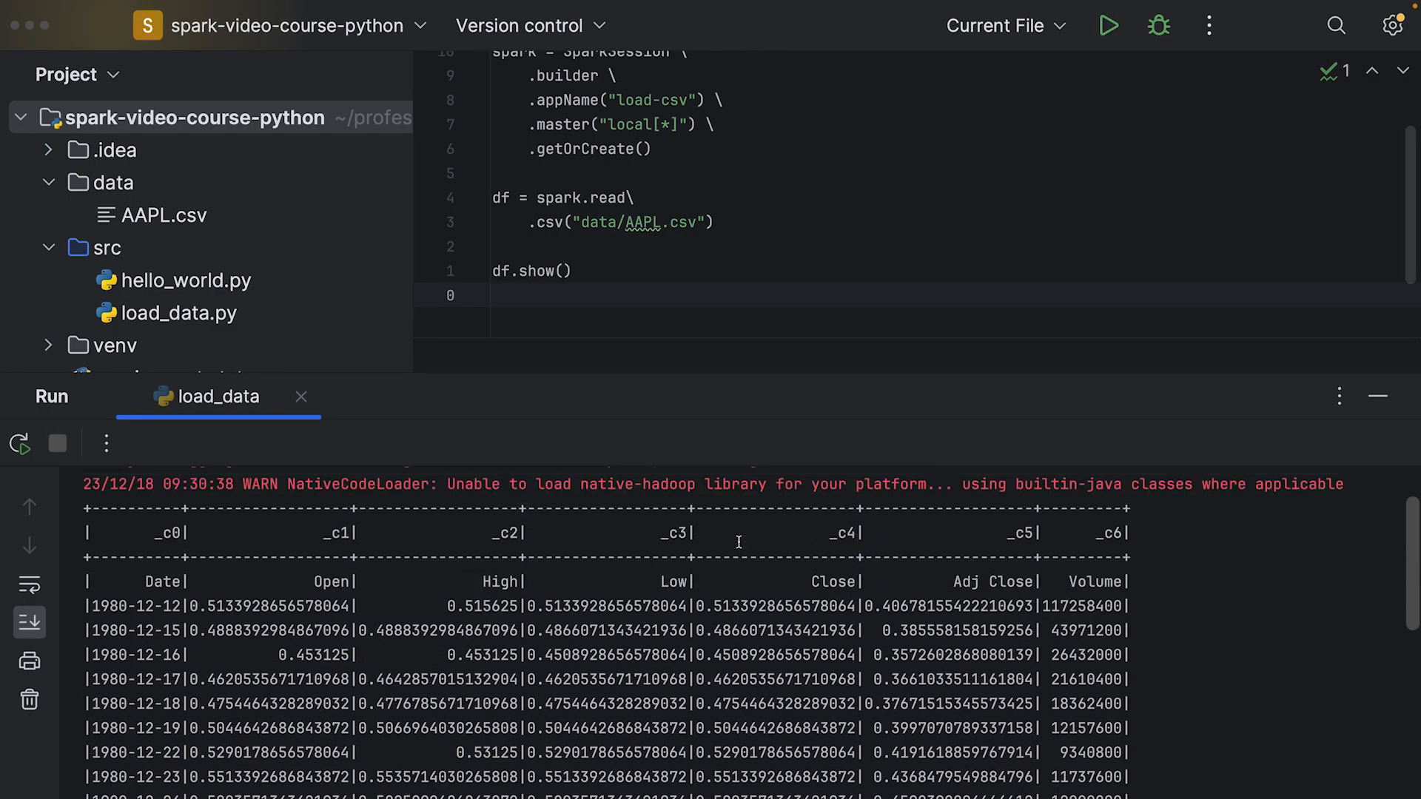
pyautogui.scroll(3)
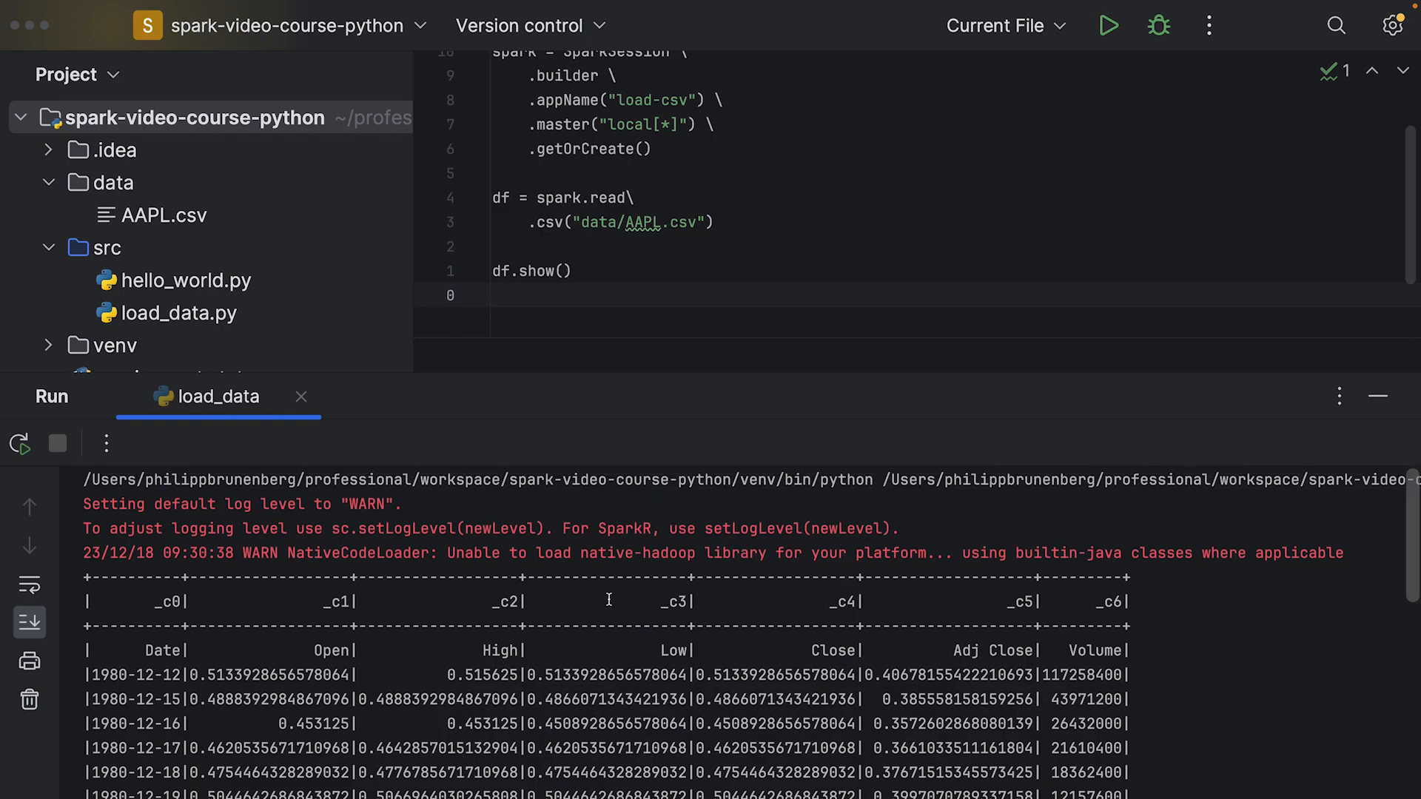
pyautogui.scroll(-3)
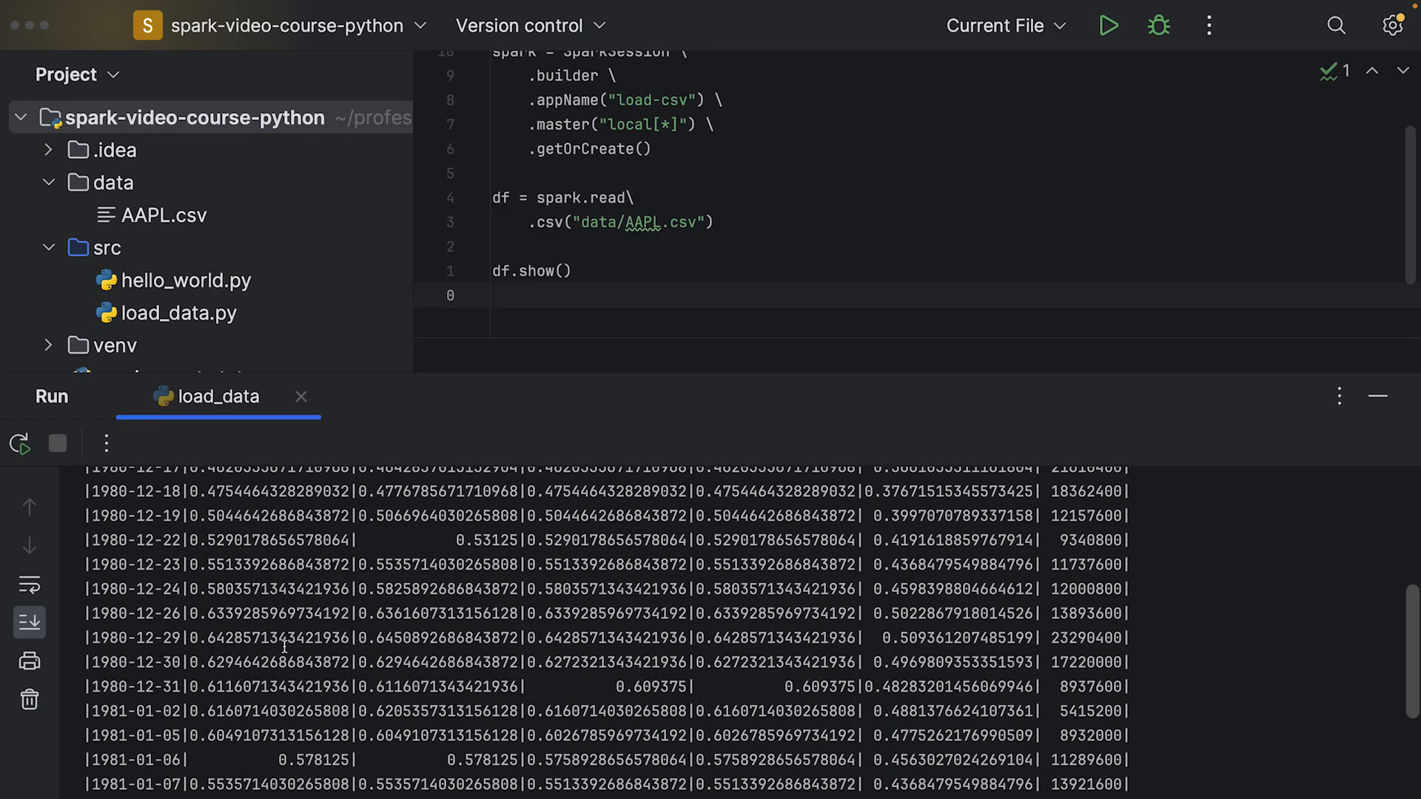